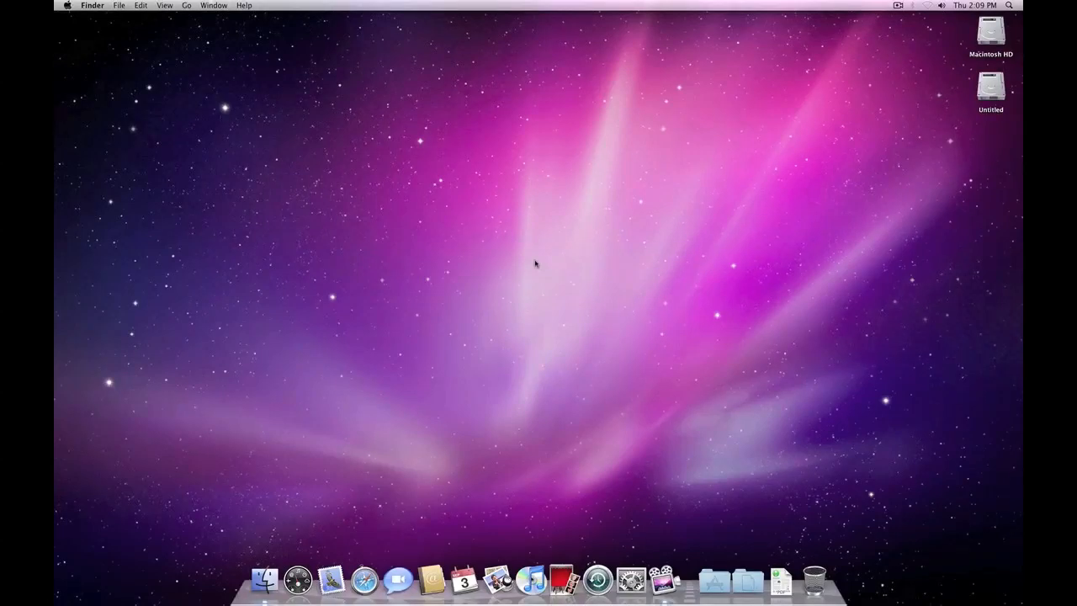
mouse_move(418, 268)
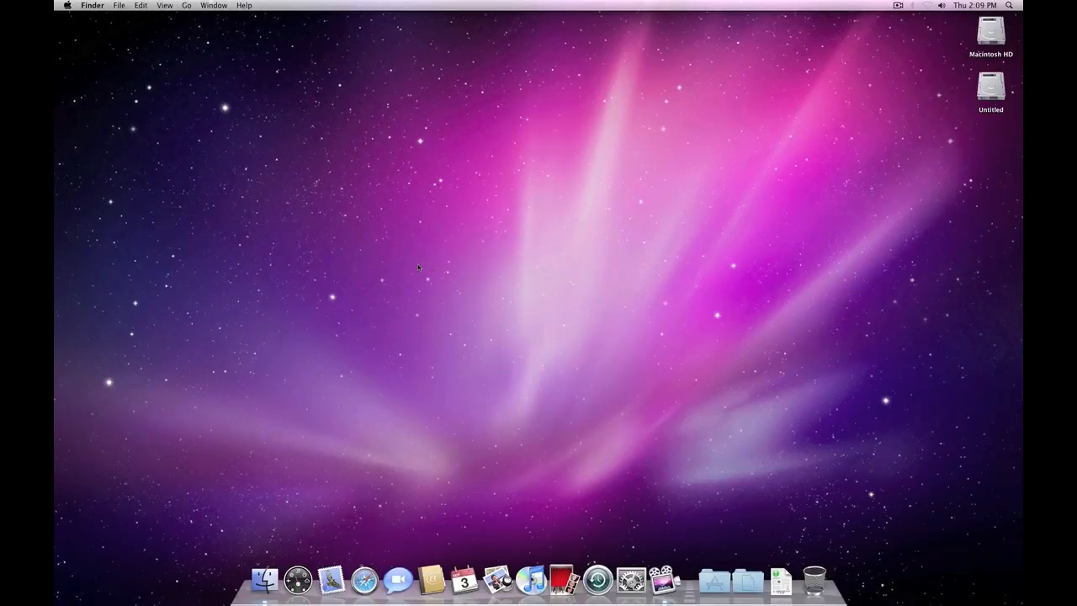
mouse_move(411, 278)
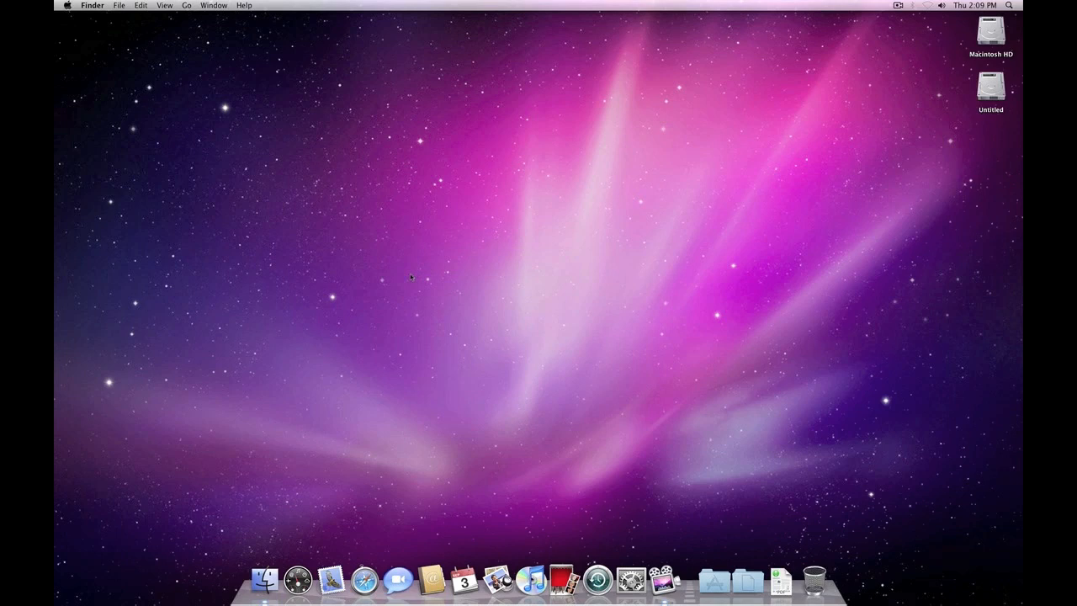
mouse_move(510, 312)
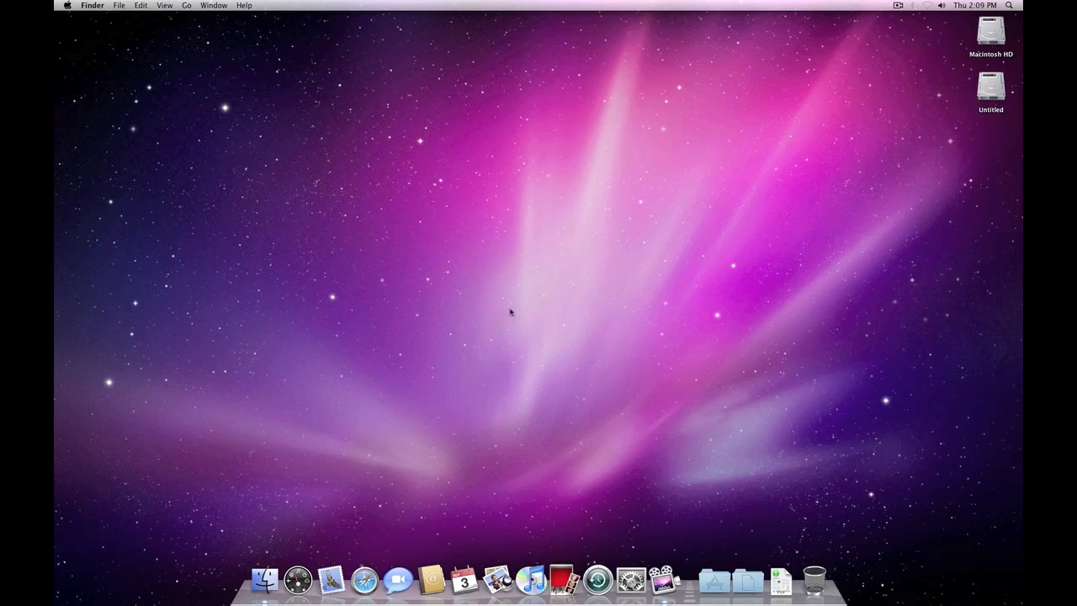
mouse_move(611, 427)
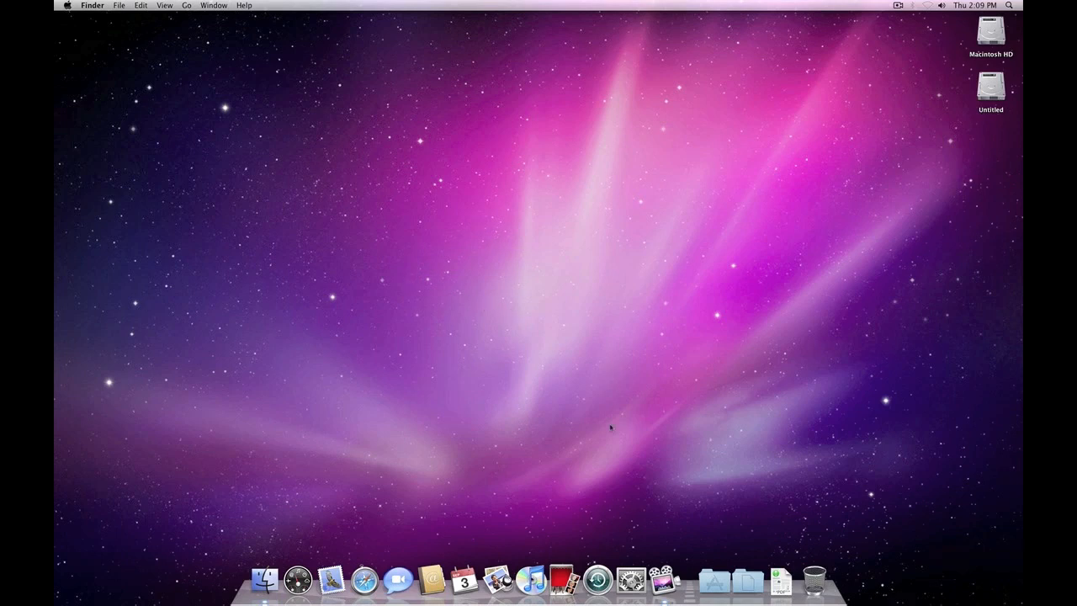
mouse_move(518, 223)
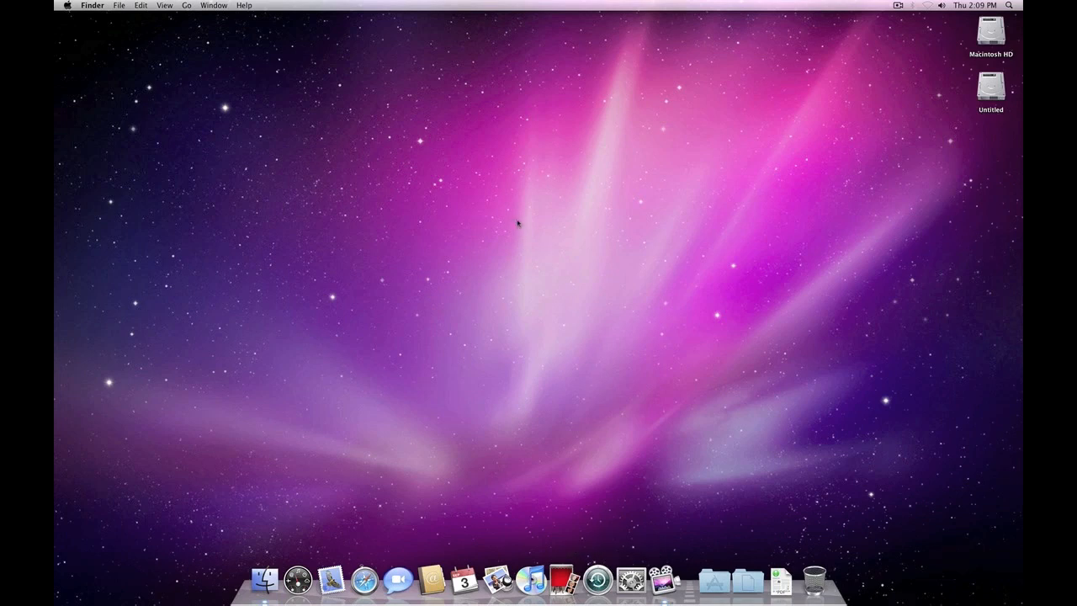
mouse_move(418, 226)
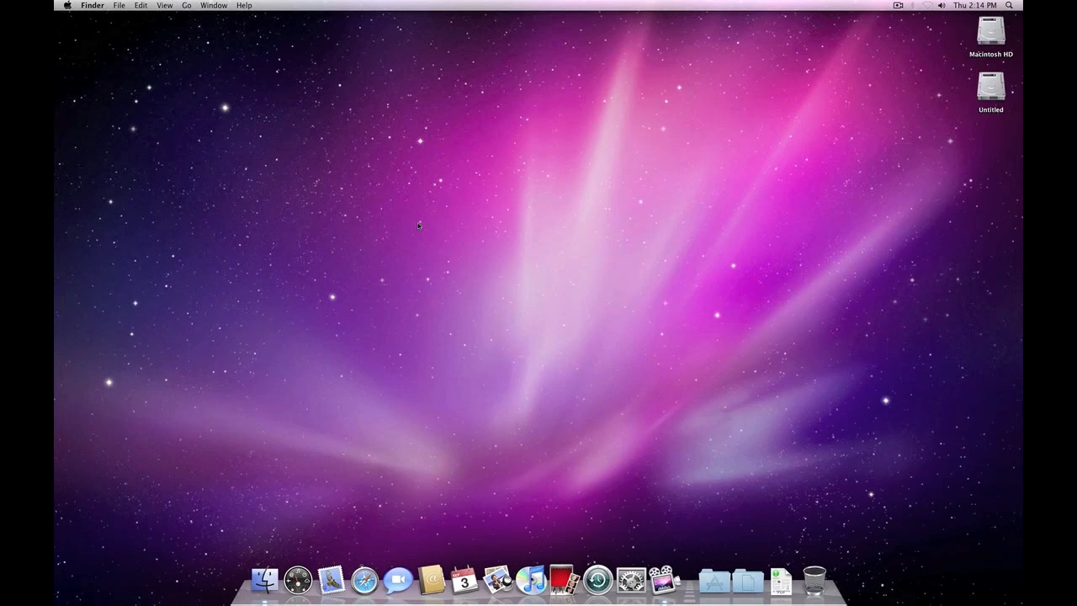
mouse_move(407, 200)
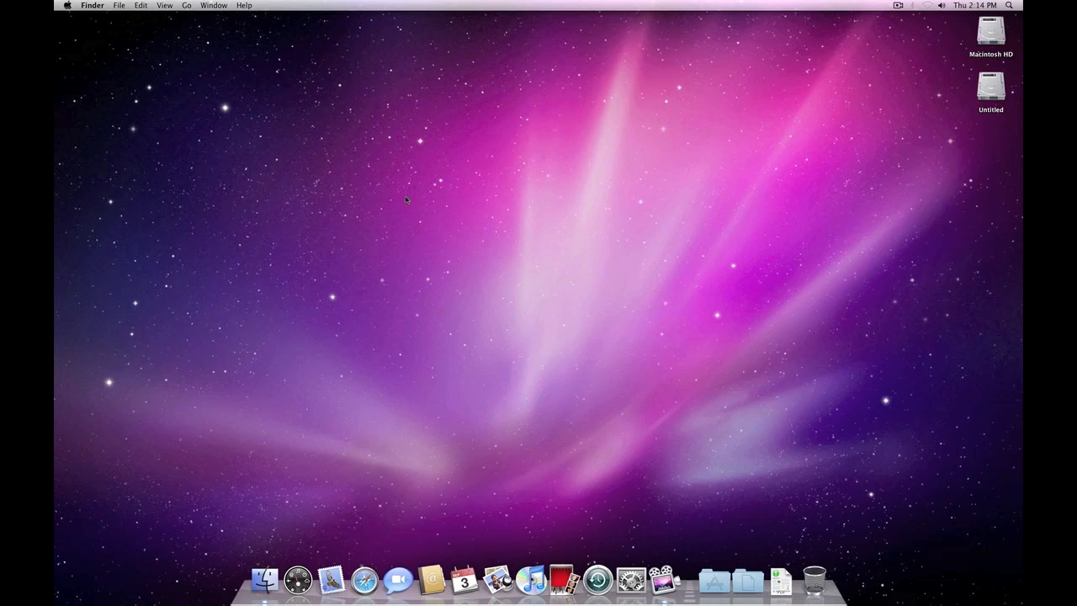
mouse_move(515, 193)
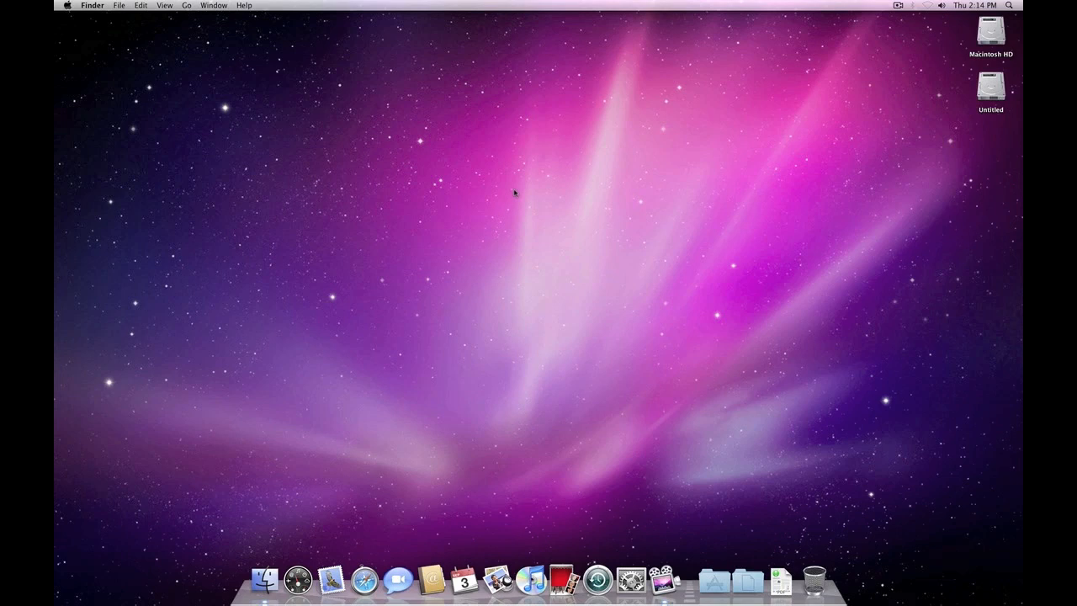
mouse_move(523, 316)
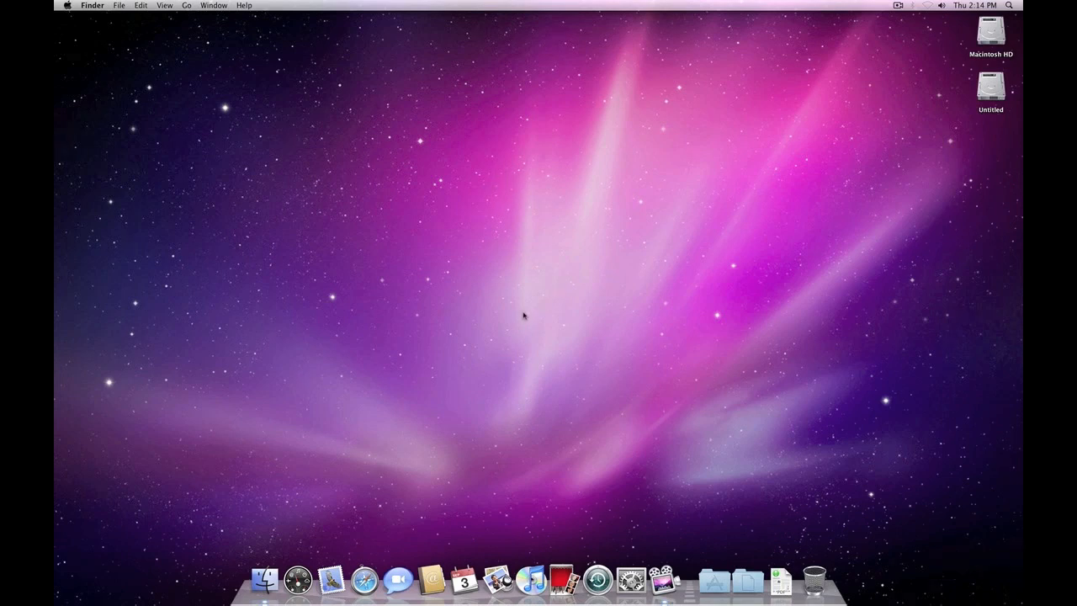
mouse_move(522, 302)
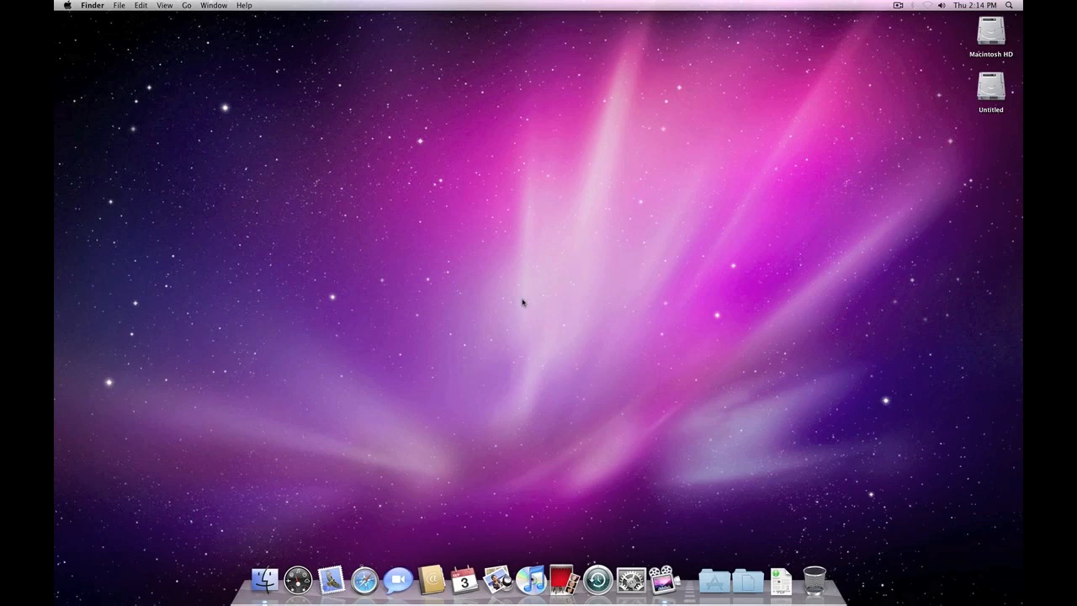
mouse_move(507, 287)
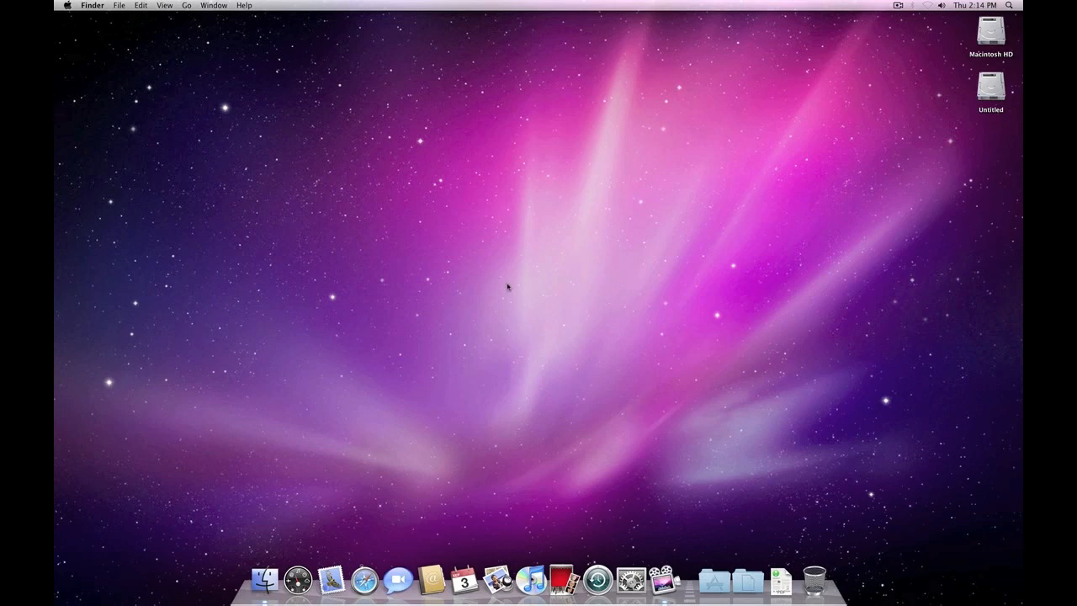
mouse_move(424, 257)
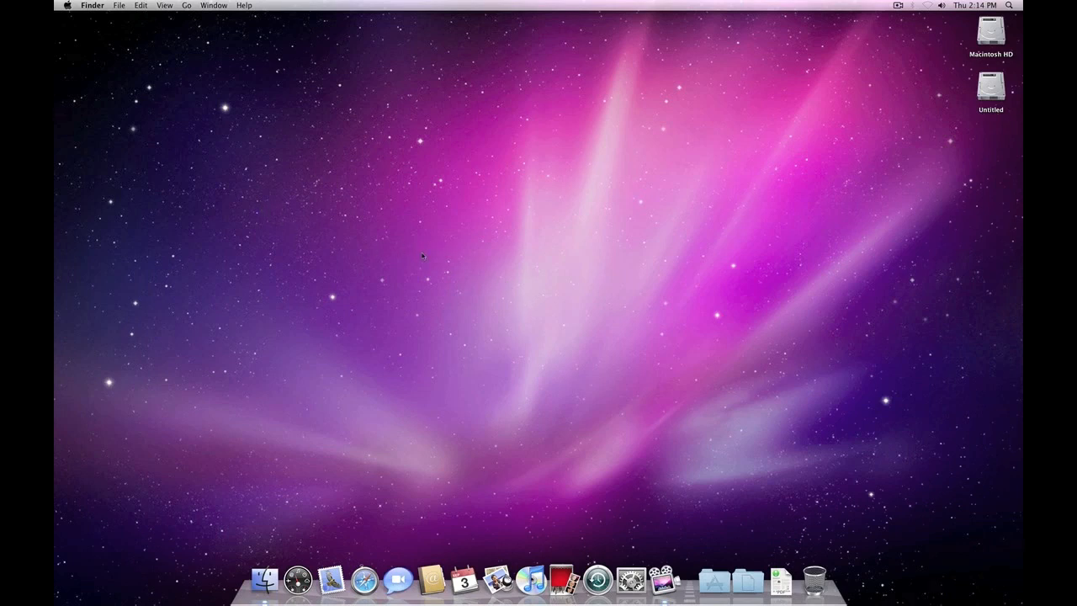
mouse_move(104, 144)
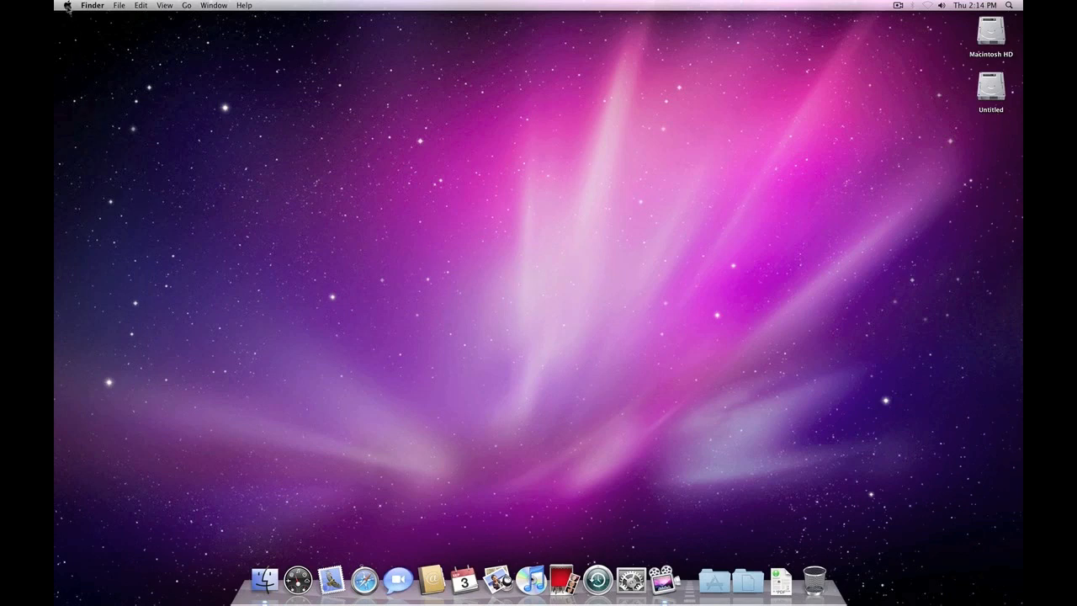
Choose About This Mac from the Apple menu to see Mac OS X 10.6, processor and memory.
click(68, 6)
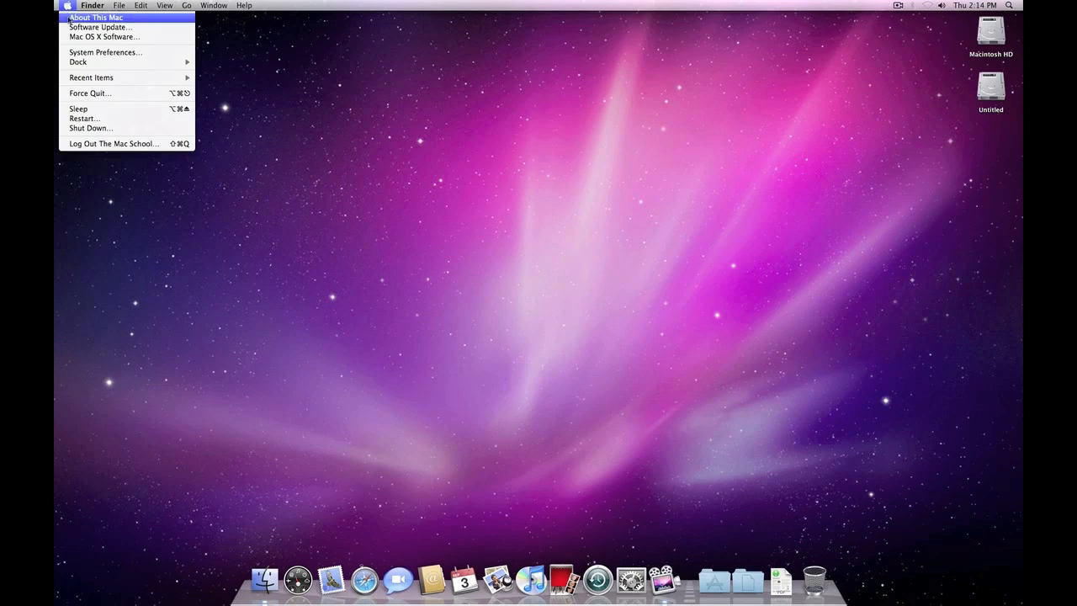
click(95, 17)
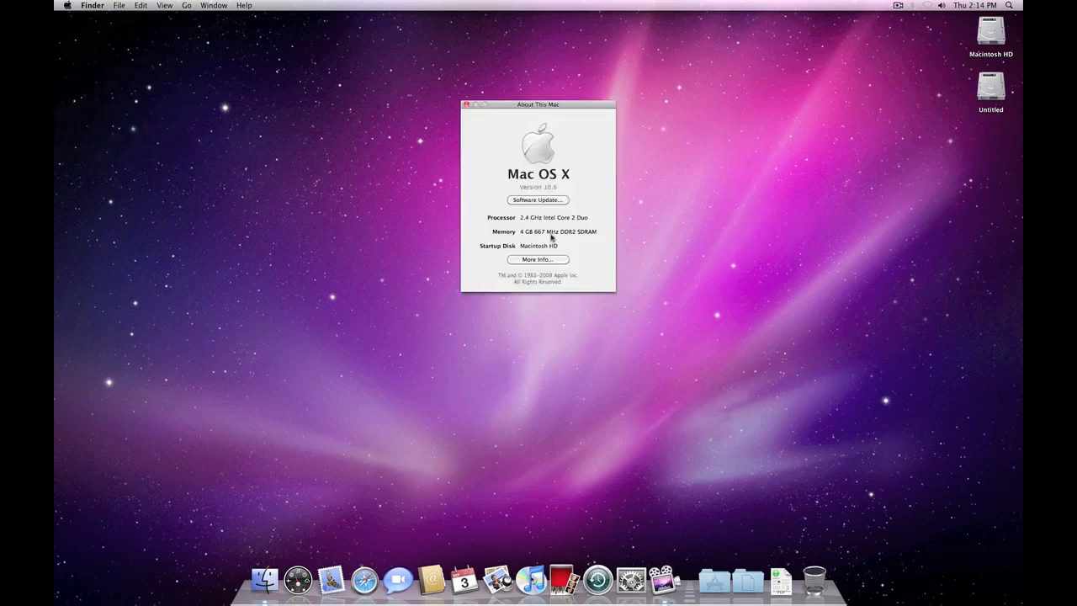
mouse_move(555, 187)
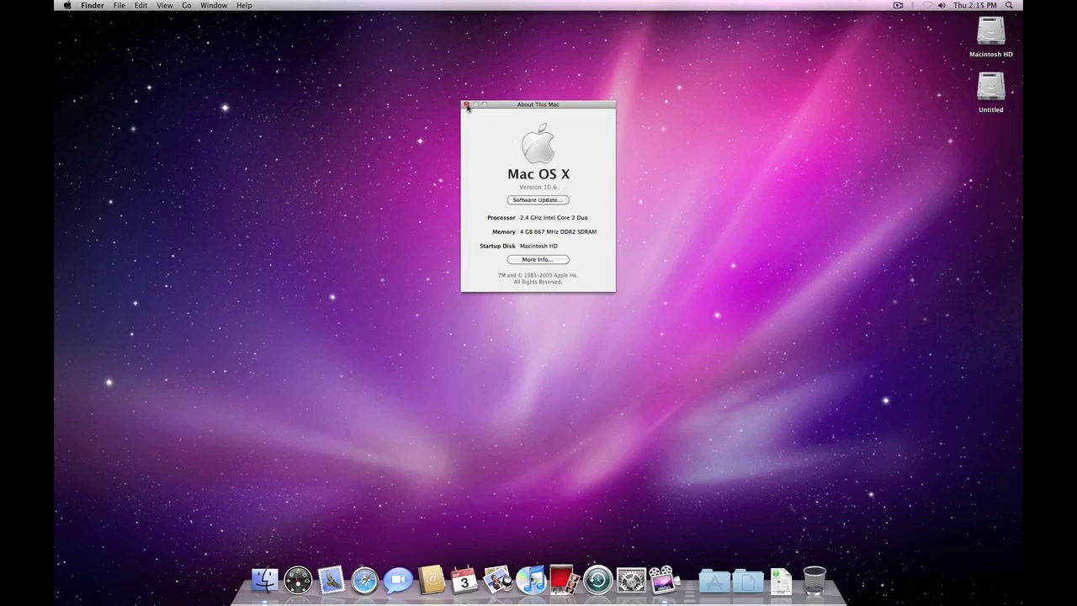
mouse_move(524, 228)
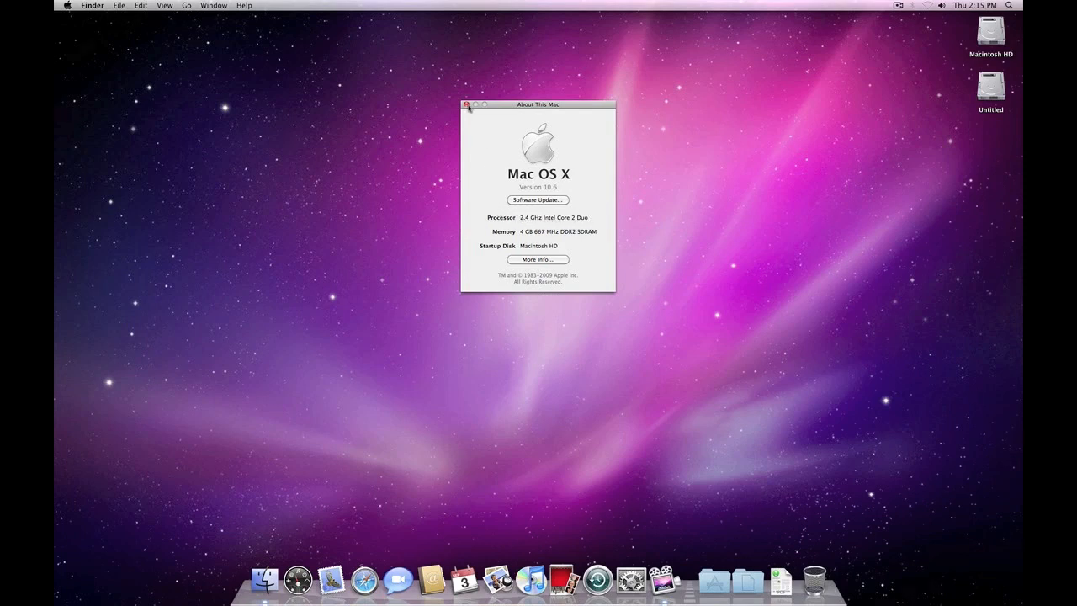
Close the About This Mac window, leaving the desktop empty.
click(467, 105)
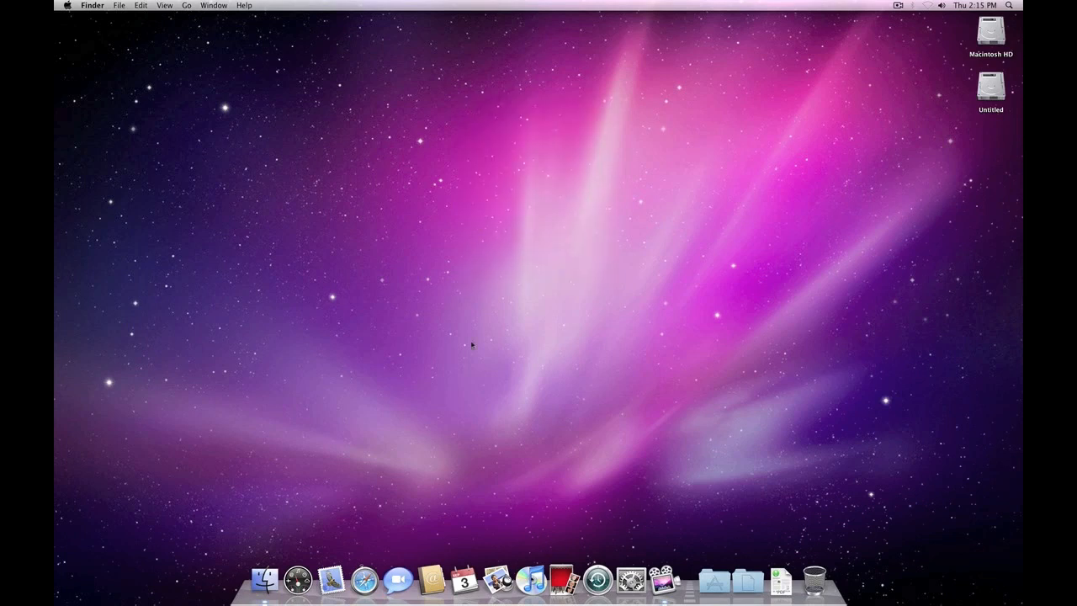
mouse_move(355, 517)
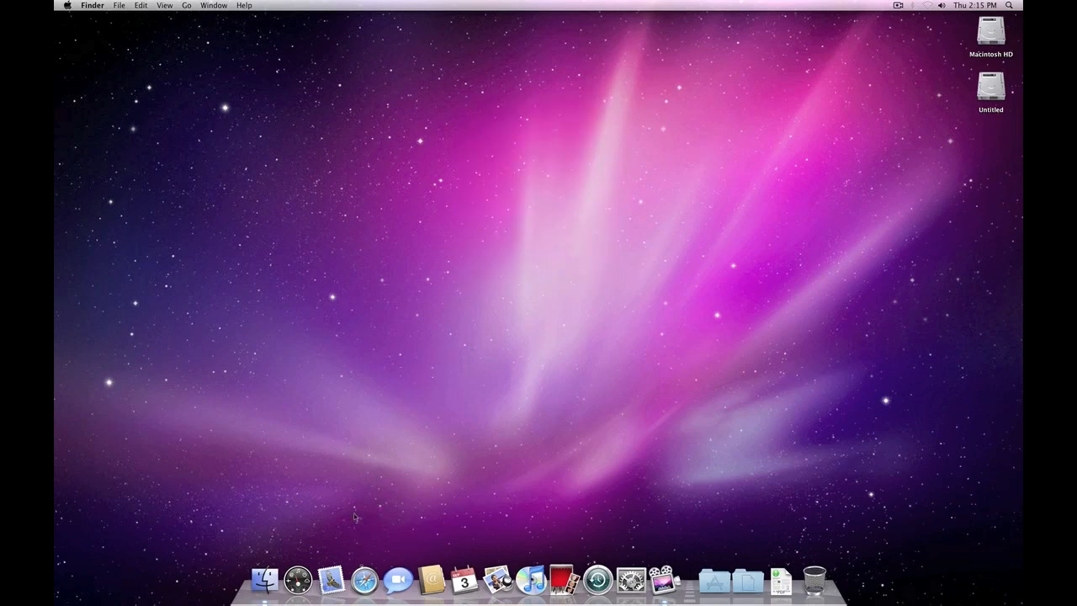
mouse_move(397, 580)
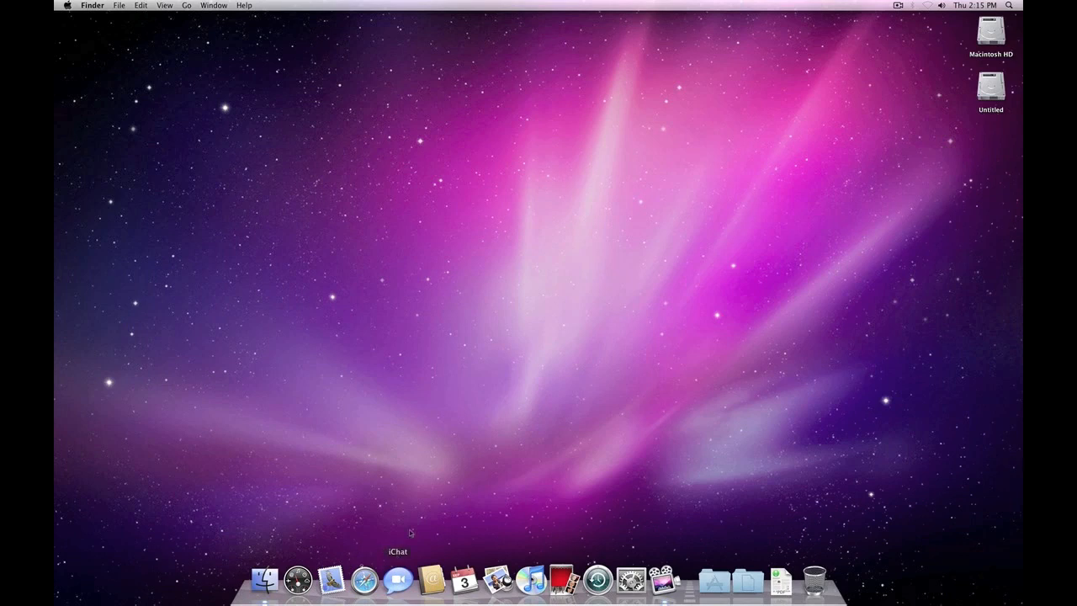
mouse_move(412, 464)
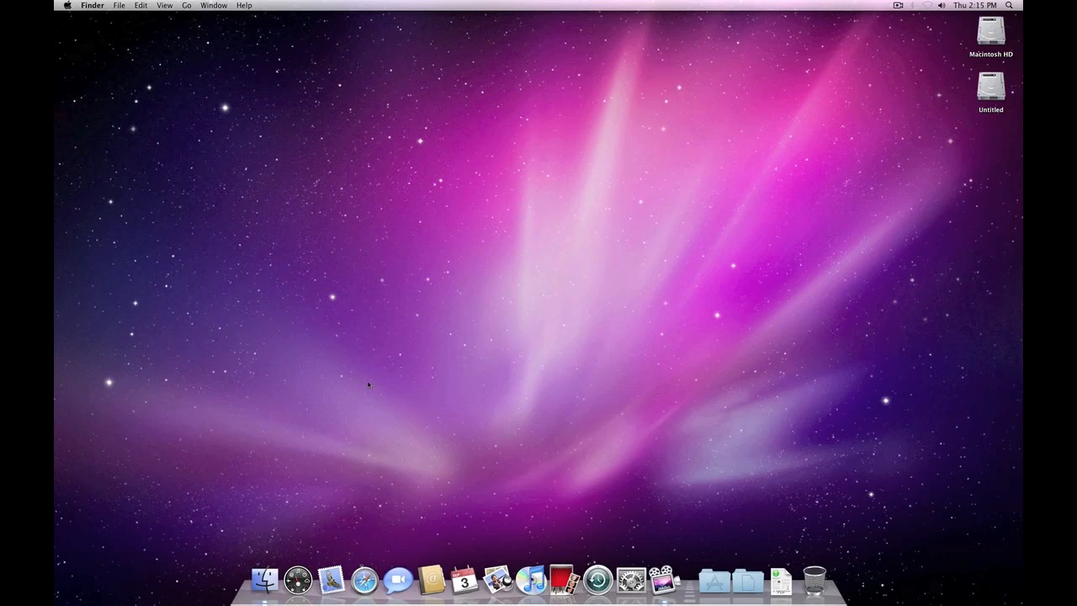
mouse_move(365, 570)
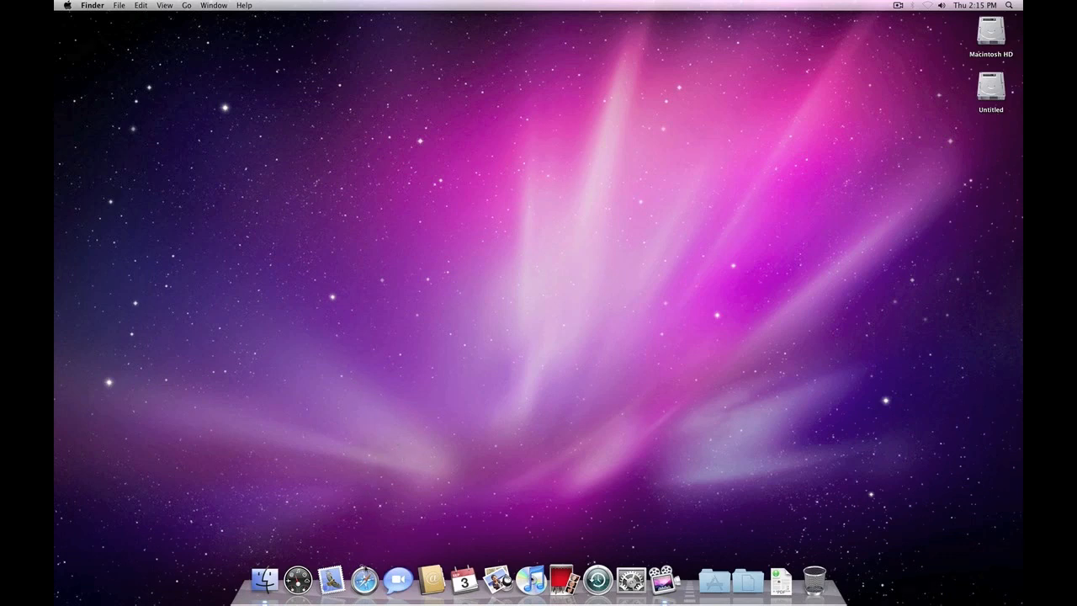
Launch Safari, go from Top Sites to apple.com/ and open the Store page.
click(363, 580)
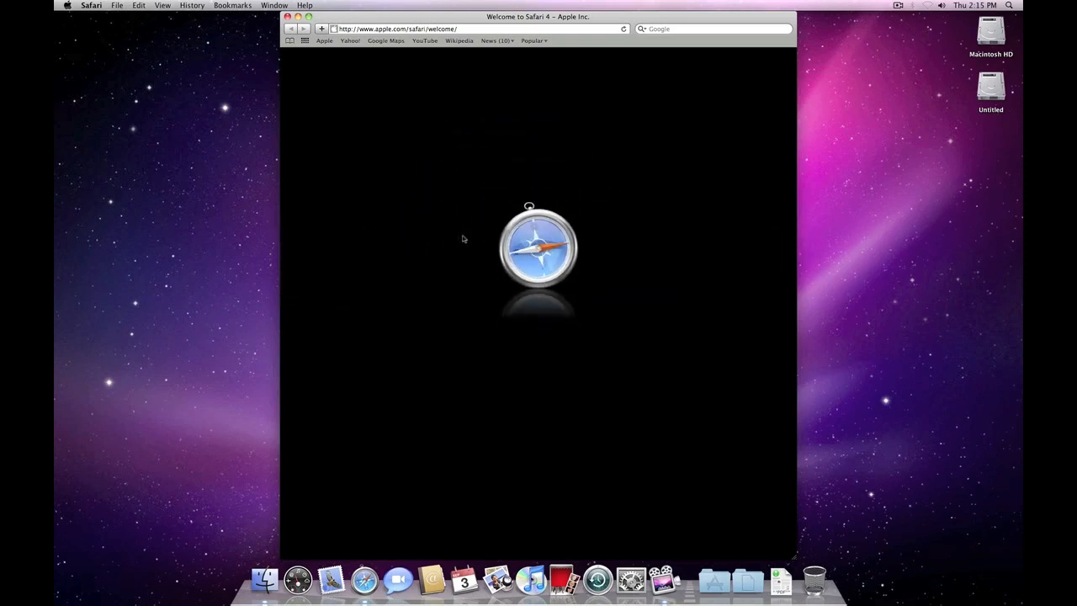
click(305, 40)
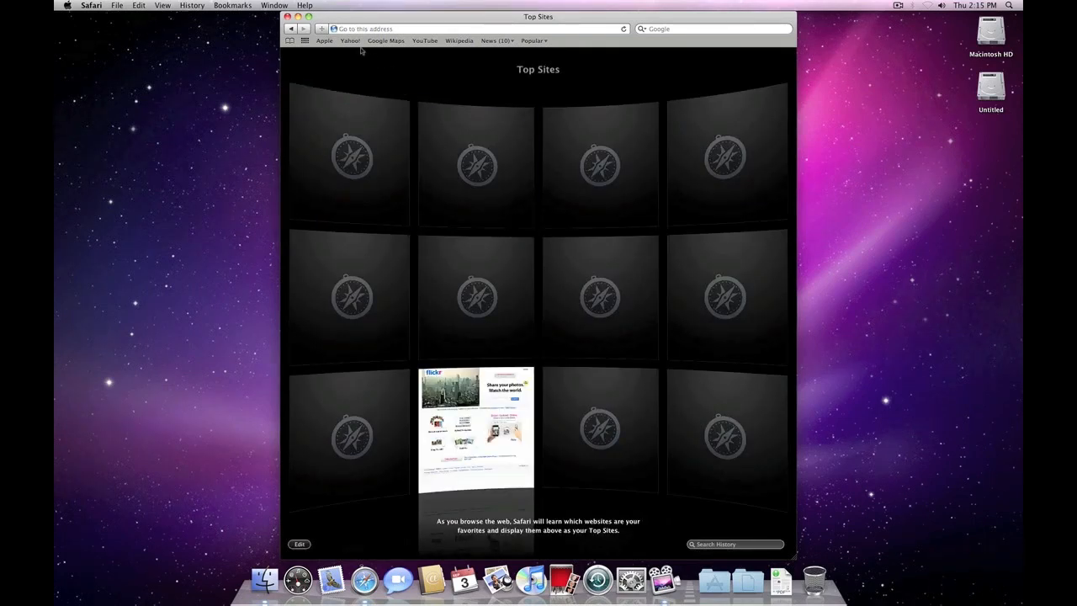
click(463, 28)
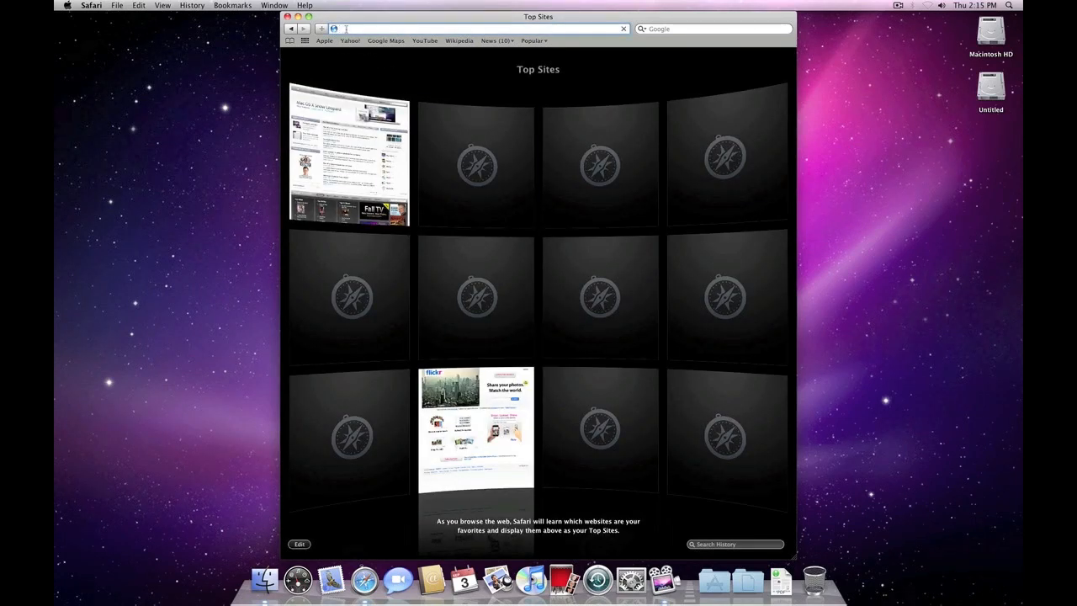
text(apple.com/)
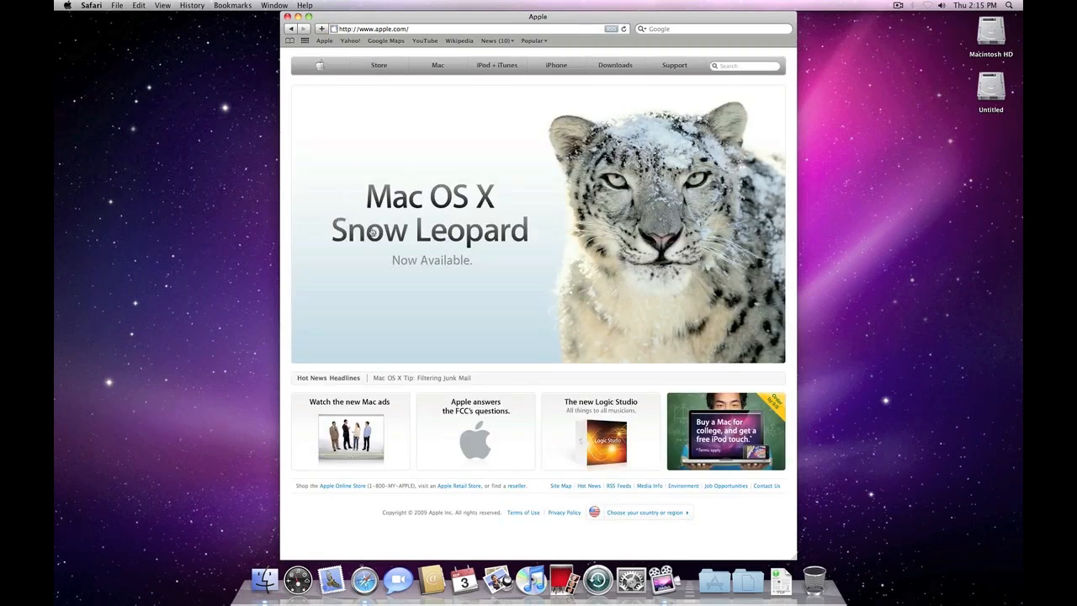
click(378, 64)
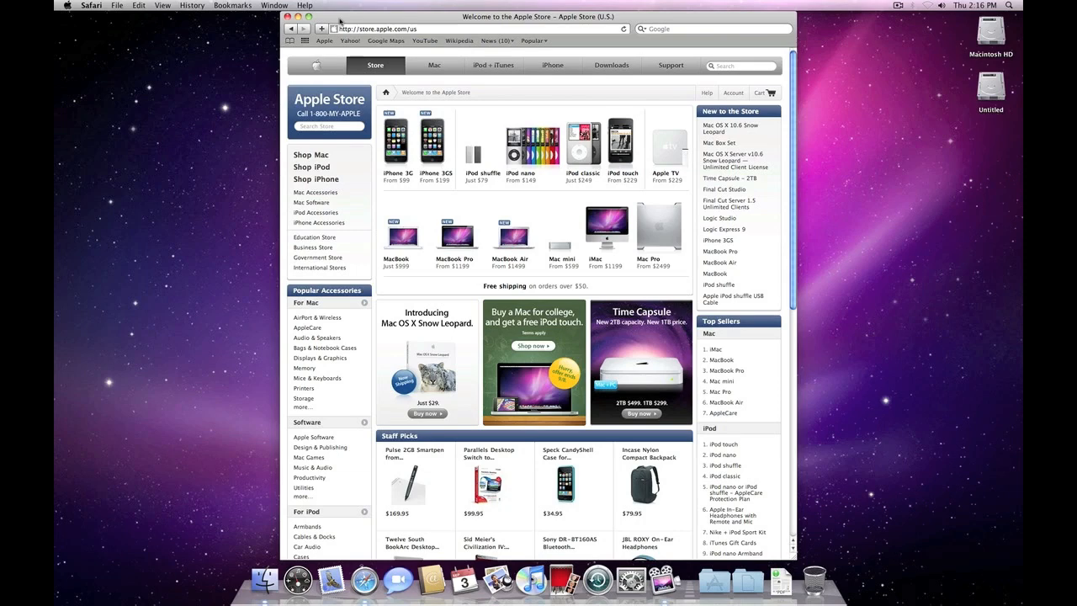
mouse_move(149, 19)
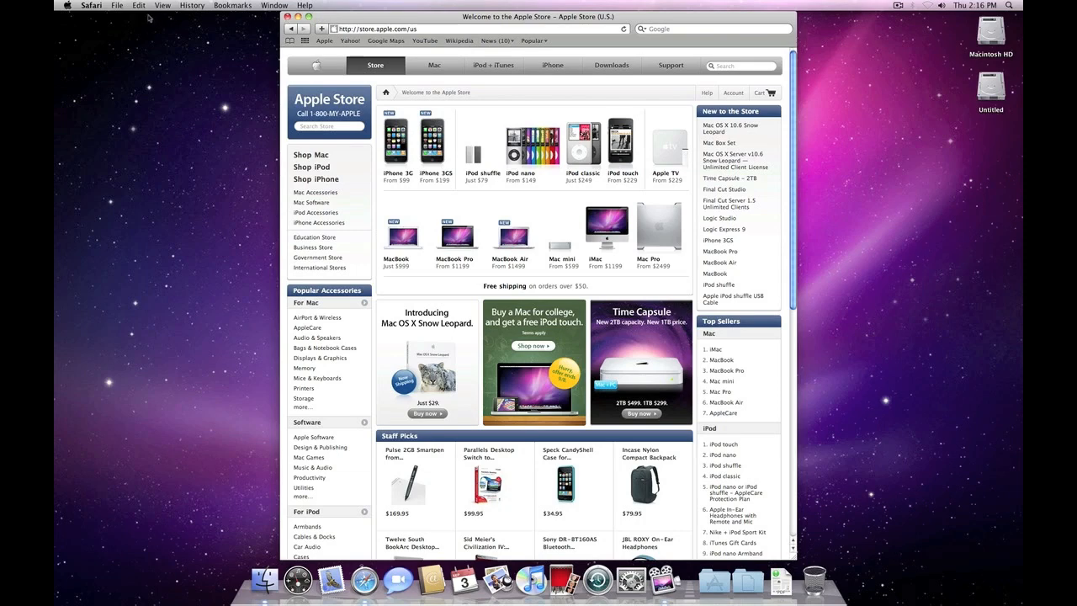
click(91, 5)
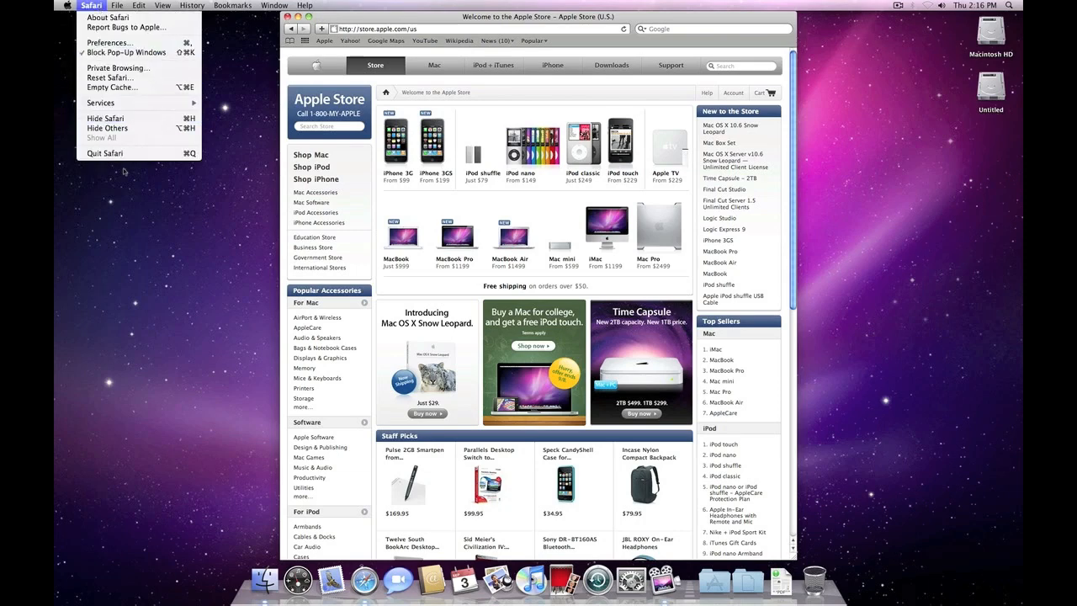
click(104, 152)
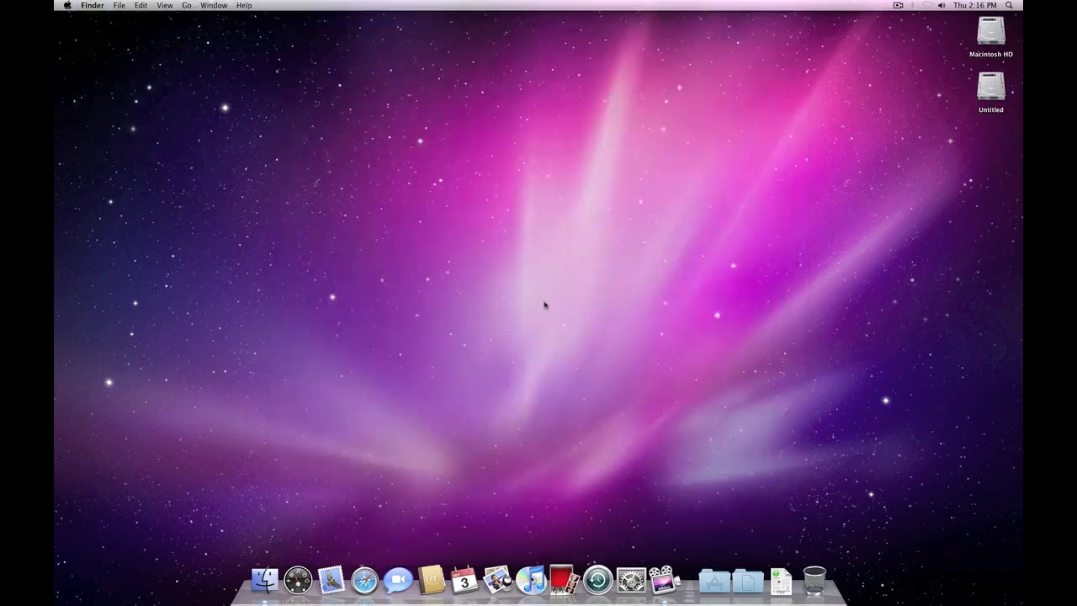
mouse_move(520, 300)
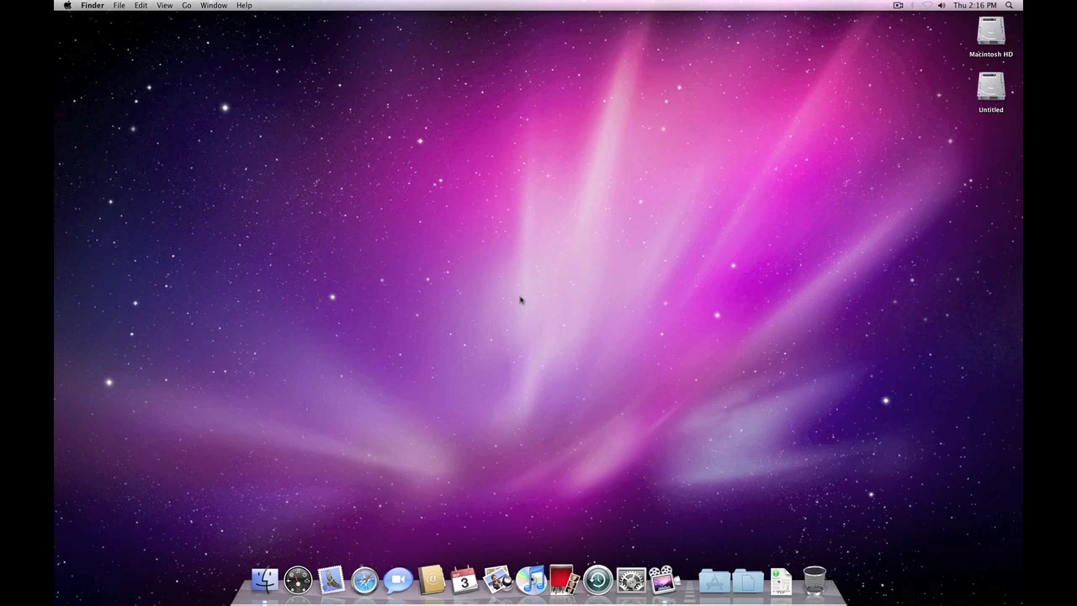
mouse_move(536, 229)
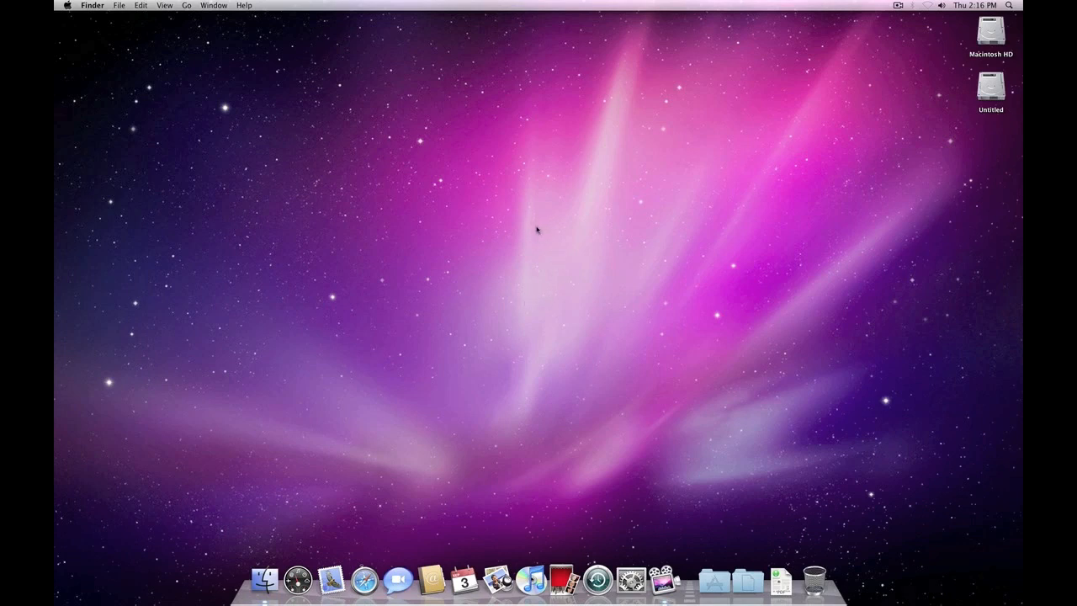
mouse_move(370, 136)
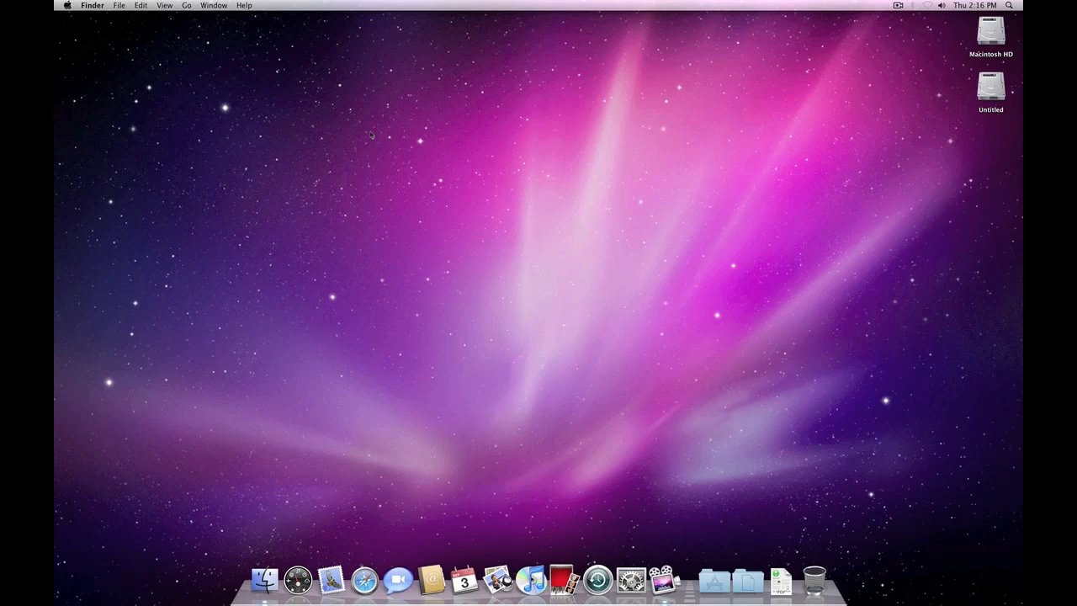
mouse_move(442, 158)
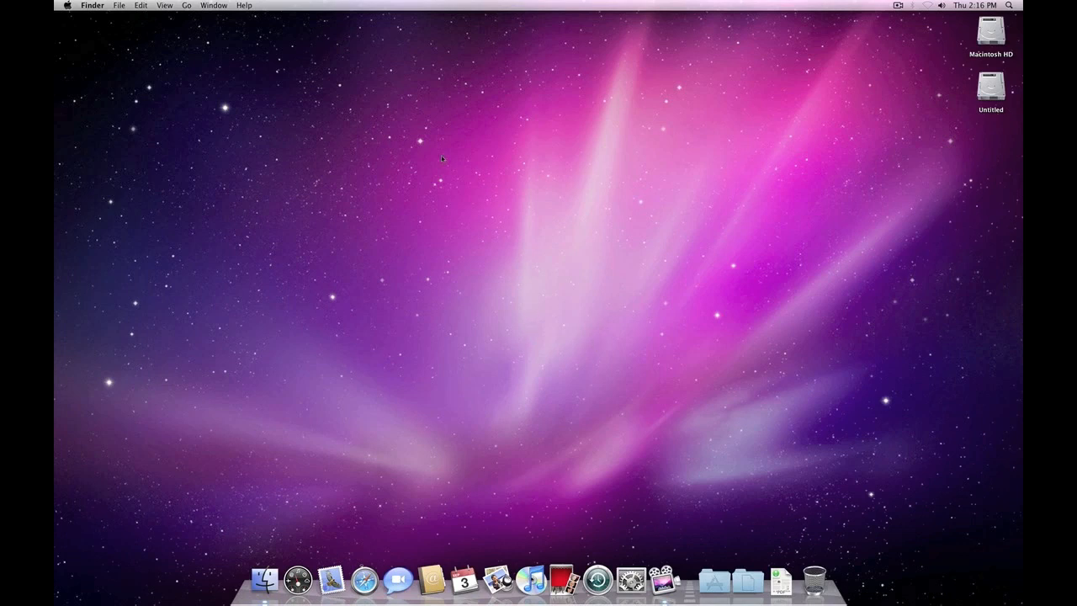
mouse_move(918, 202)
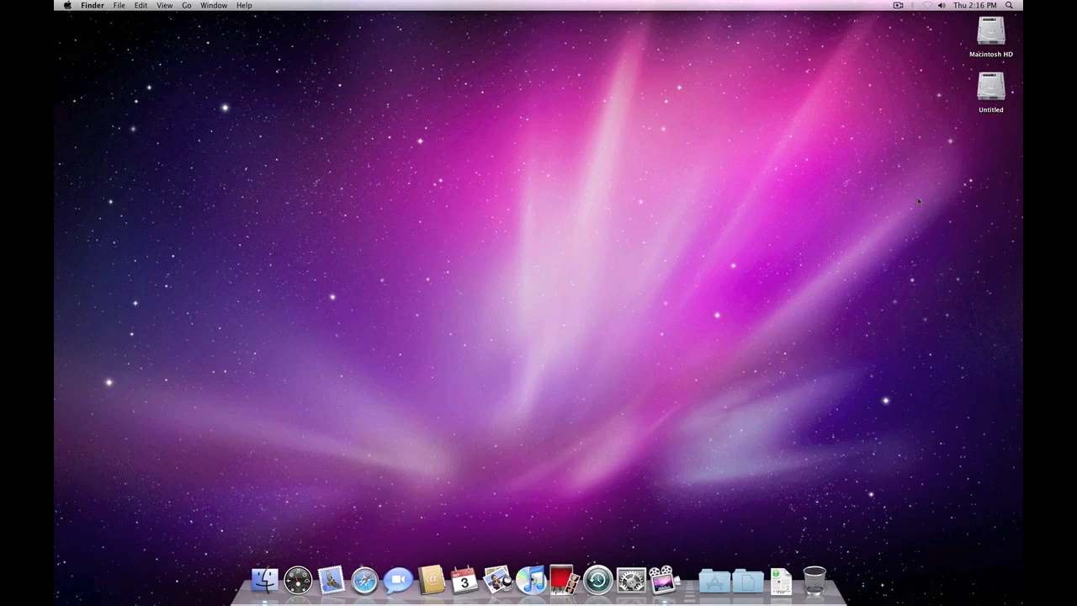
click(991, 87)
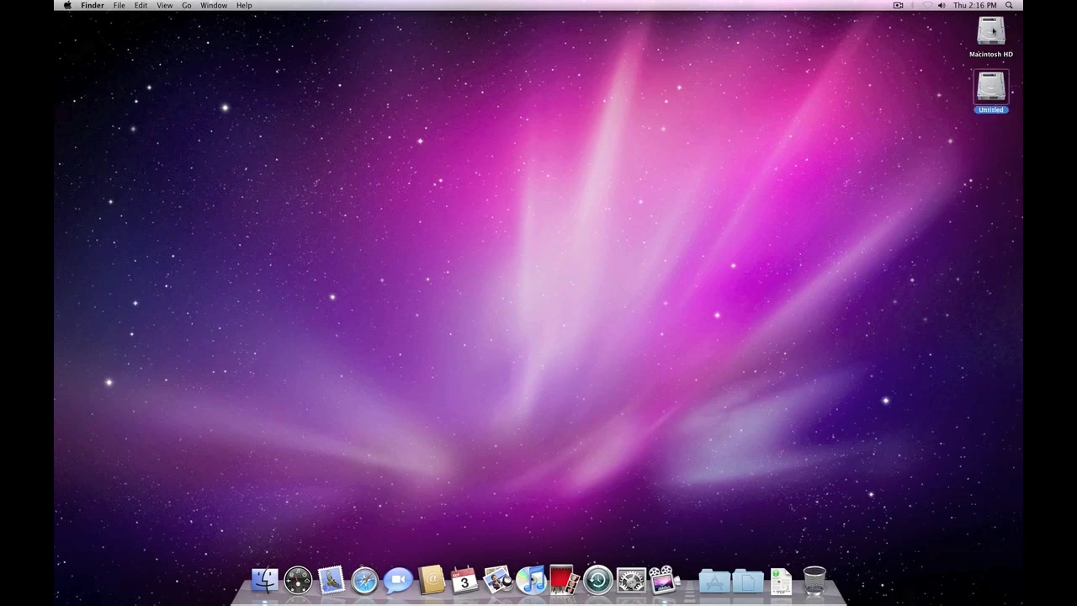
click(991, 87)
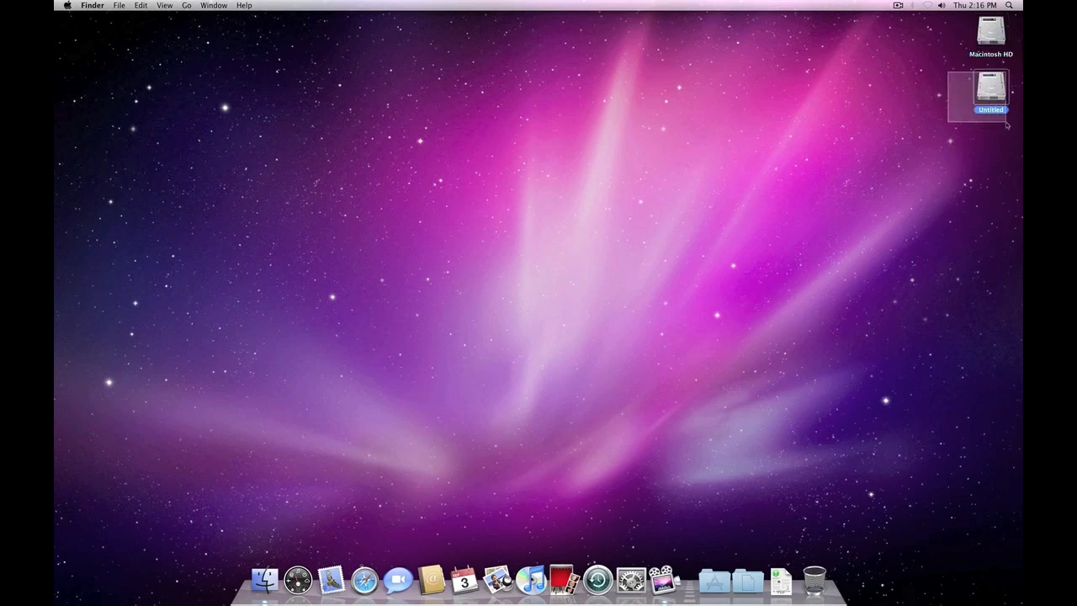
click(557, 242)
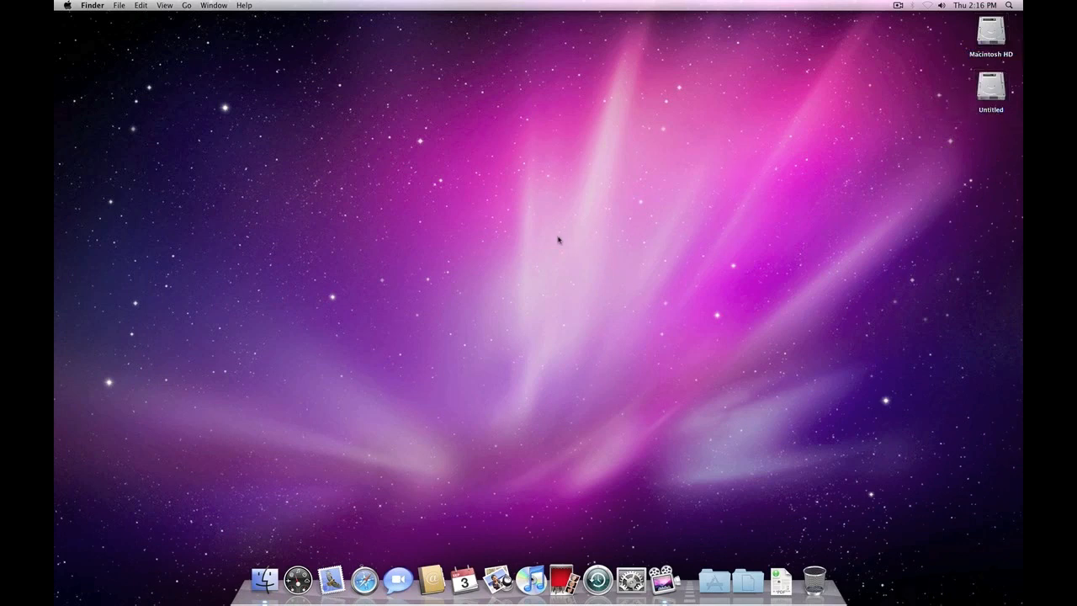
mouse_move(416, 314)
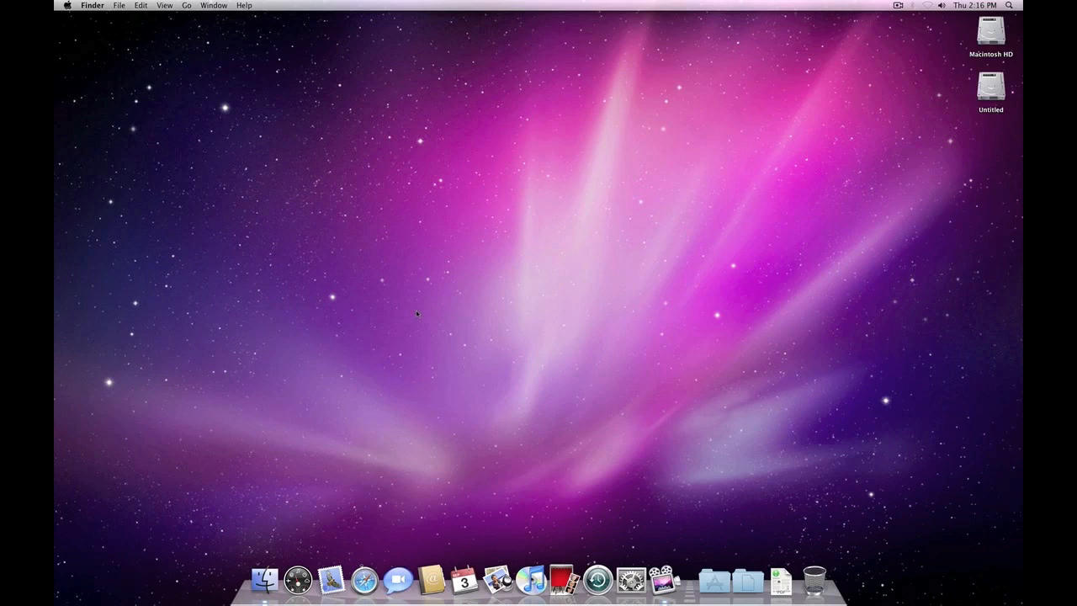
mouse_move(166, 488)
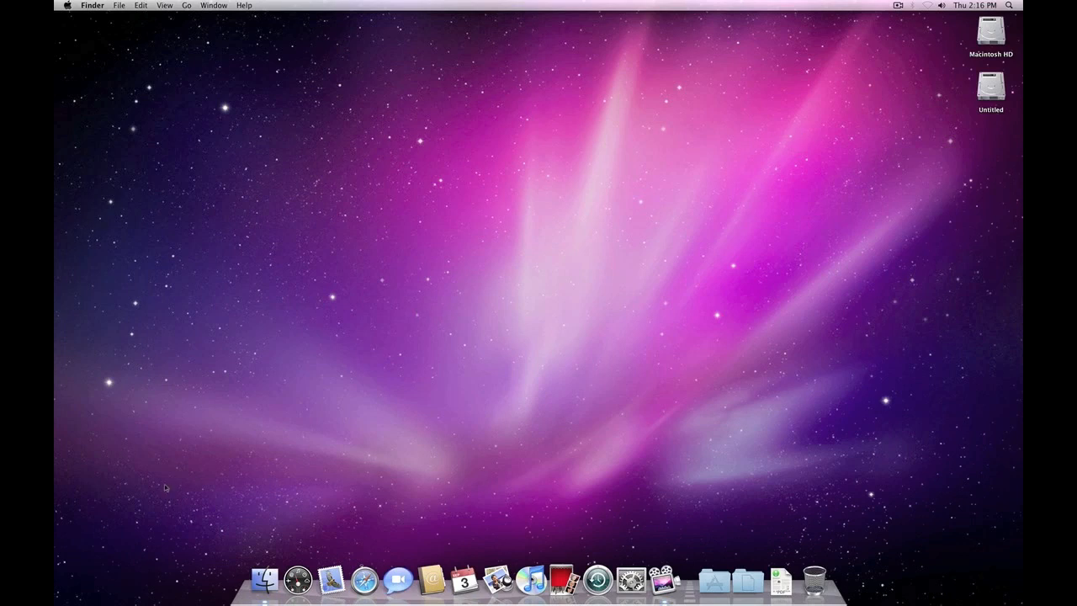
mouse_move(874, 362)
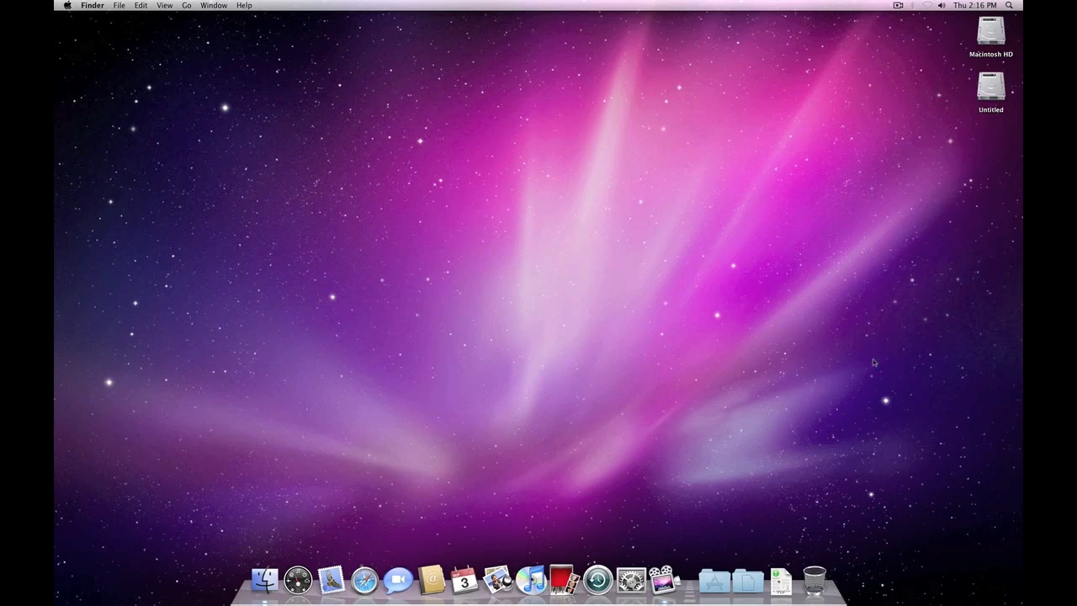
mouse_move(508, 202)
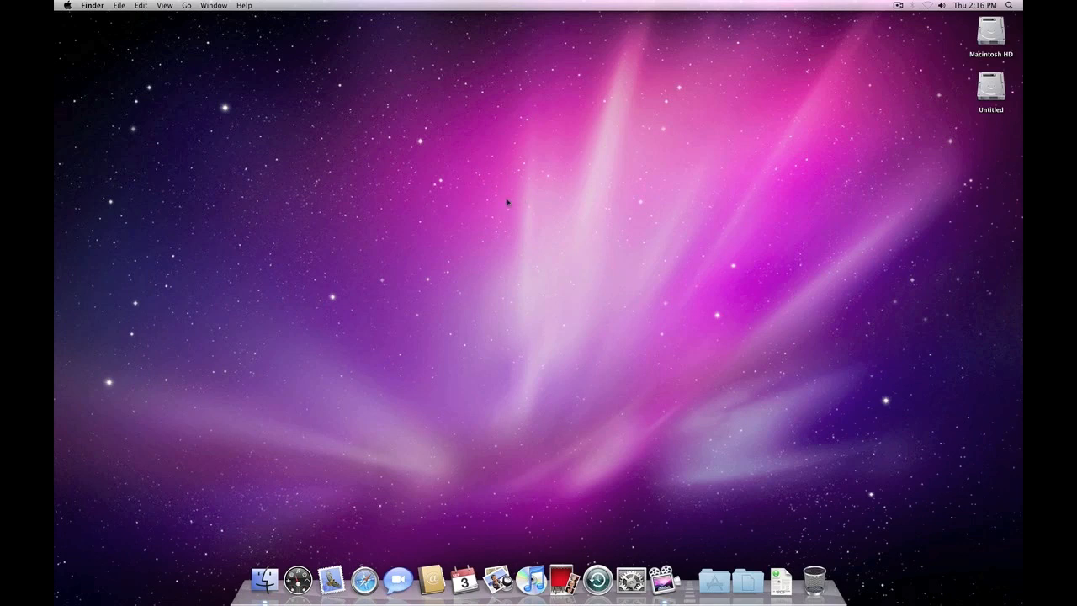
mouse_move(589, 244)
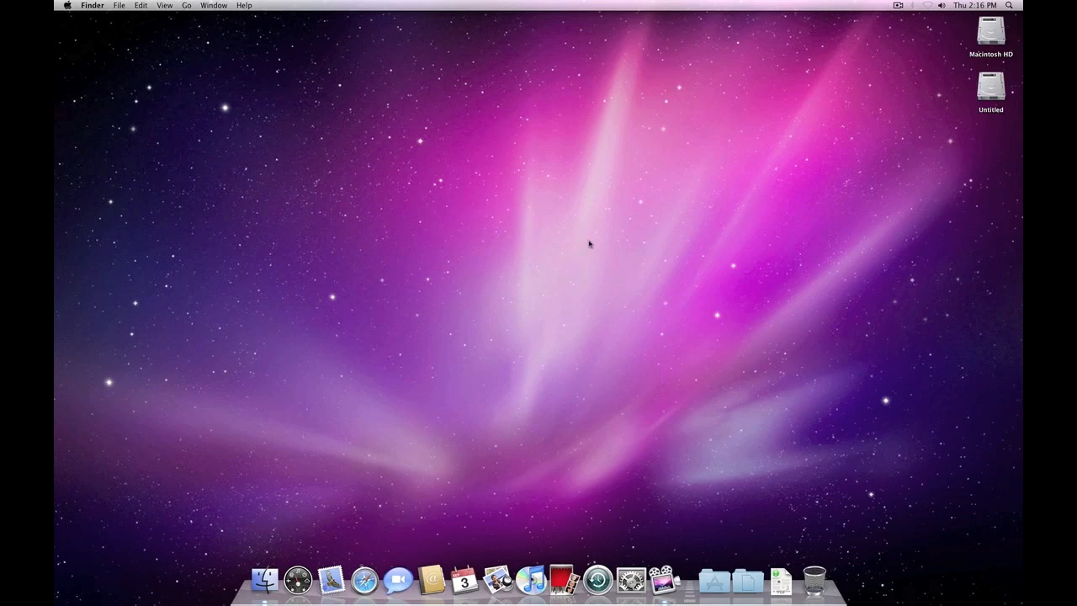
mouse_move(549, 269)
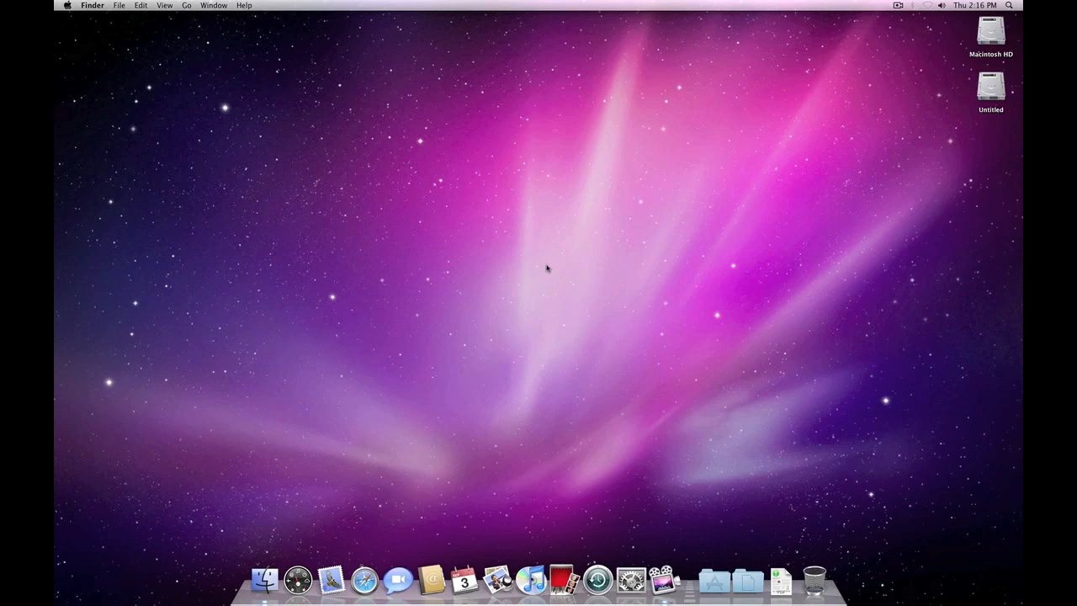
mouse_move(481, 333)
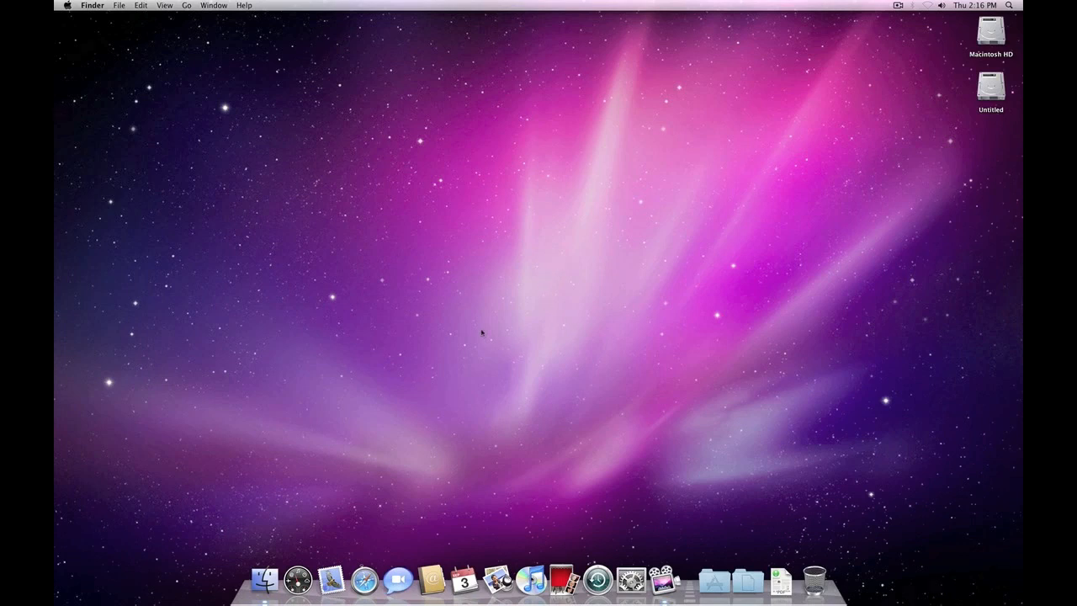
mouse_move(878, 331)
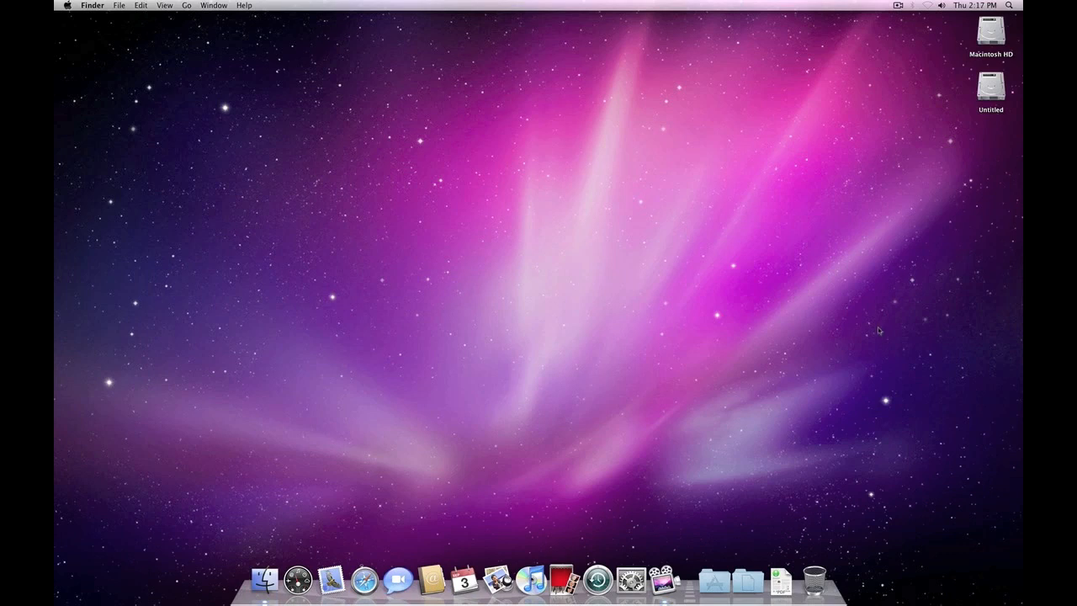
mouse_move(528, 277)
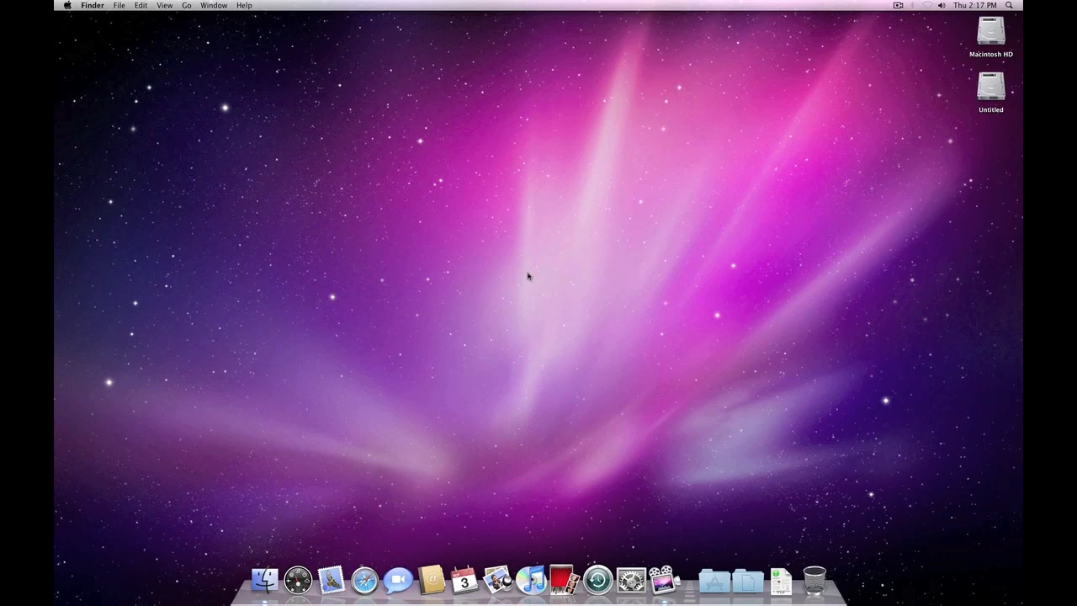
mouse_move(412, 335)
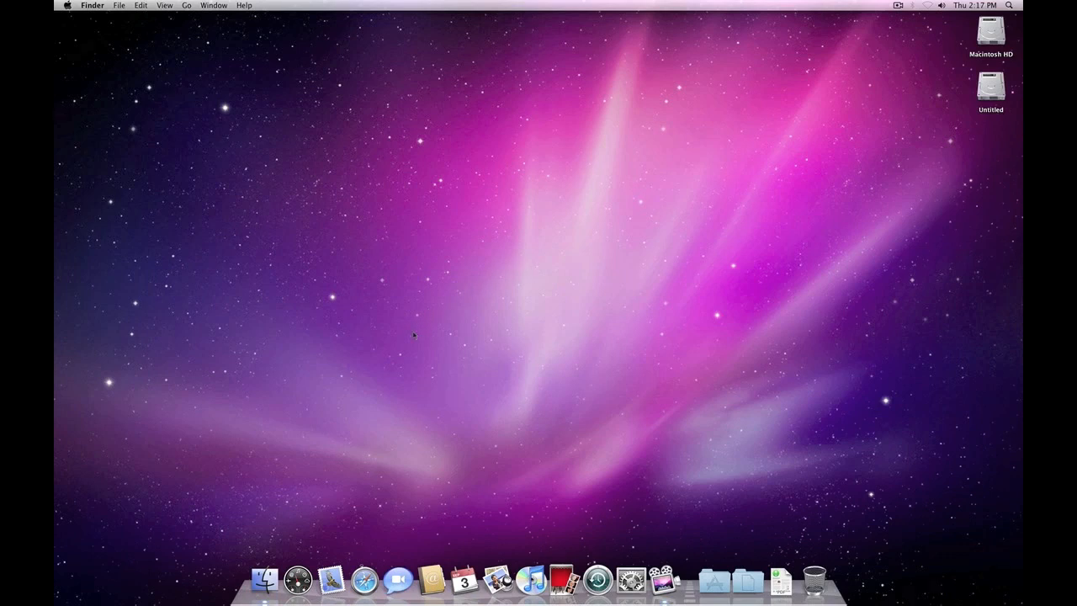
mouse_move(804, 549)
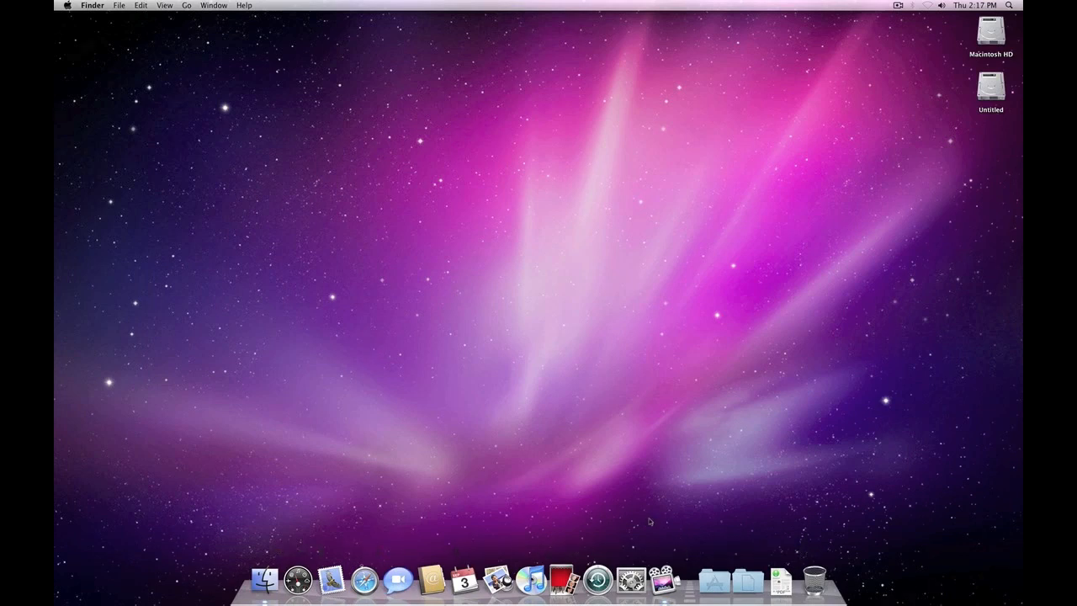
mouse_move(494, 323)
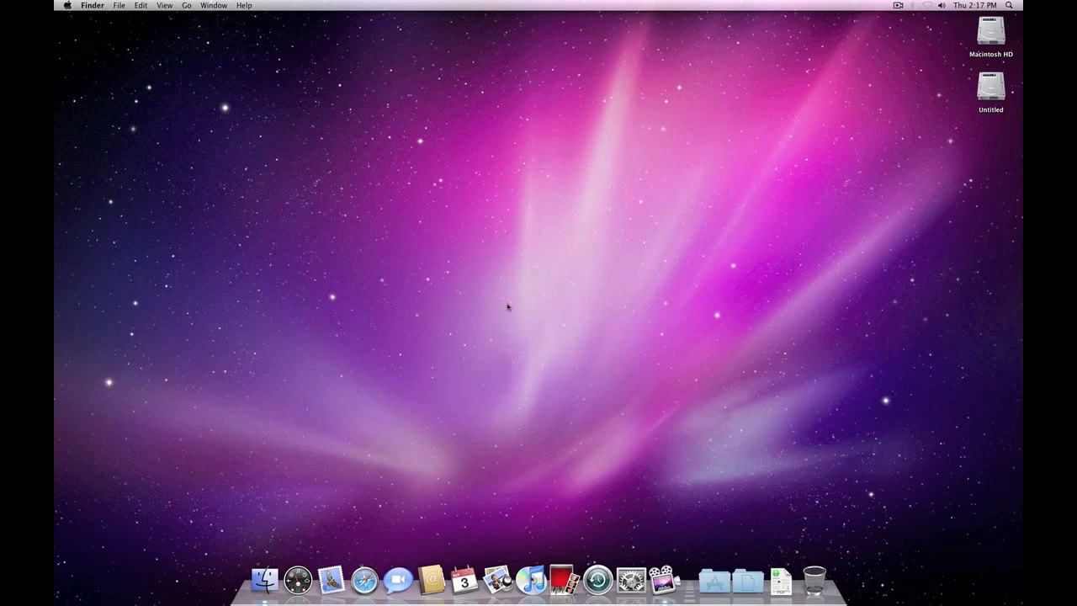
mouse_move(505, 304)
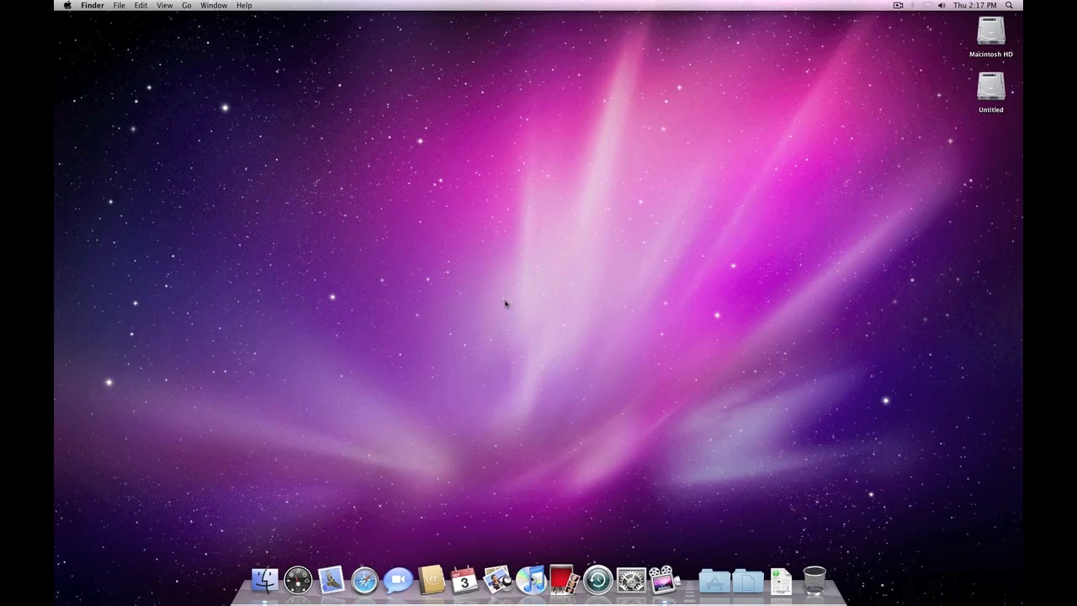
mouse_move(432, 421)
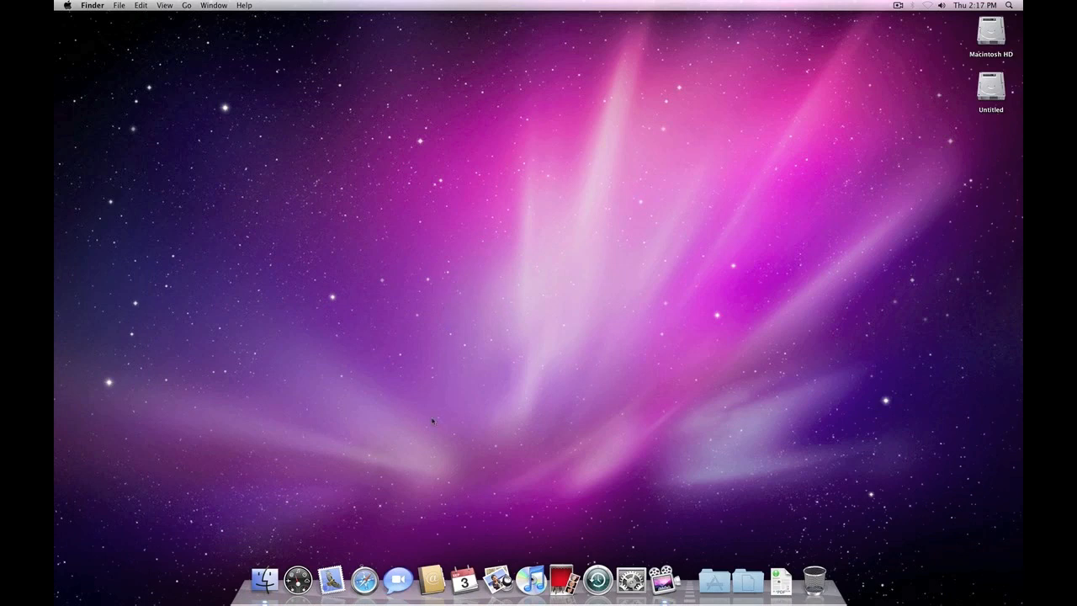
mouse_move(264, 580)
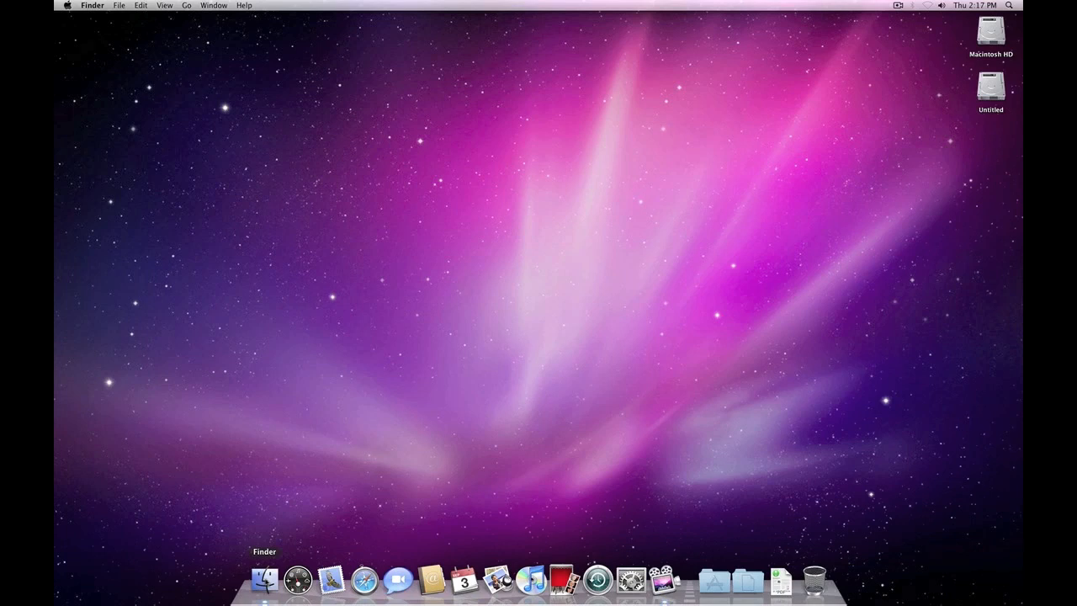
Open a Finder window on Macintosh HD showing Applications, Library, System and Users.
click(265, 580)
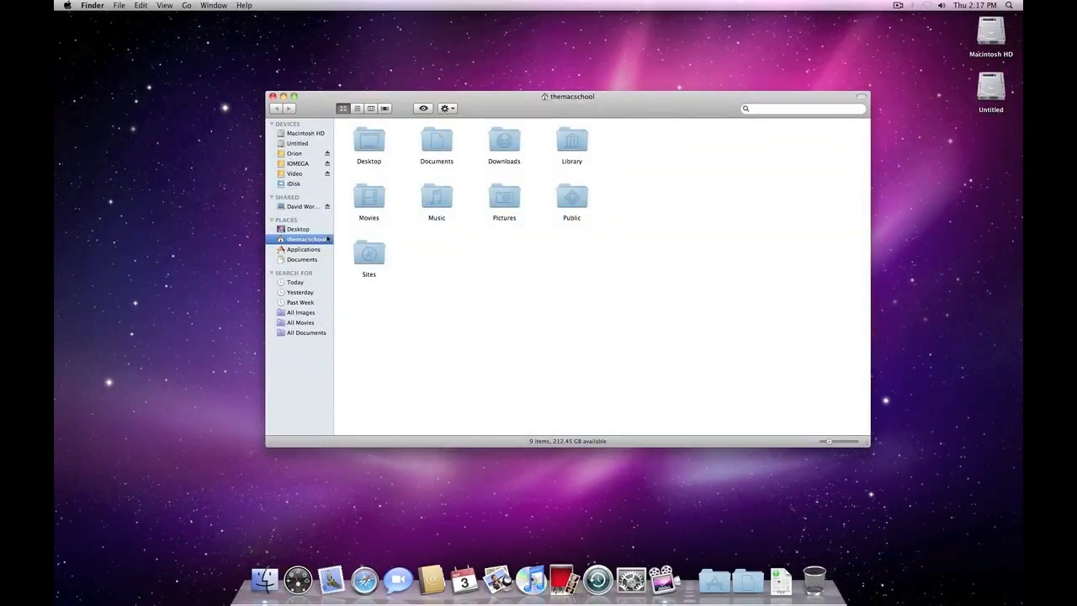
click(306, 133)
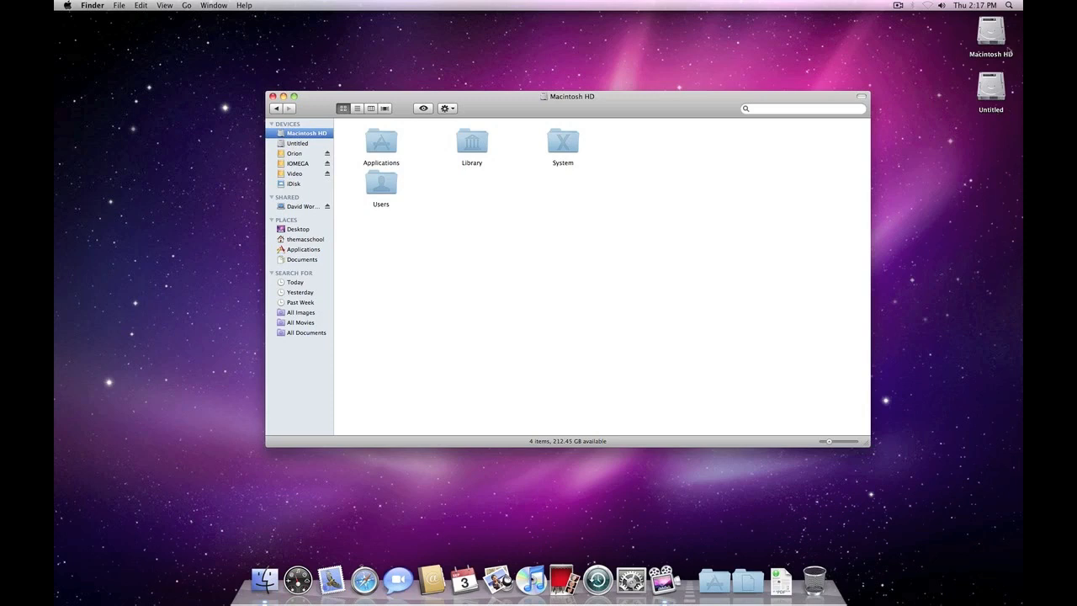
mouse_move(712, 216)
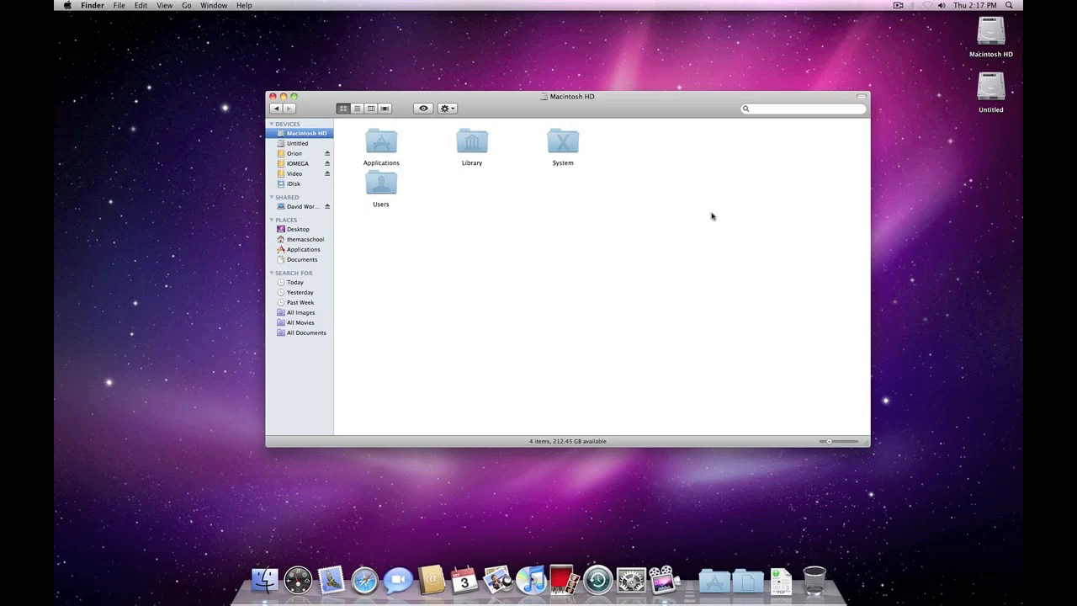
click(381, 142)
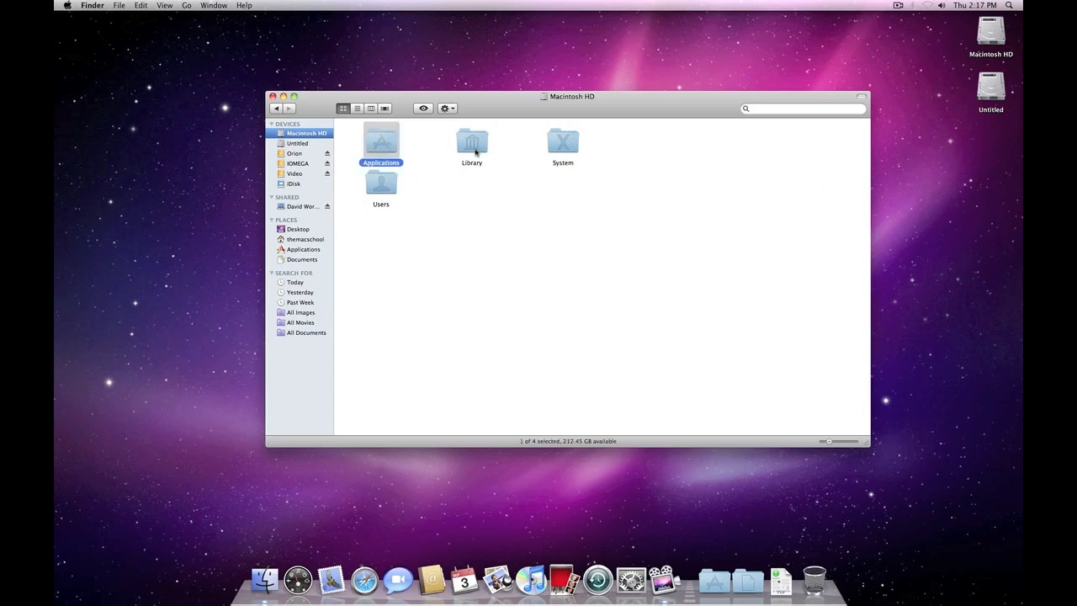
click(471, 141)
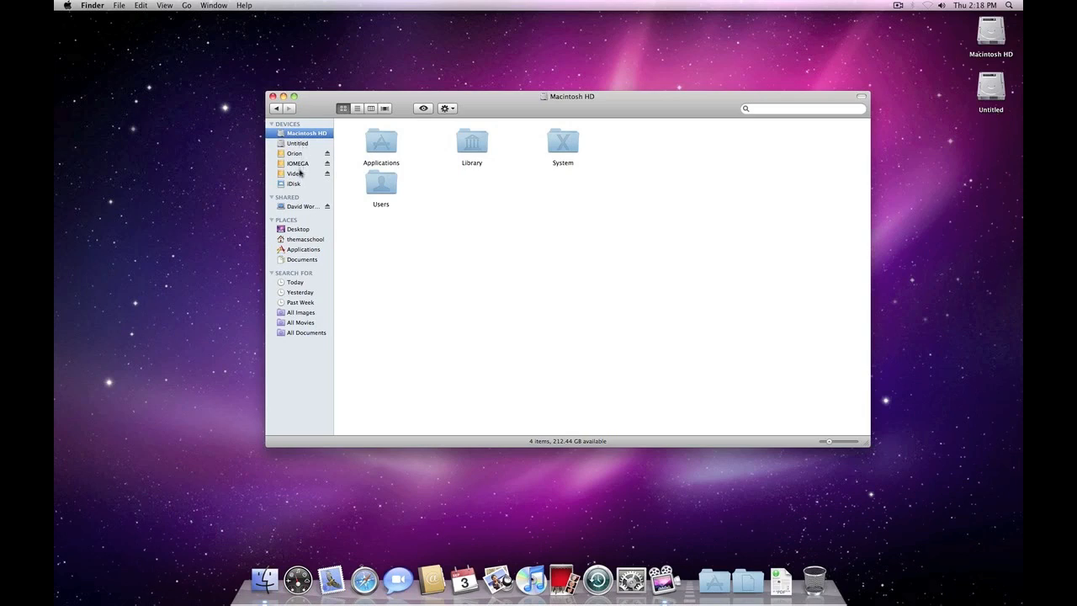
mouse_move(306, 170)
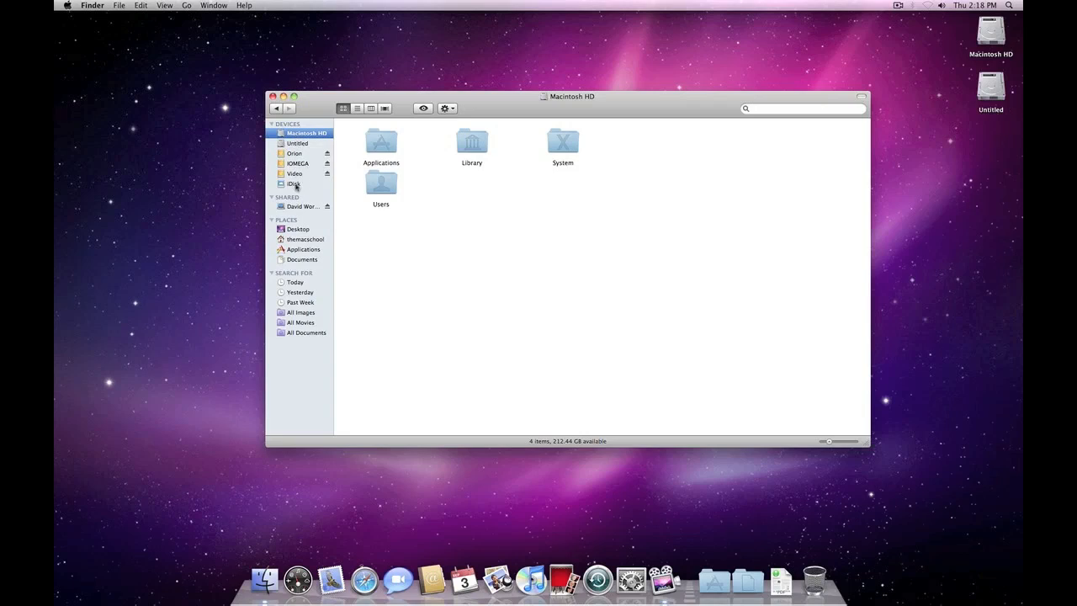
mouse_move(297, 184)
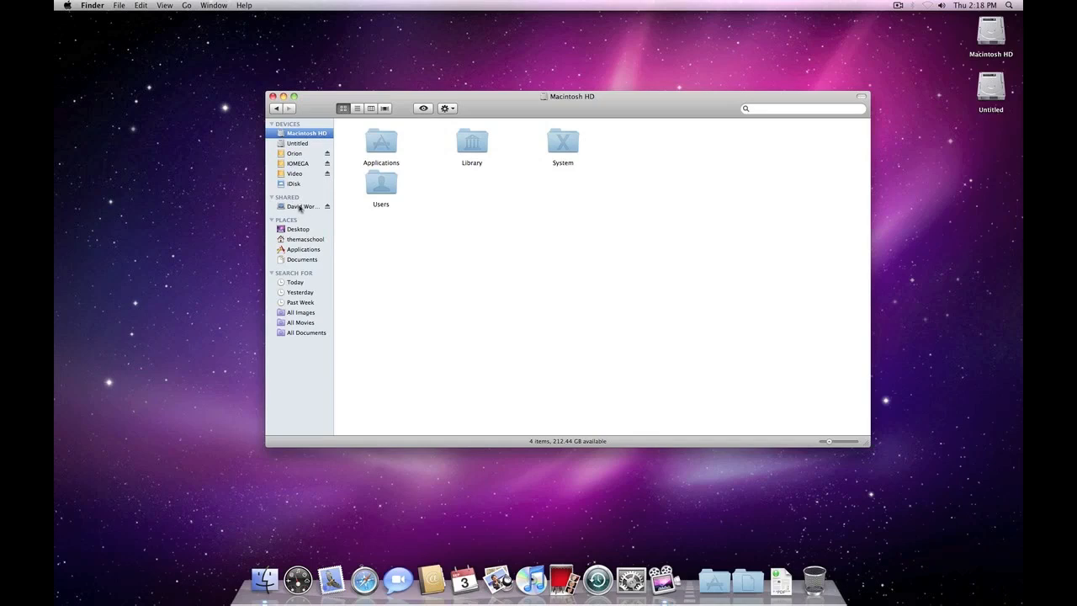
mouse_move(351, 200)
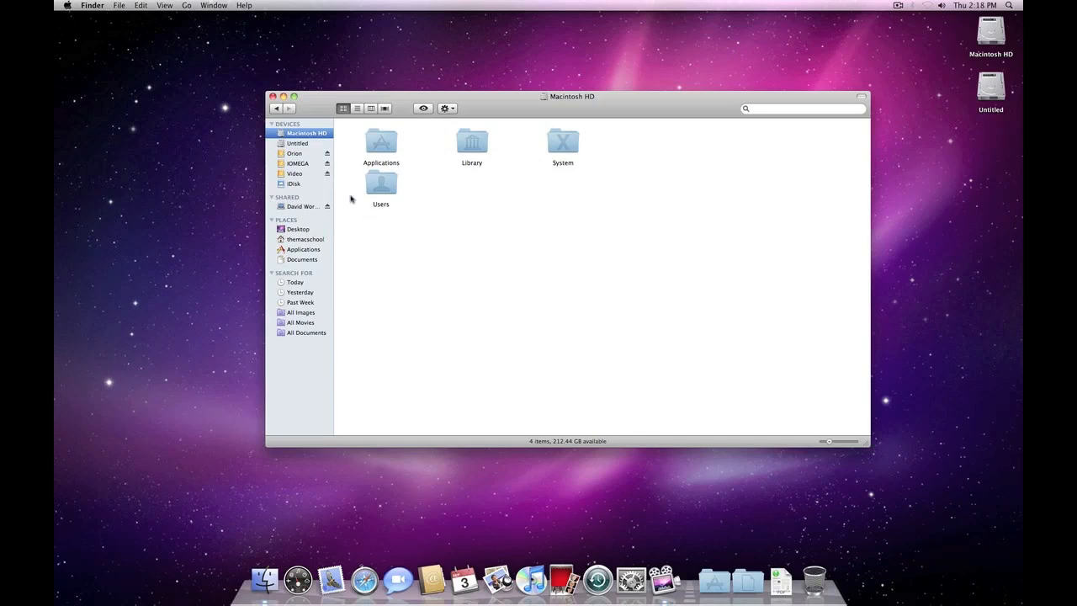
mouse_move(306, 212)
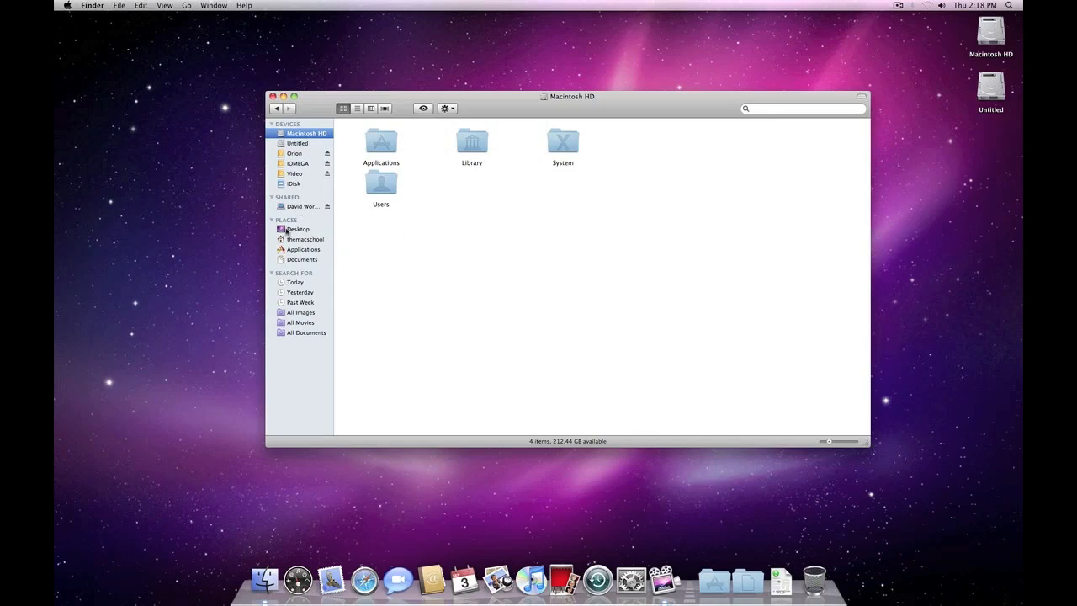
Show the empty Desktop folder and cancel the Empty Trash confirmation.
click(299, 229)
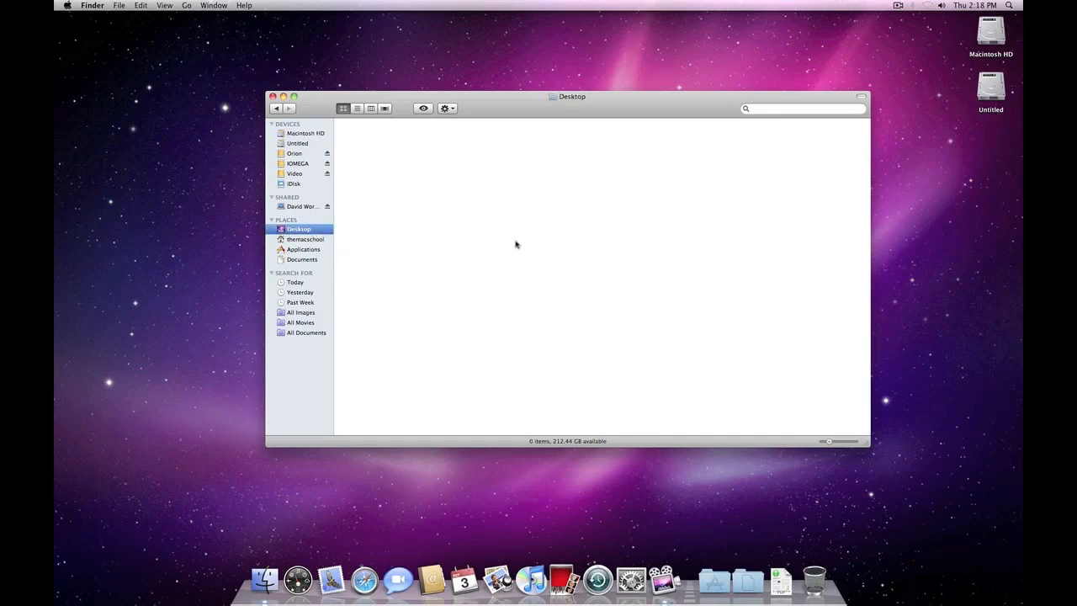
mouse_move(685, 252)
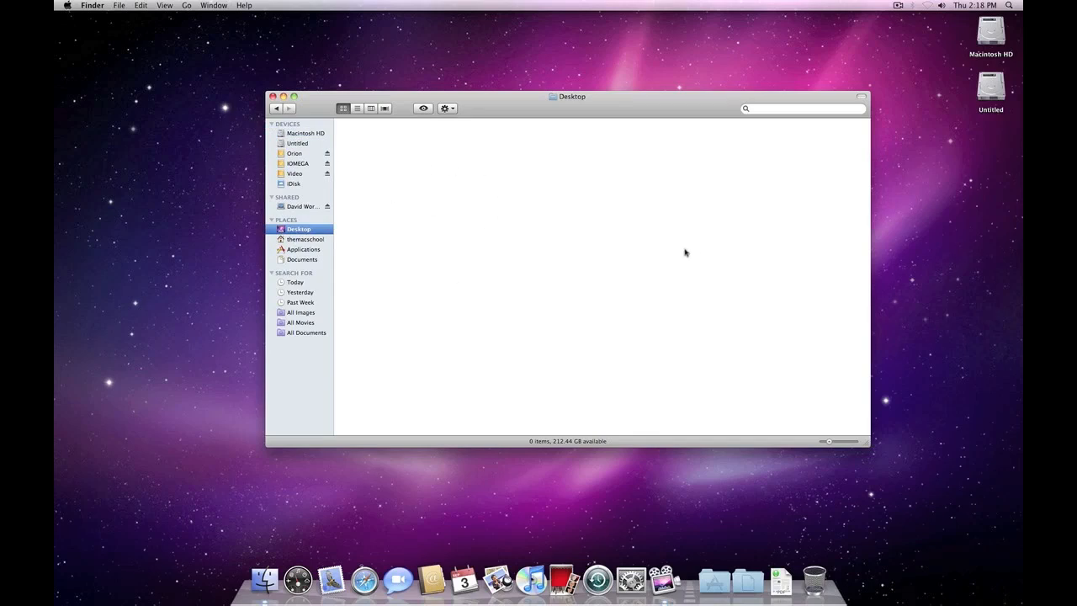
mouse_move(563, 39)
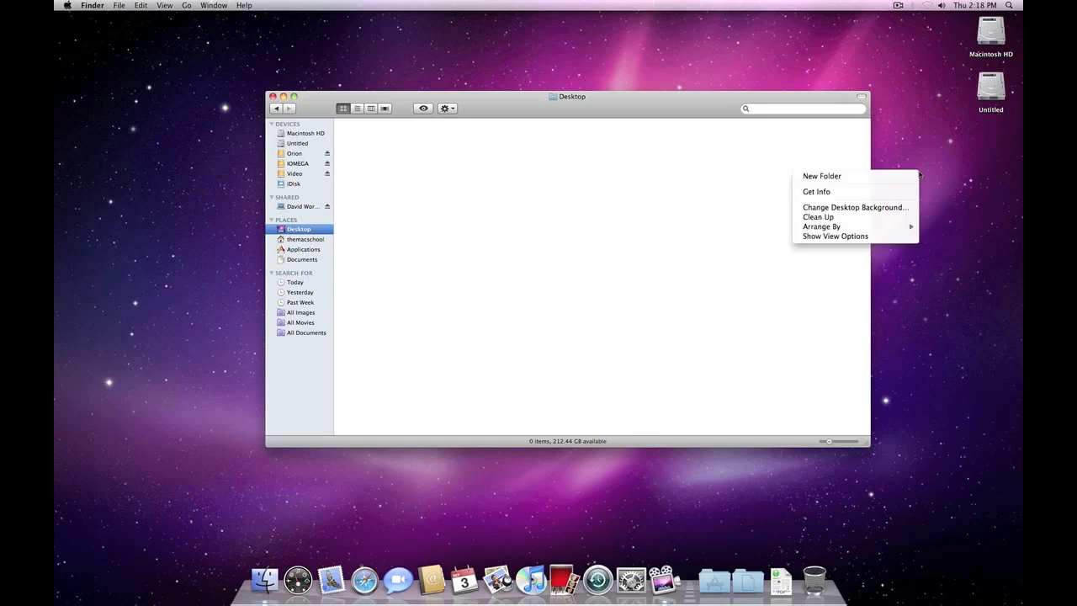
click(821, 176)
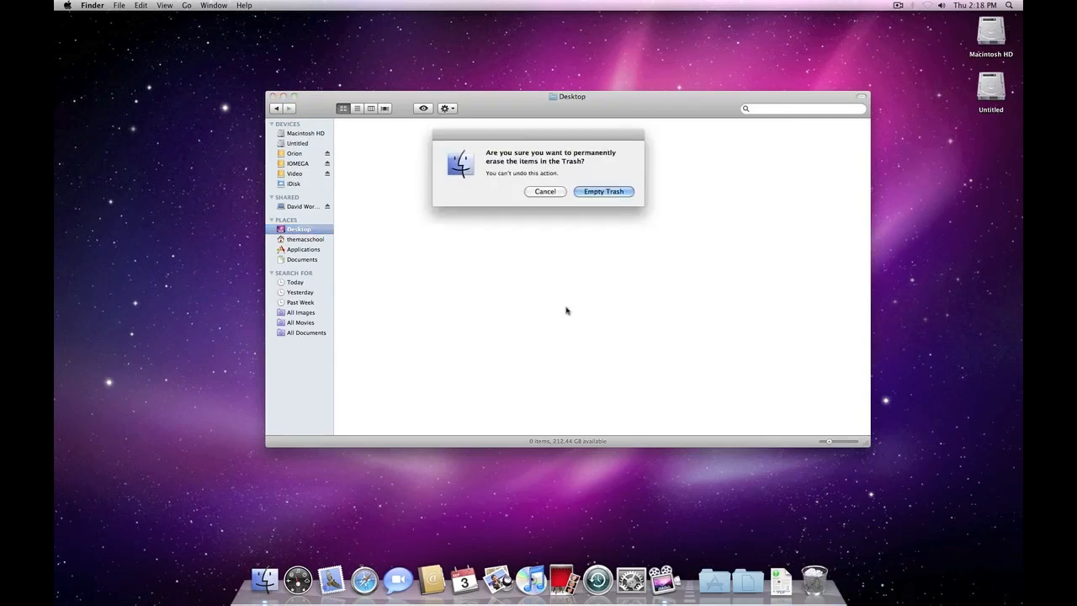
click(604, 191)
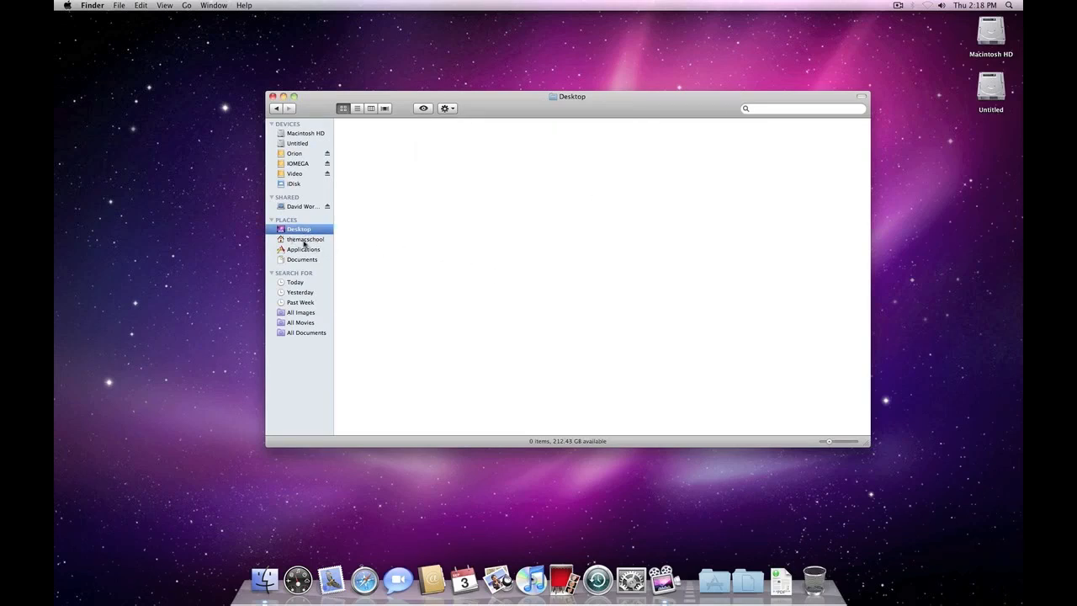
Open the themacschool home folder from the sidebar's house icon.
click(306, 239)
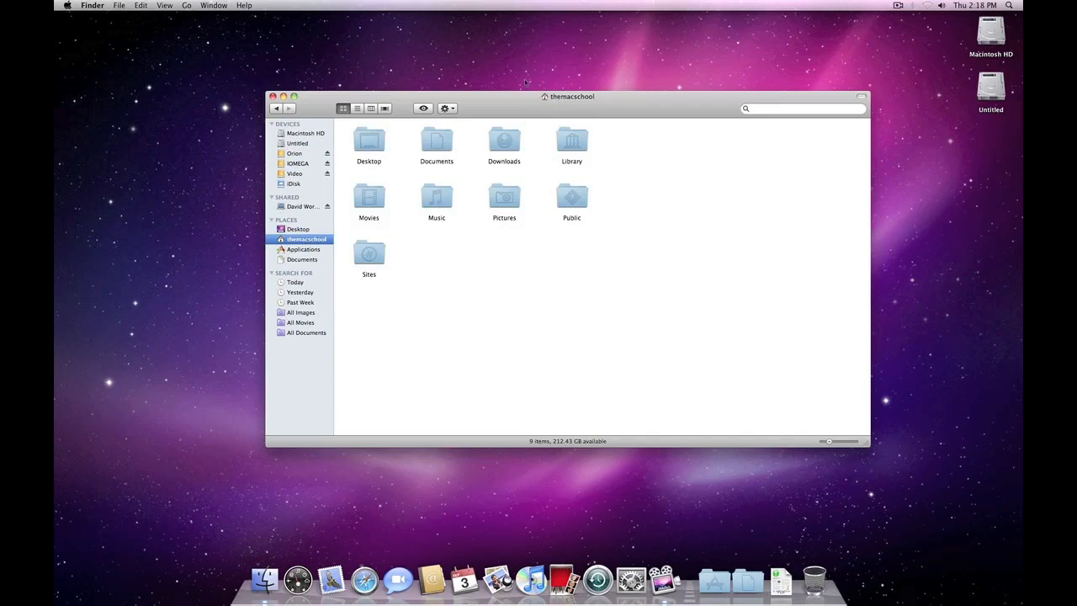
mouse_move(651, 133)
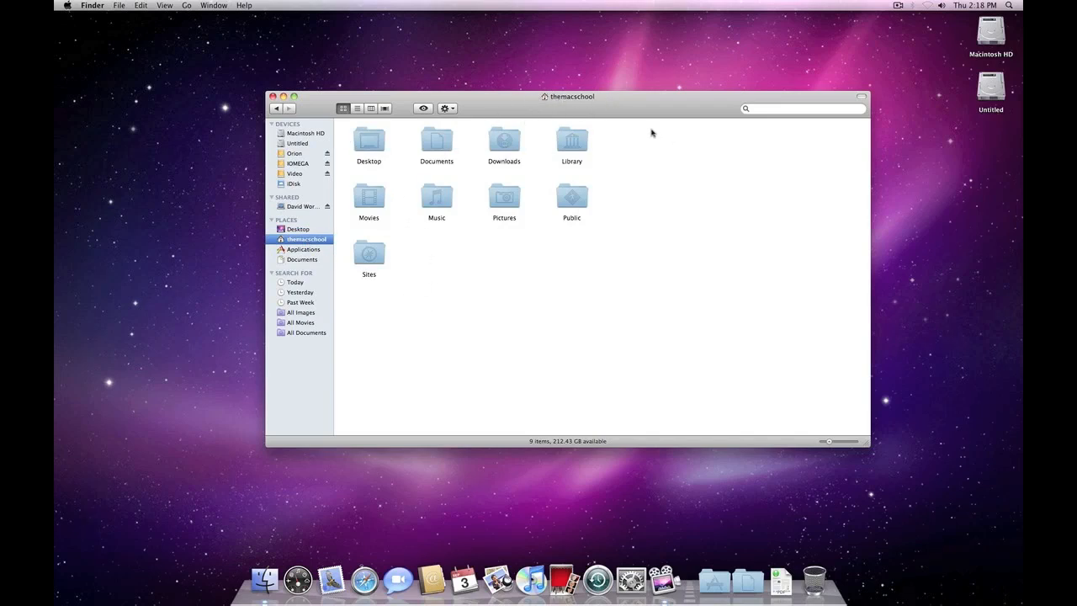
mouse_move(564, 290)
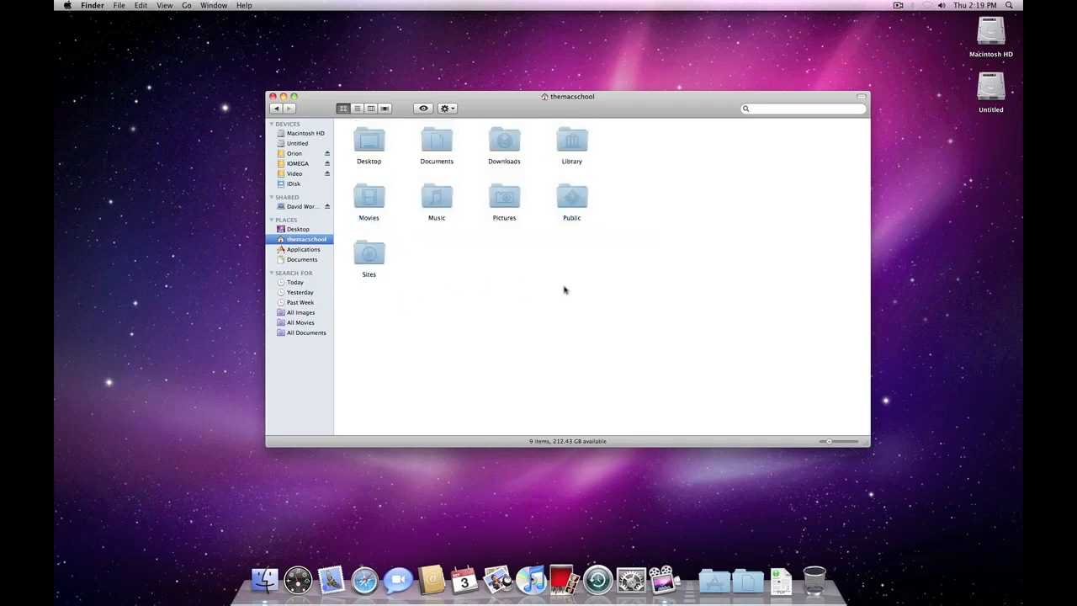
mouse_move(318, 268)
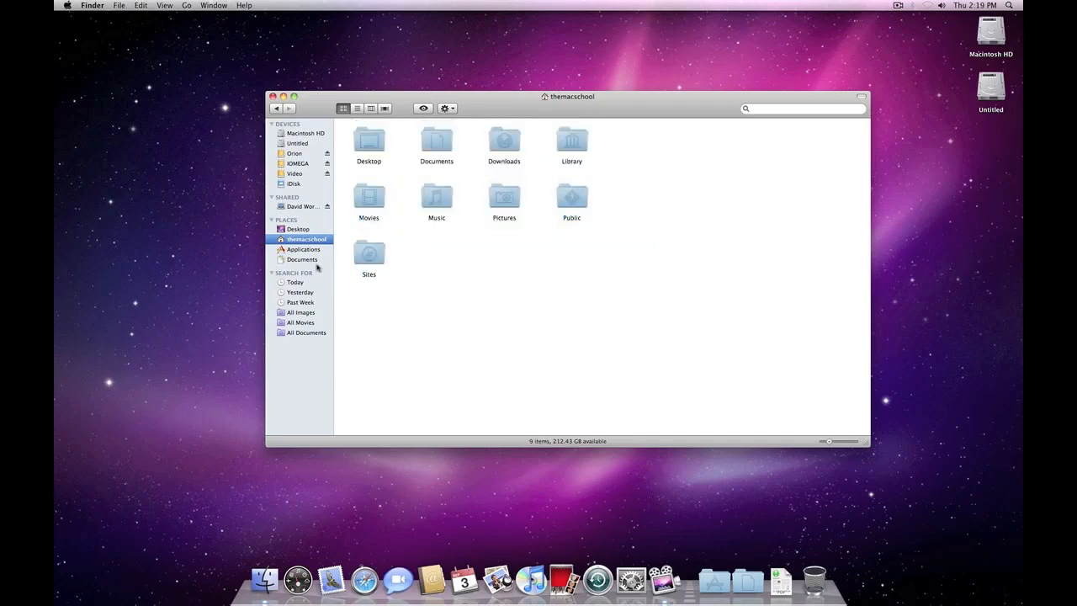
mouse_move(309, 254)
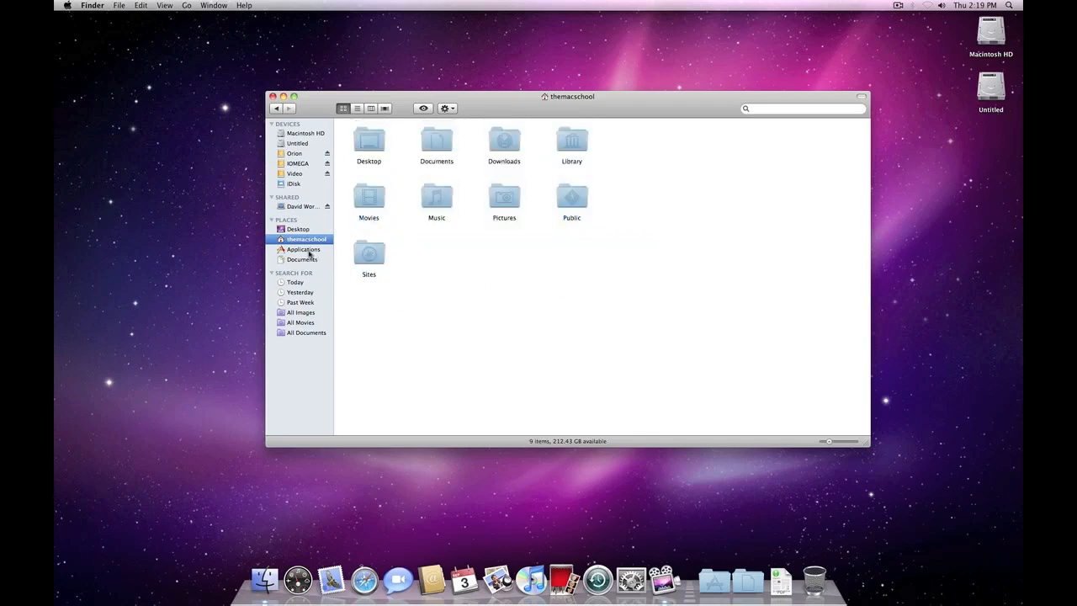
Show the Applications folder and scroll through its 98 installed programs.
click(304, 249)
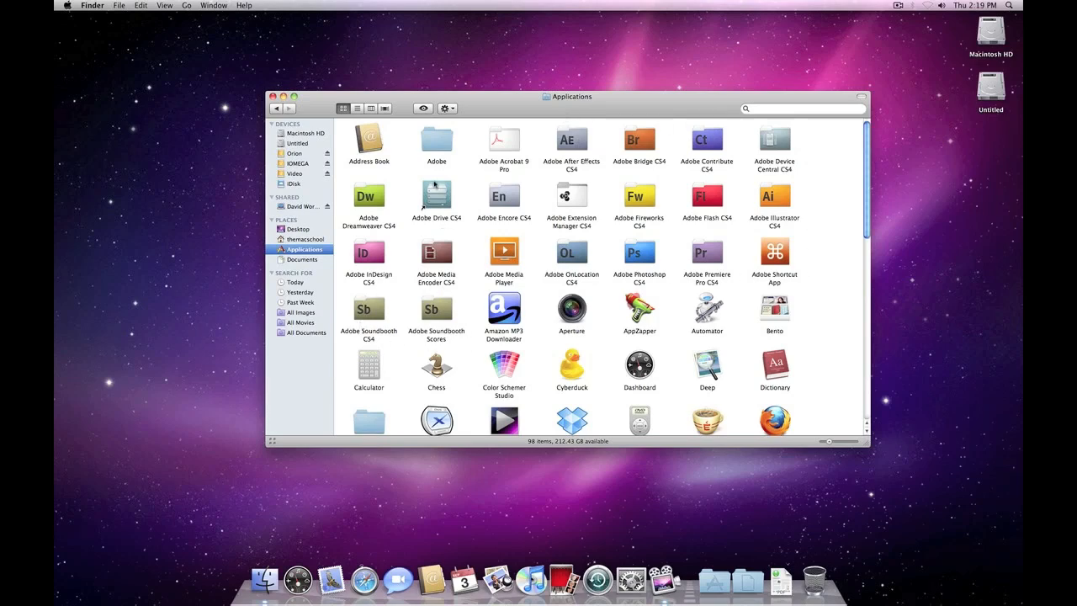
mouse_move(543, 316)
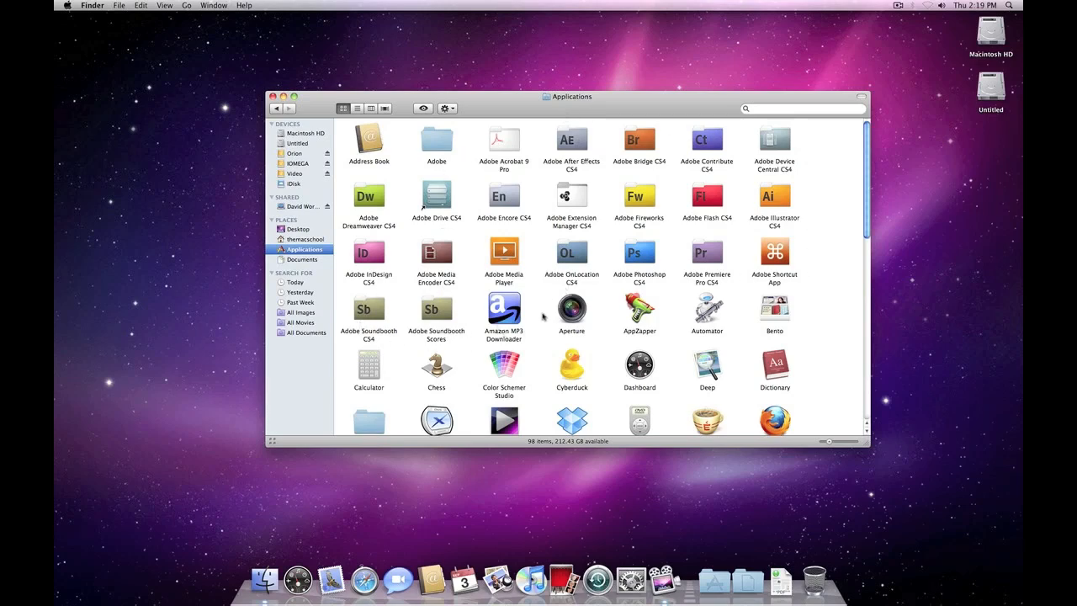
scroll(down, 3)
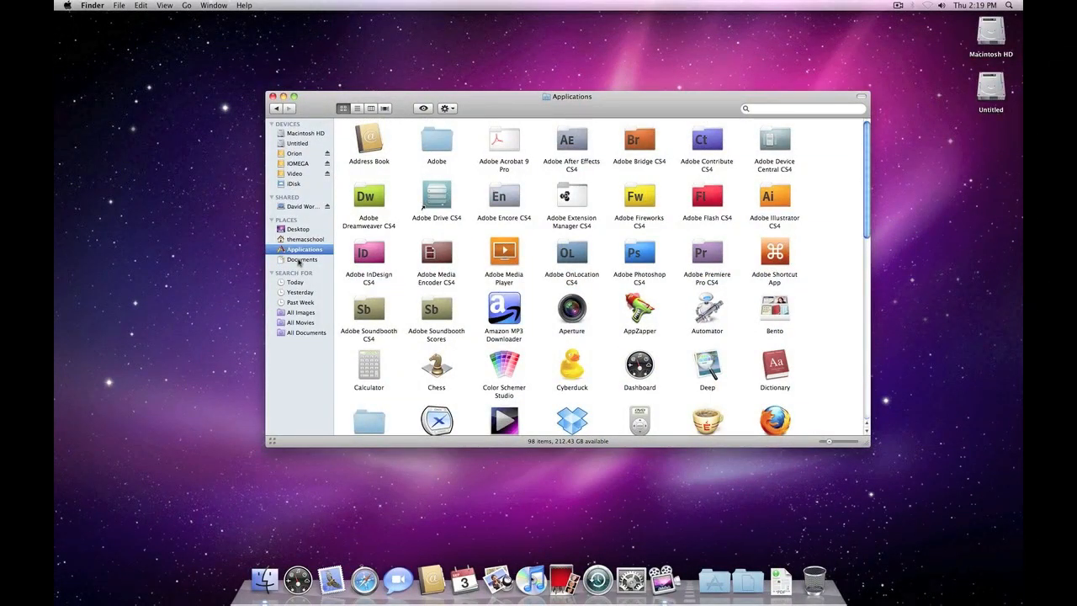
click(303, 258)
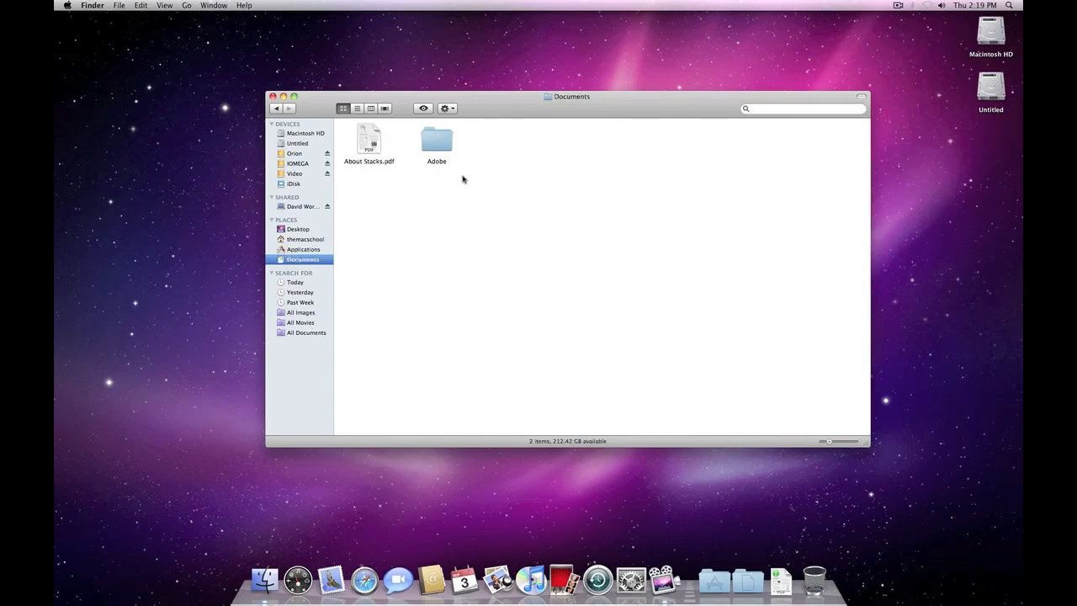
mouse_move(436, 214)
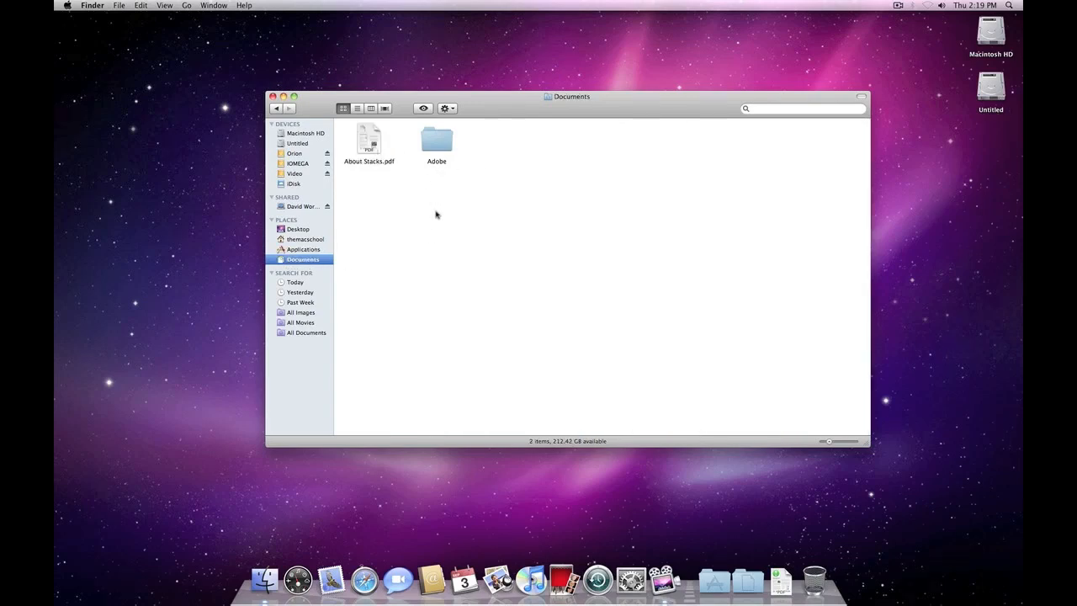
mouse_move(474, 282)
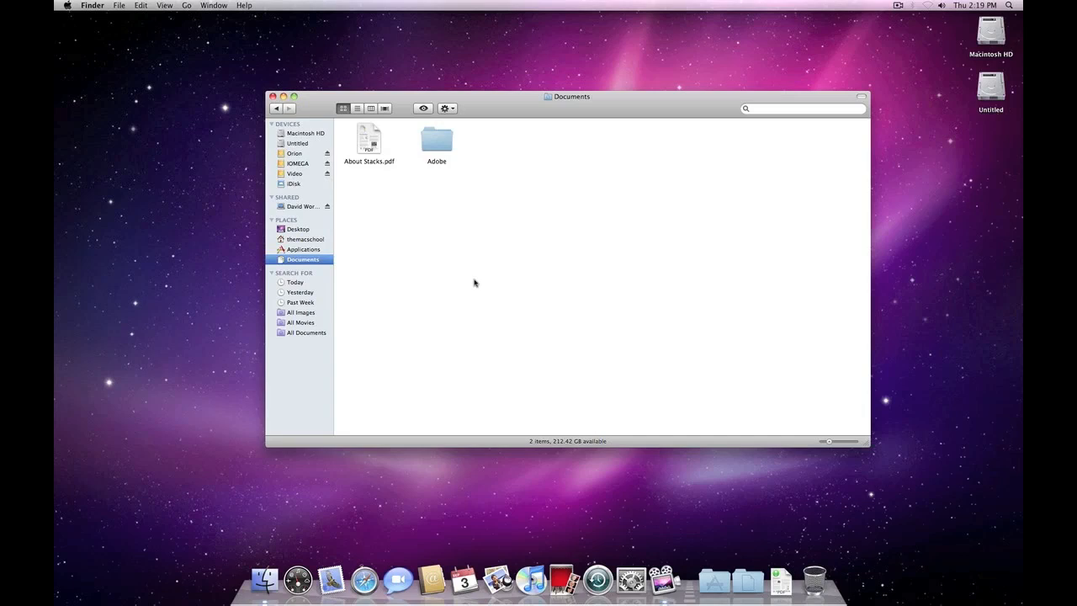
mouse_move(426, 270)
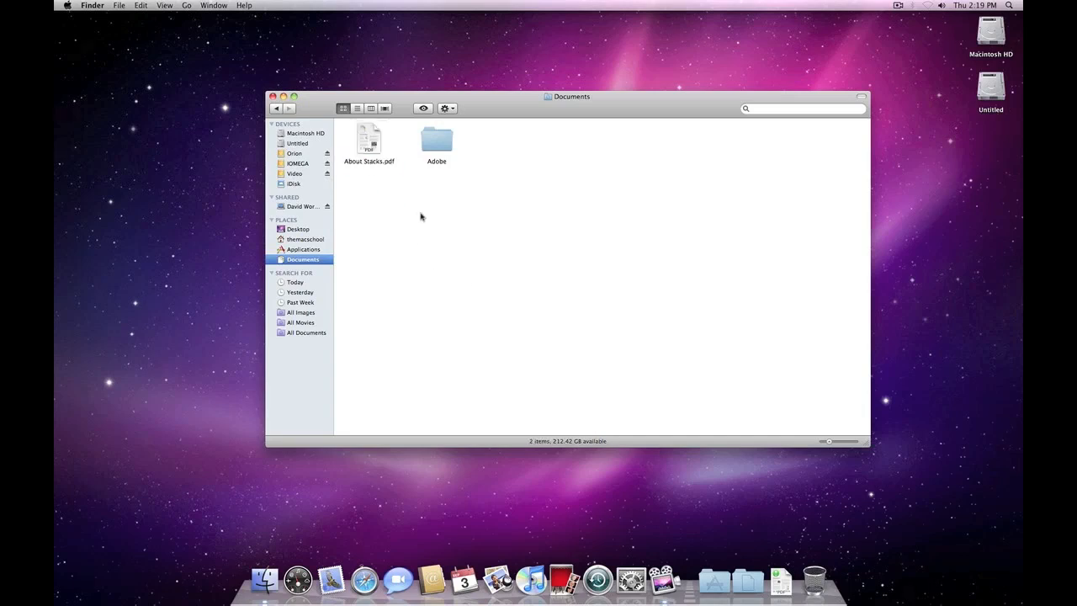
mouse_move(540, 256)
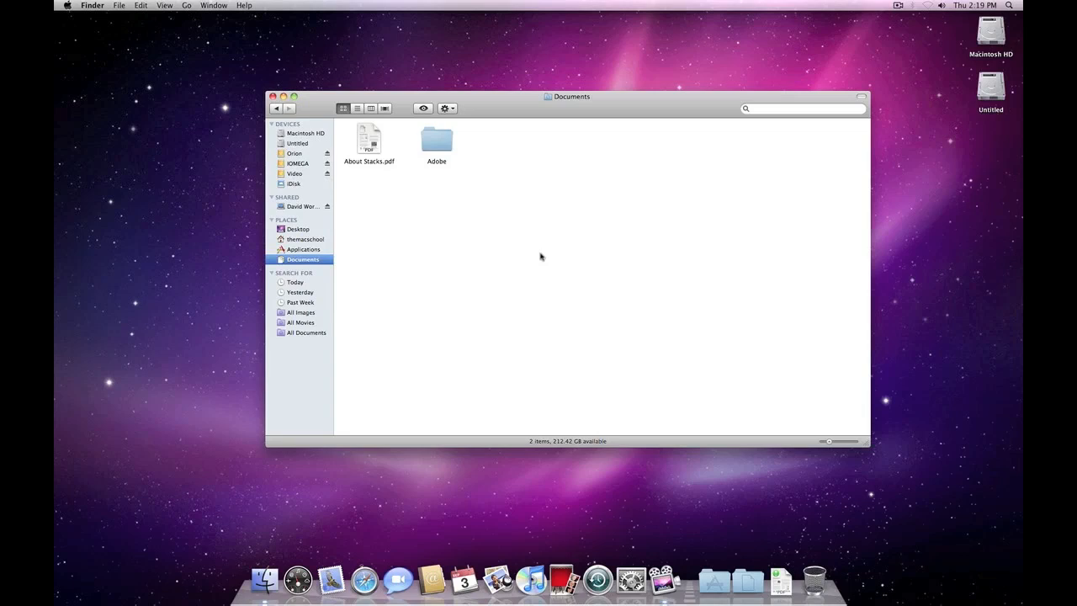
mouse_move(595, 232)
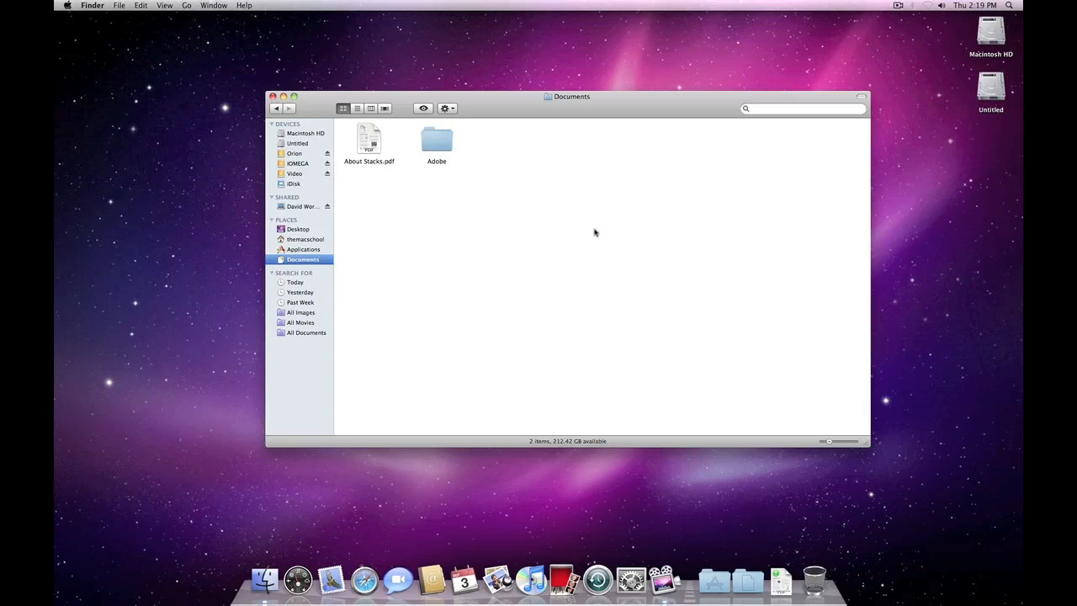
mouse_move(634, 259)
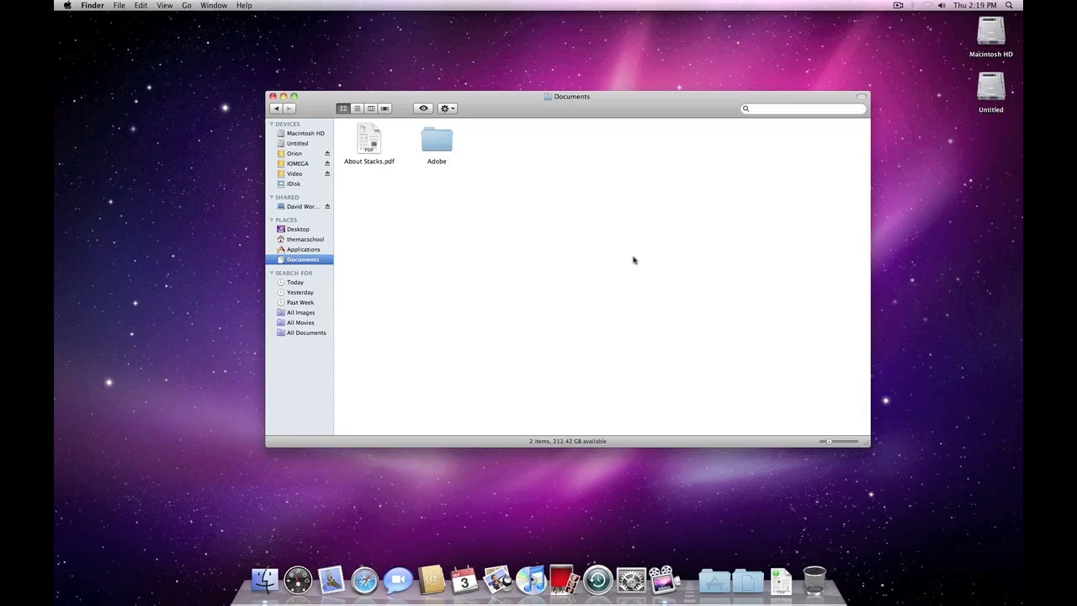
drag(566, 96, 545, 102)
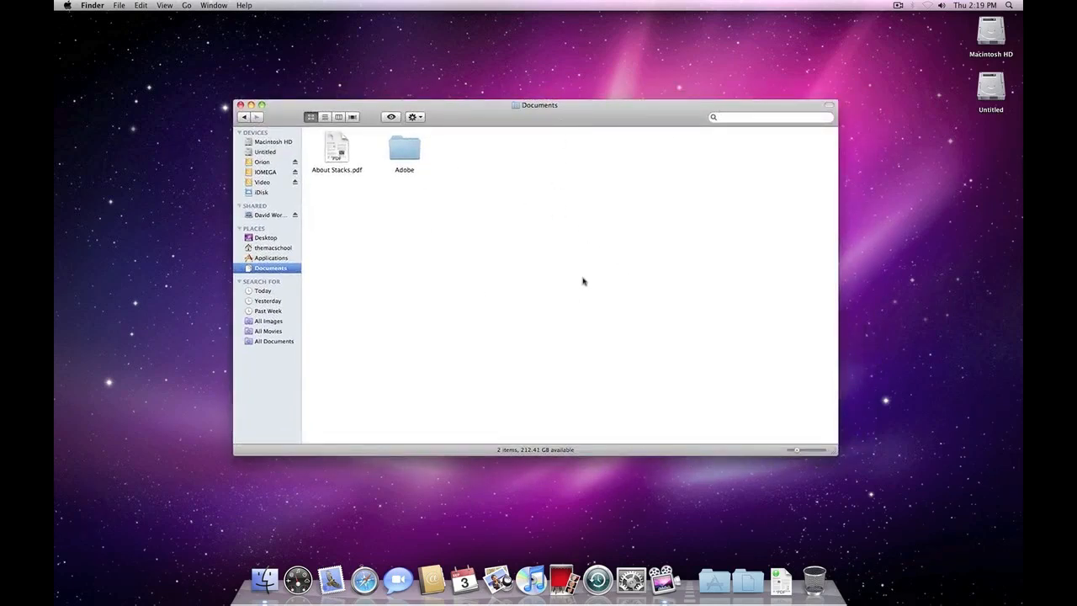
mouse_move(425, 249)
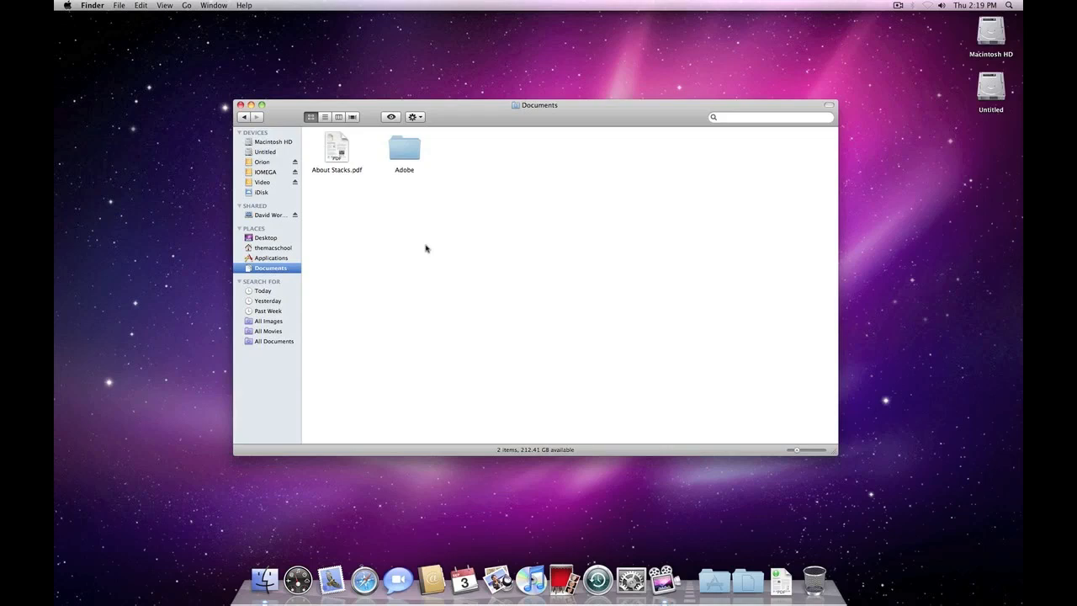
mouse_move(259, 366)
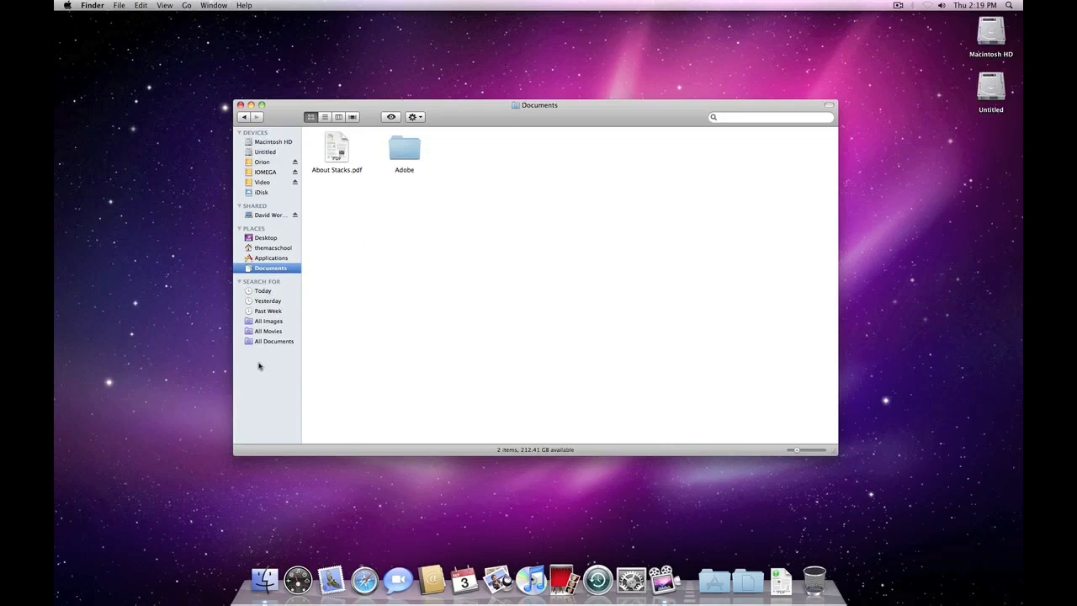
mouse_move(311, 310)
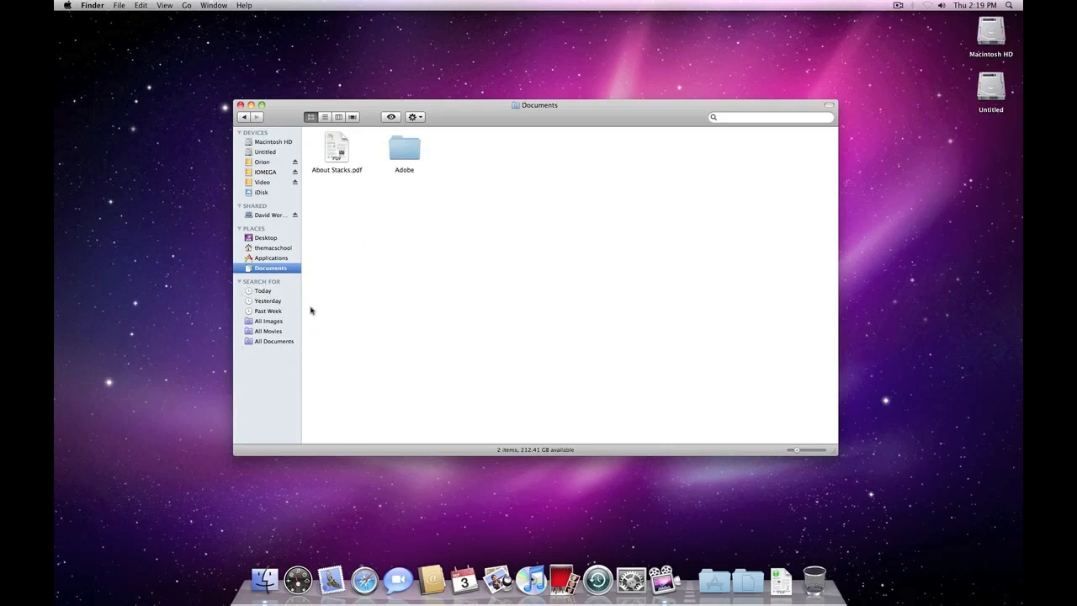
mouse_move(234, 349)
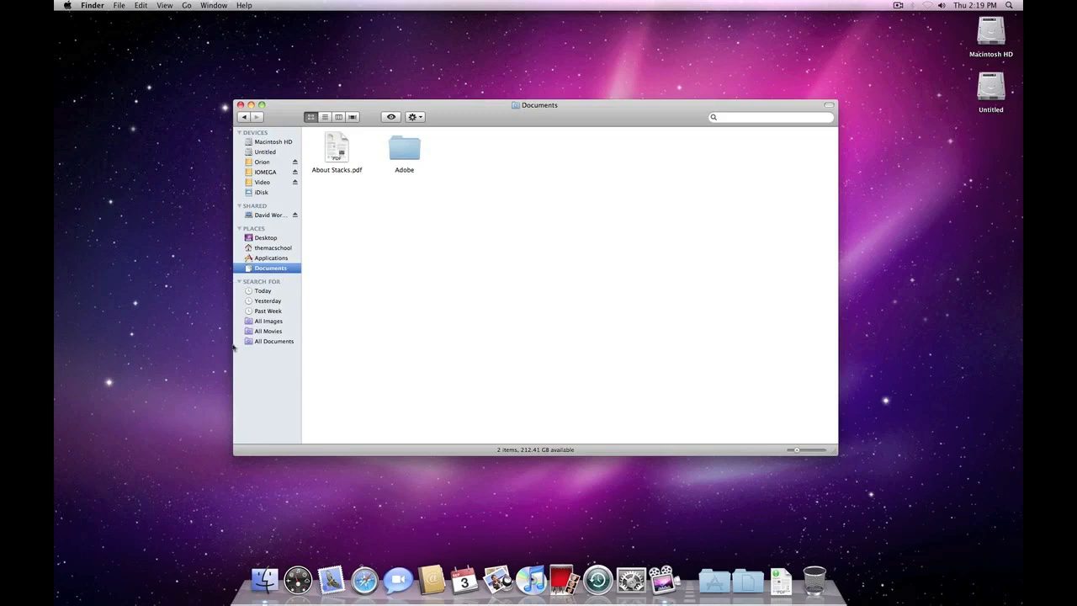
click(766, 117)
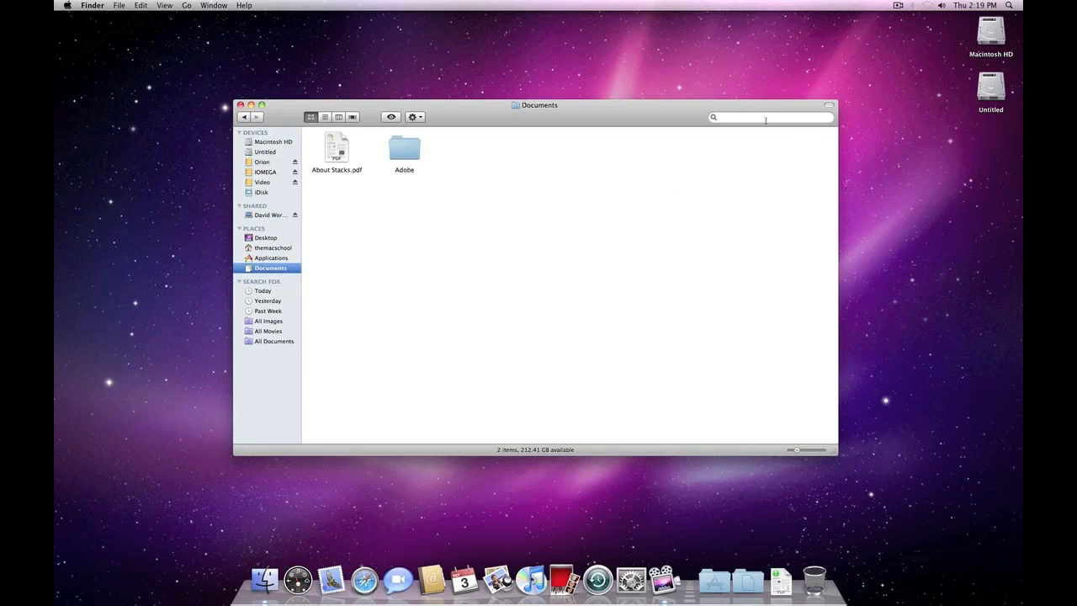
mouse_move(296, 309)
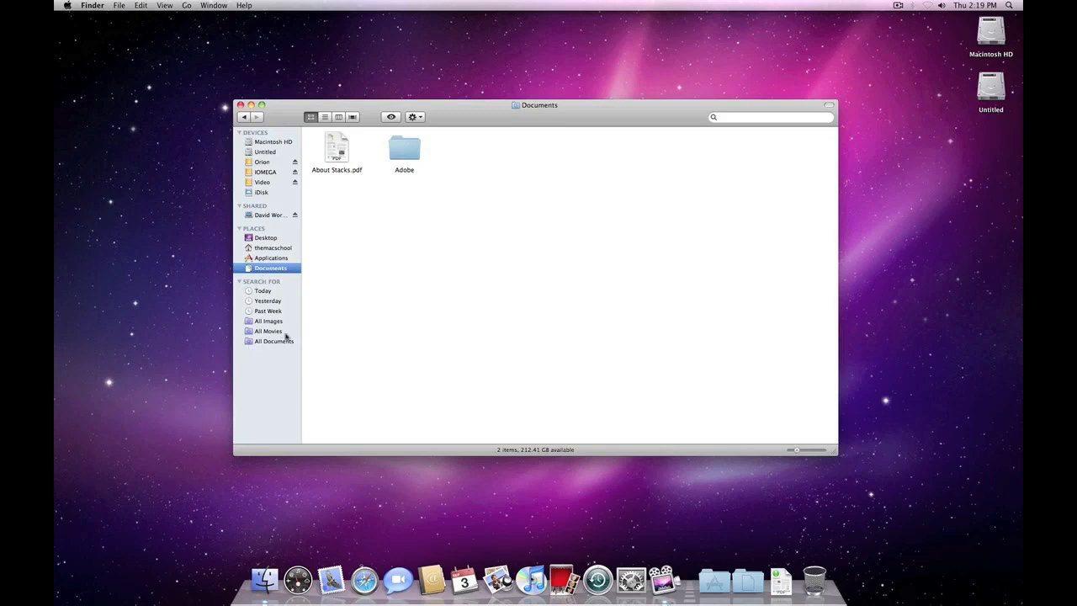
mouse_move(267, 290)
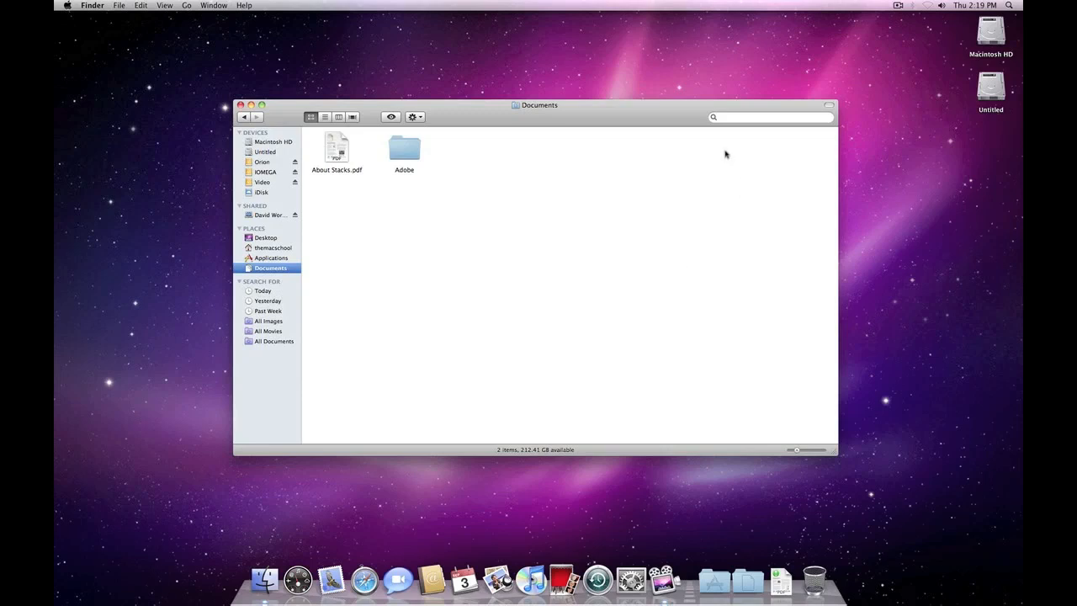
mouse_move(263, 290)
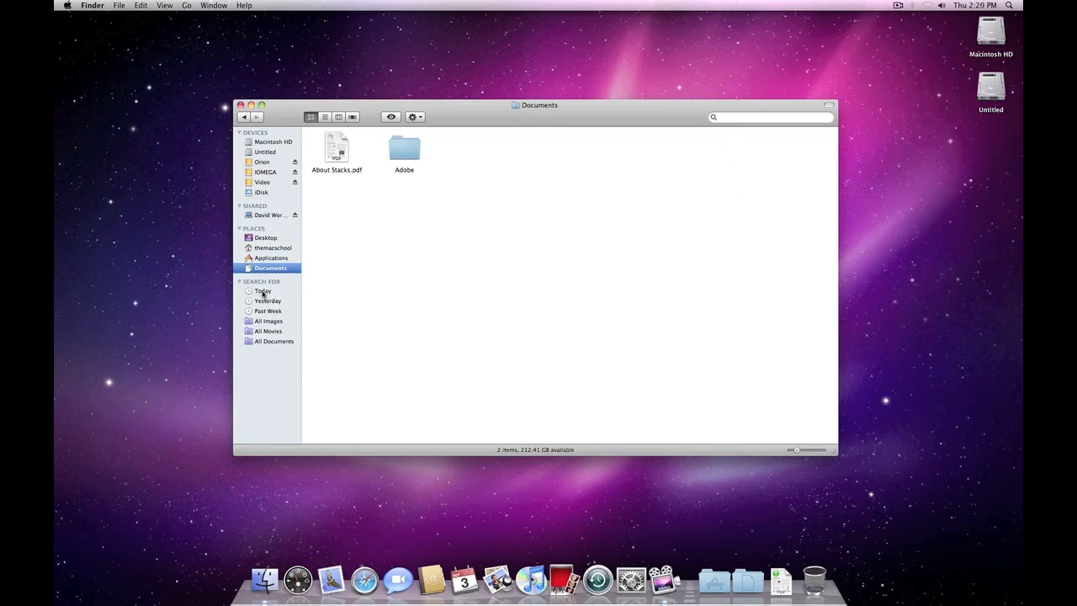
mouse_move(401, 298)
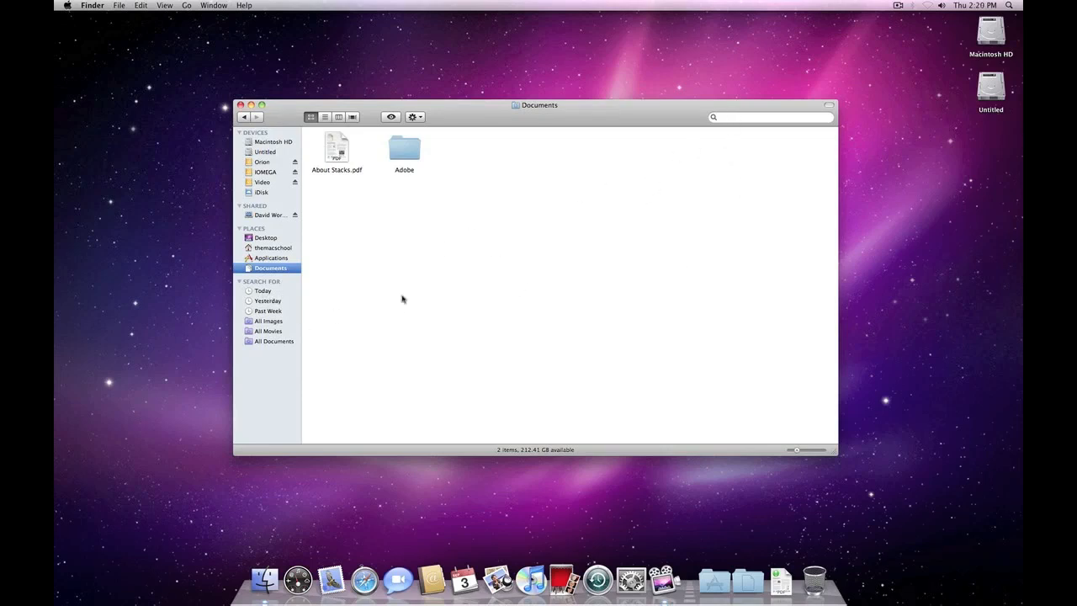
mouse_move(594, 234)
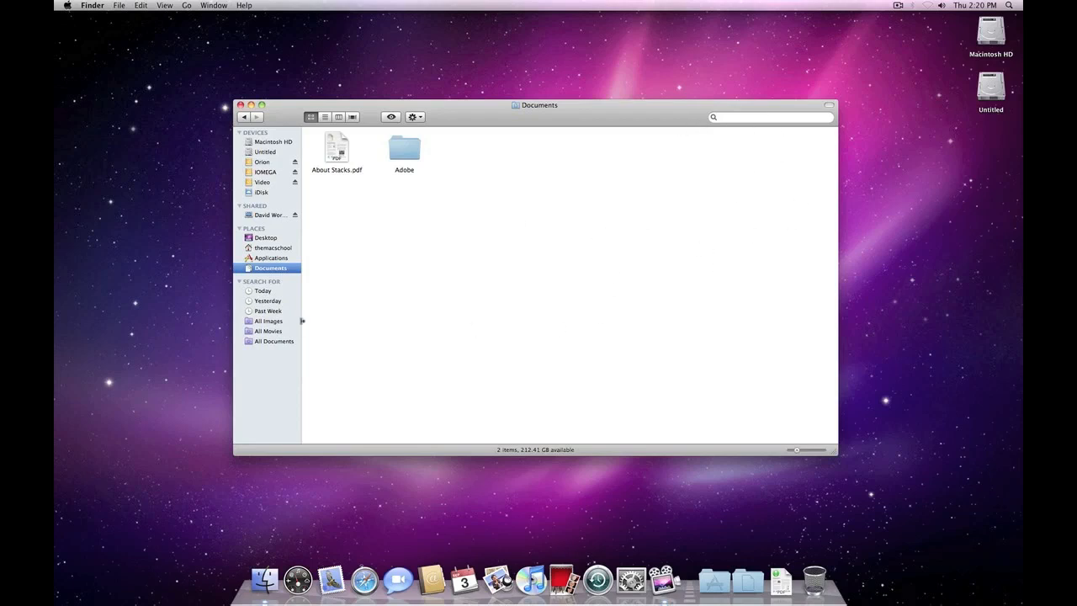
mouse_move(316, 312)
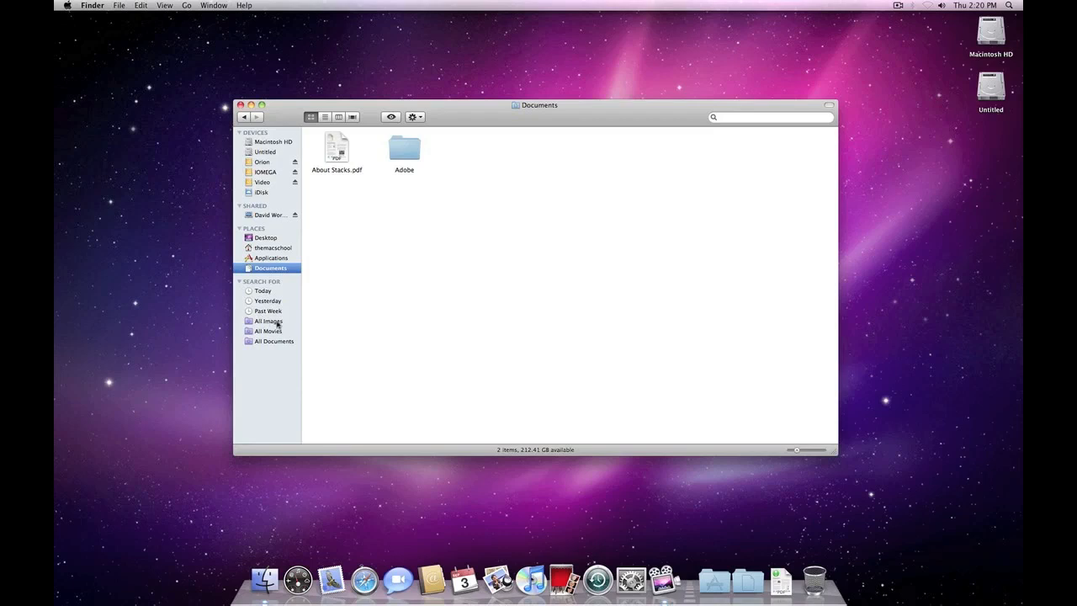
mouse_move(275, 324)
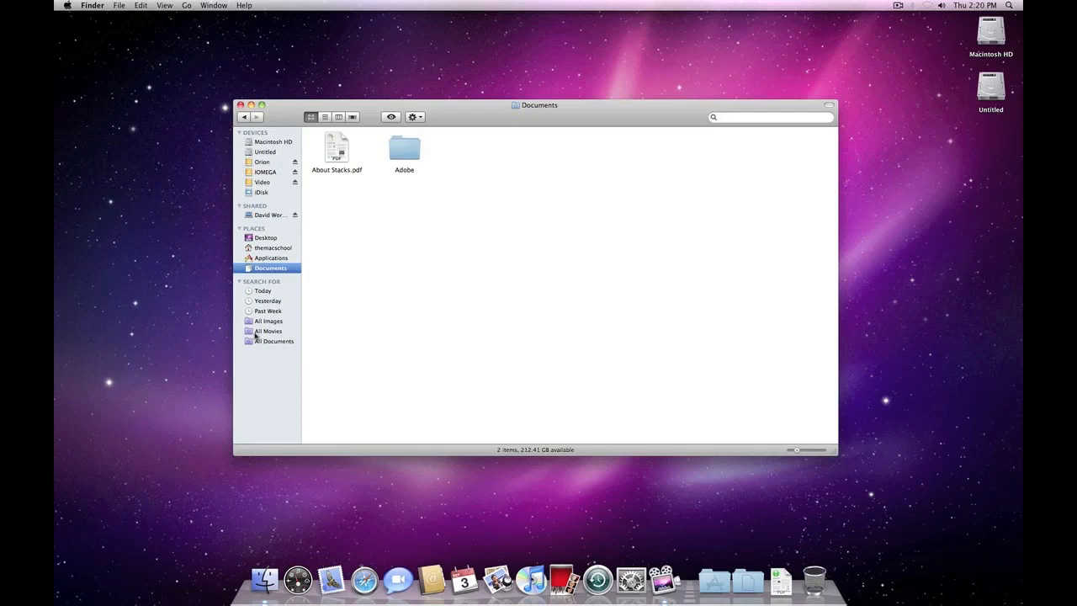
mouse_move(444, 217)
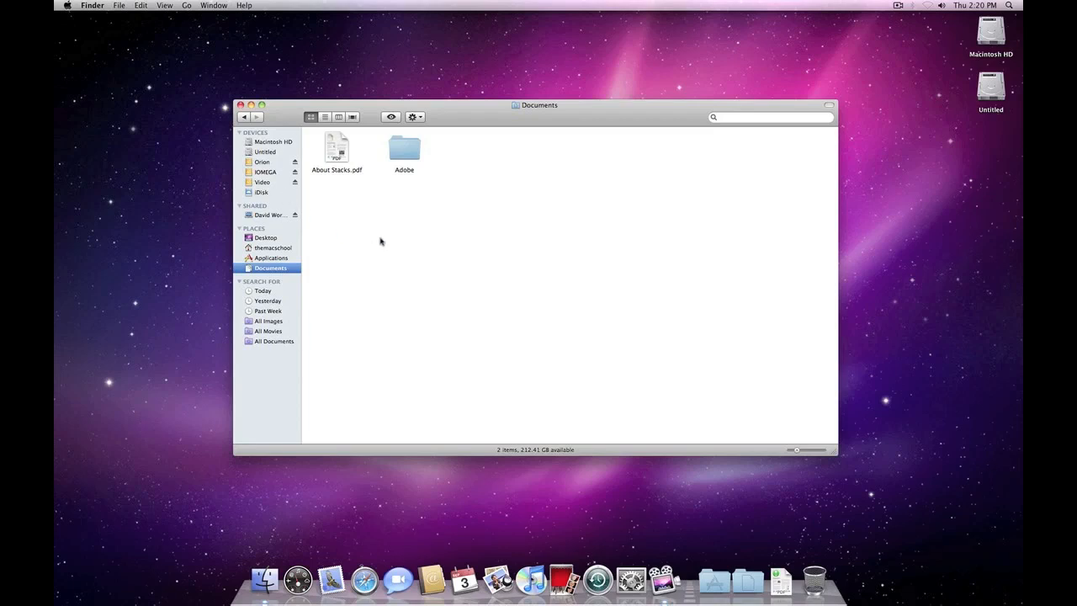
mouse_move(430, 247)
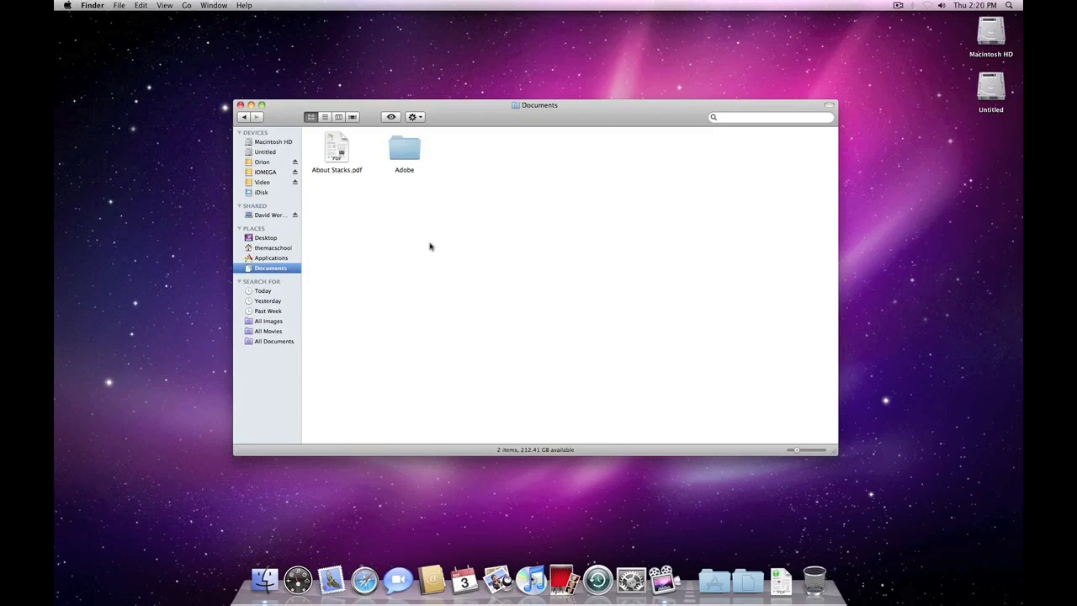
mouse_move(286, 237)
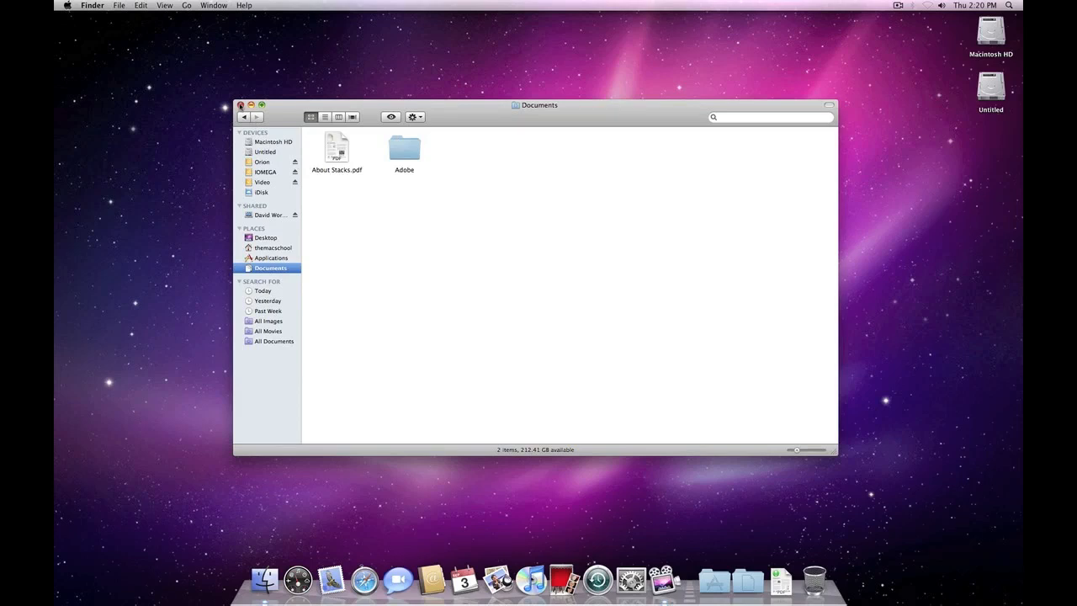
Close the Documents window and launch Dashboard from the Dock.
click(241, 105)
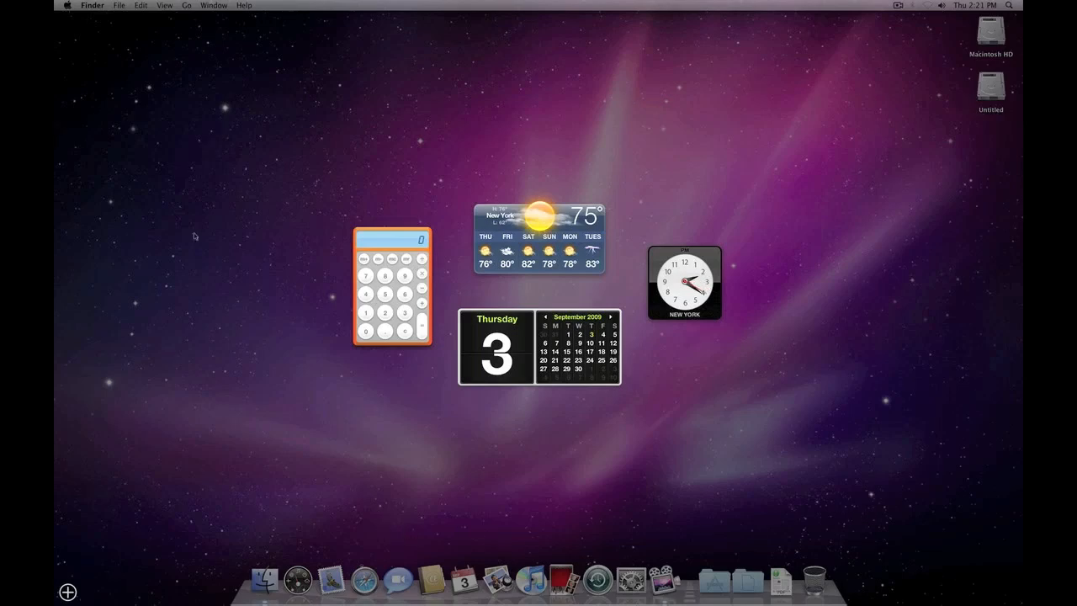
mouse_move(282, 119)
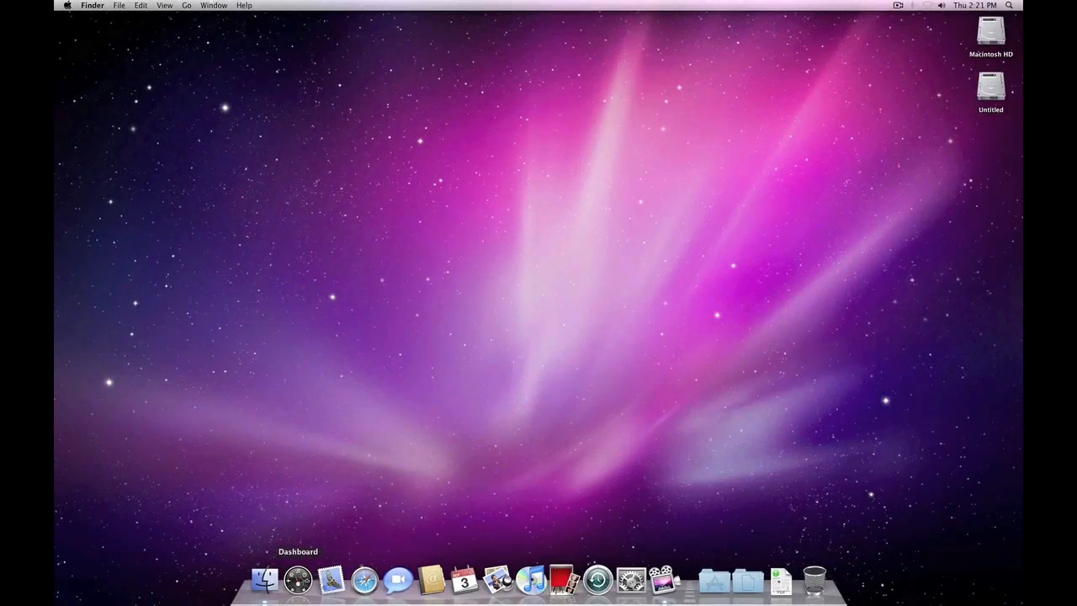
click(297, 580)
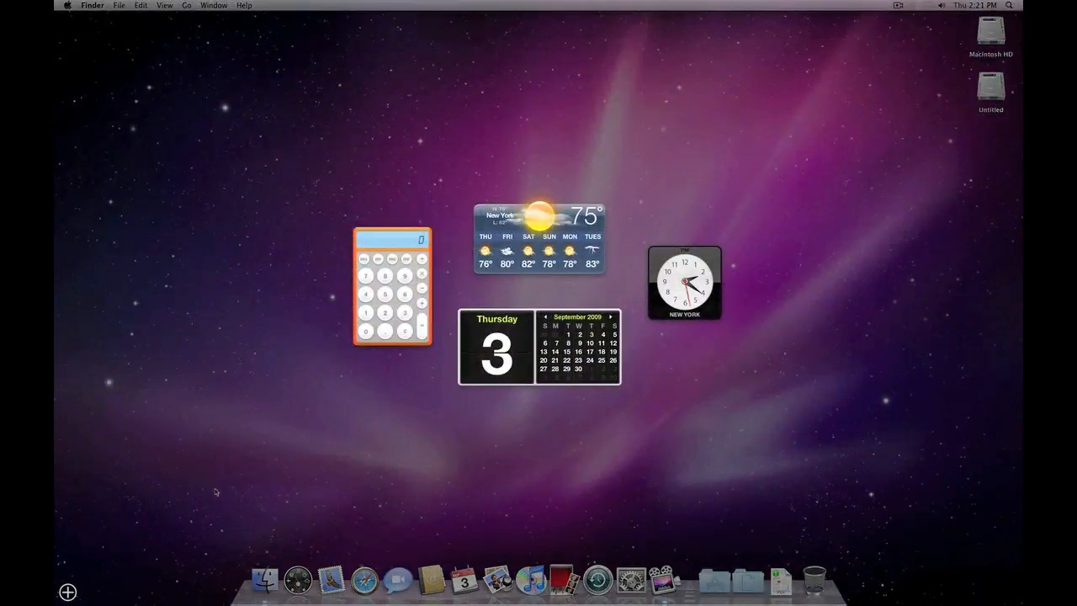
mouse_move(389, 239)
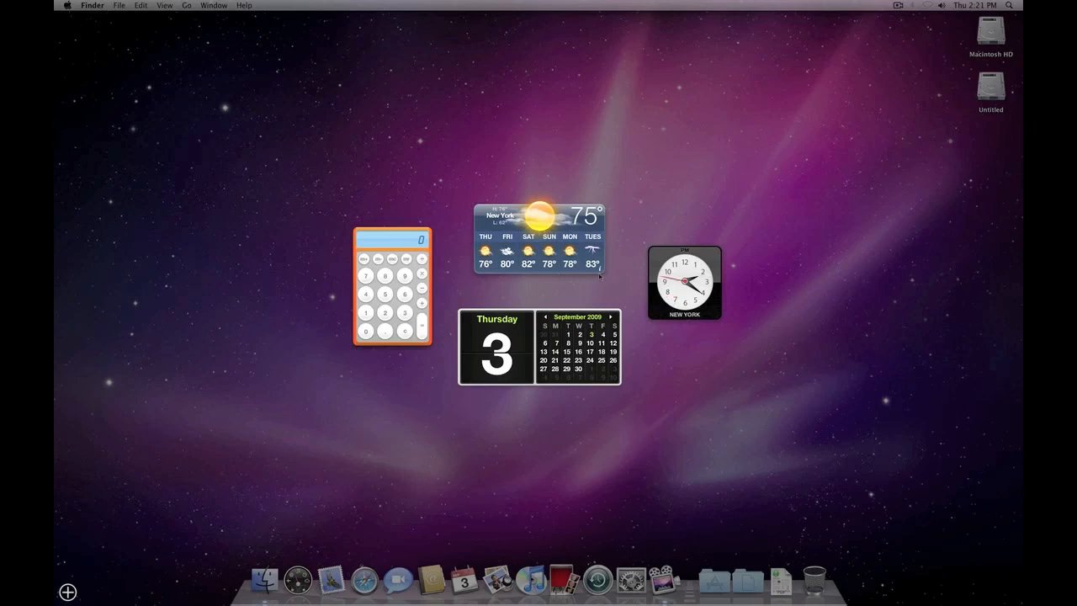
Turn on 'Include lows in 6-day forecast' in the Weather widget's settings.
click(598, 277)
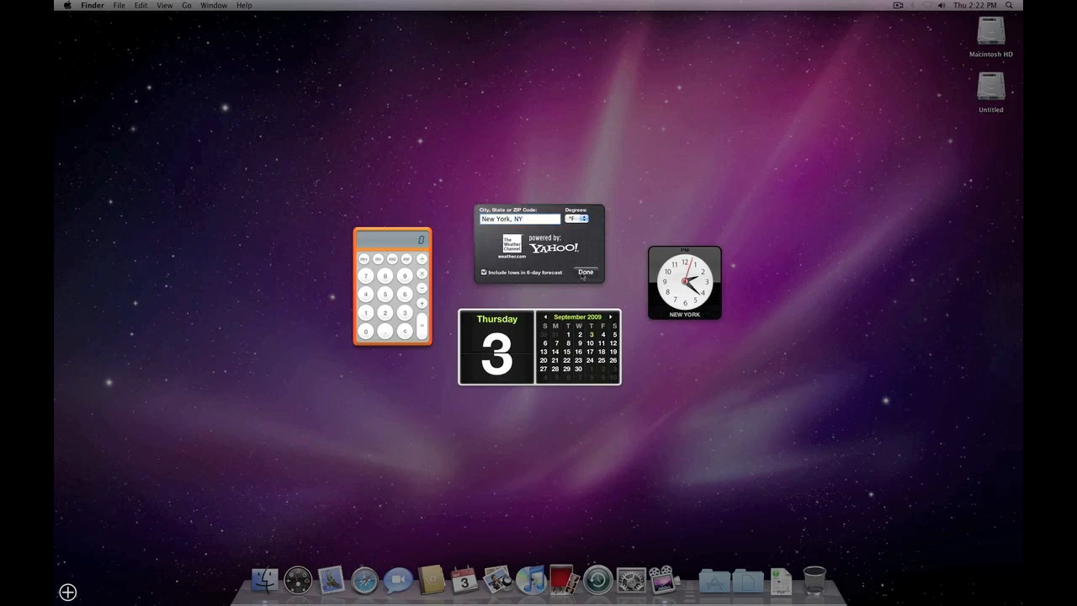
click(586, 272)
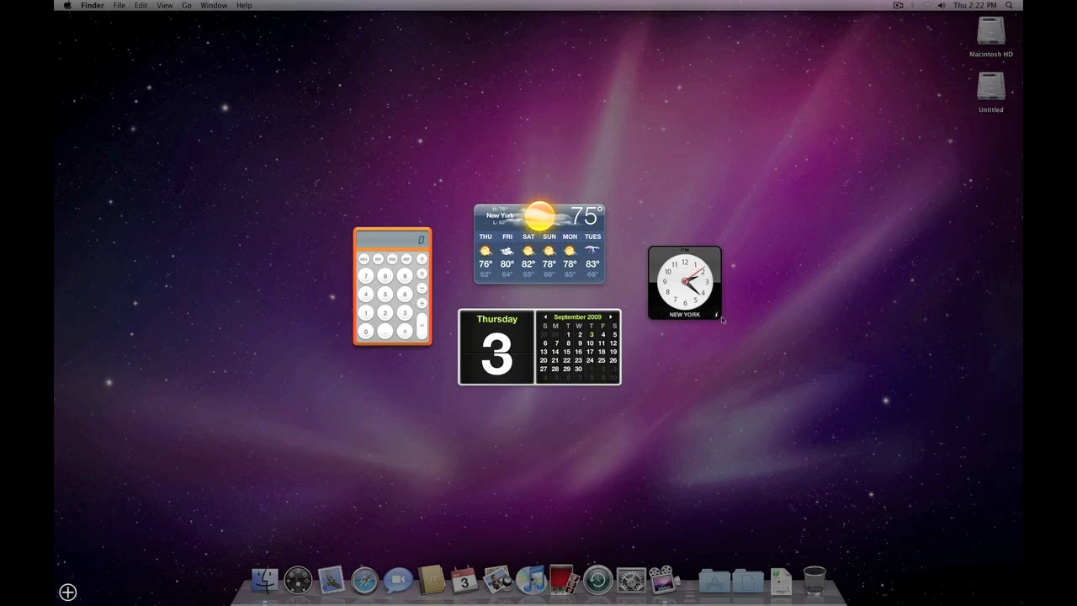
click(715, 314)
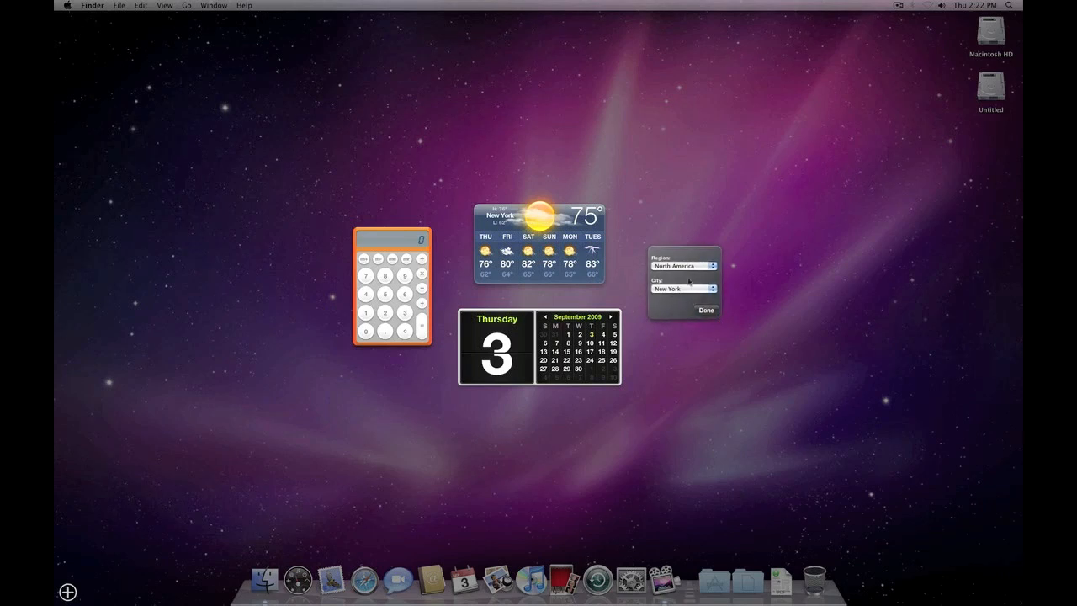
click(683, 265)
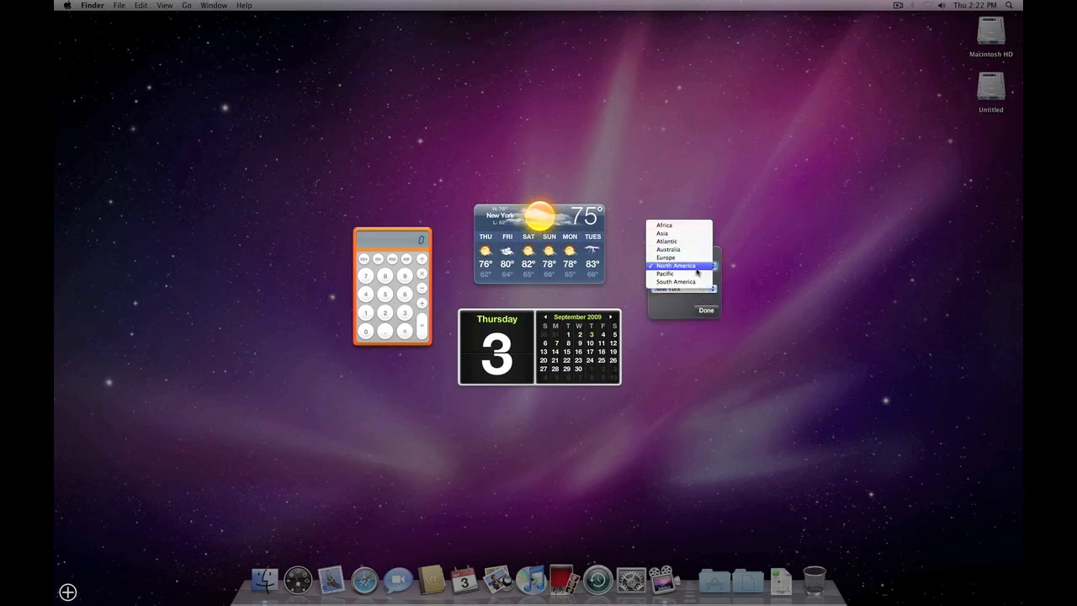
click(676, 266)
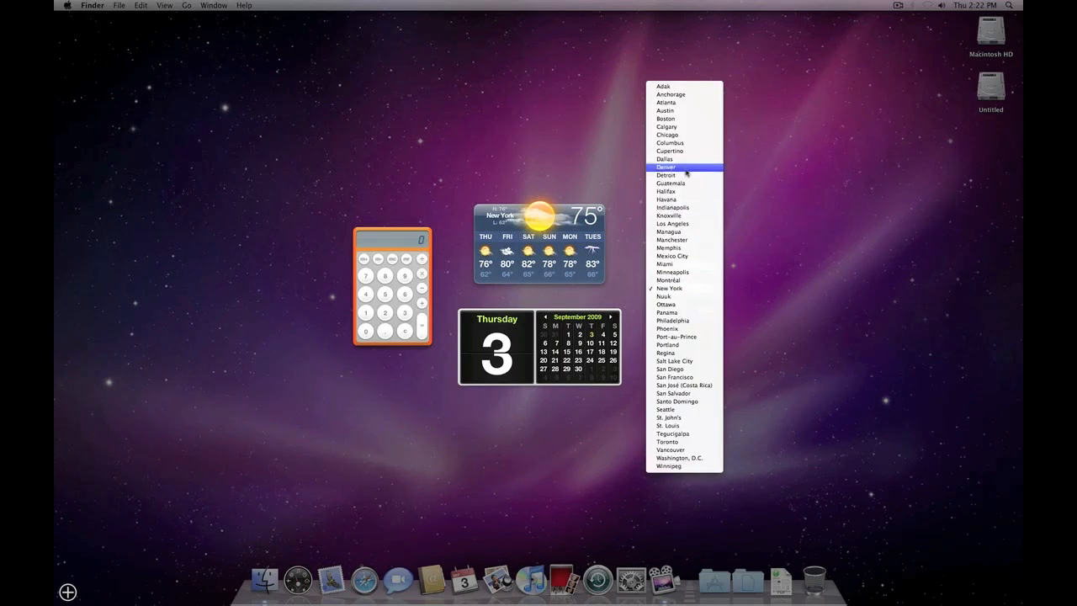
mouse_move(699, 195)
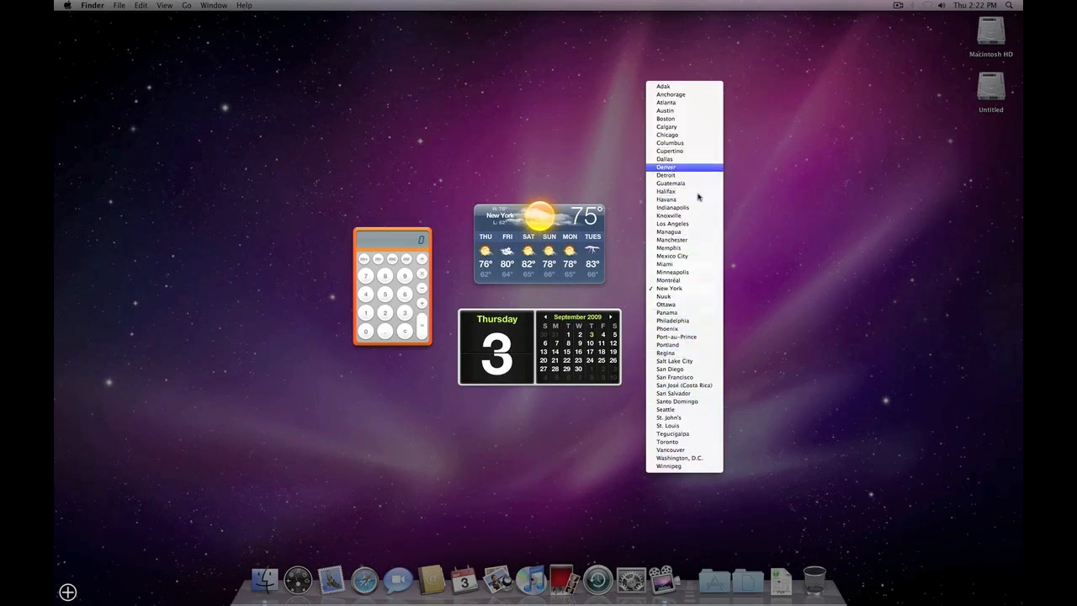
mouse_move(669, 142)
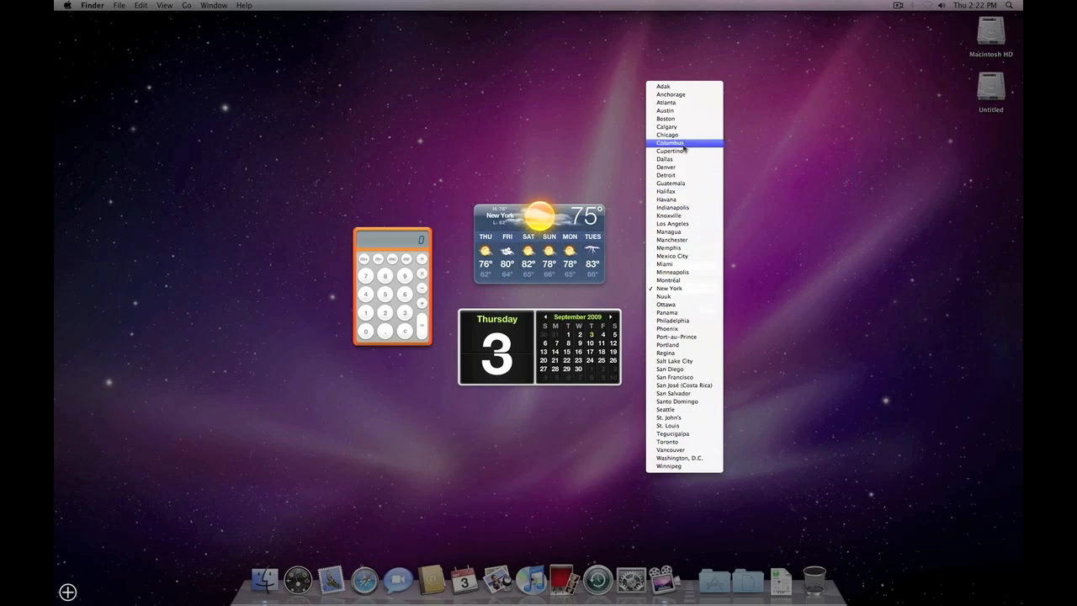
click(673, 223)
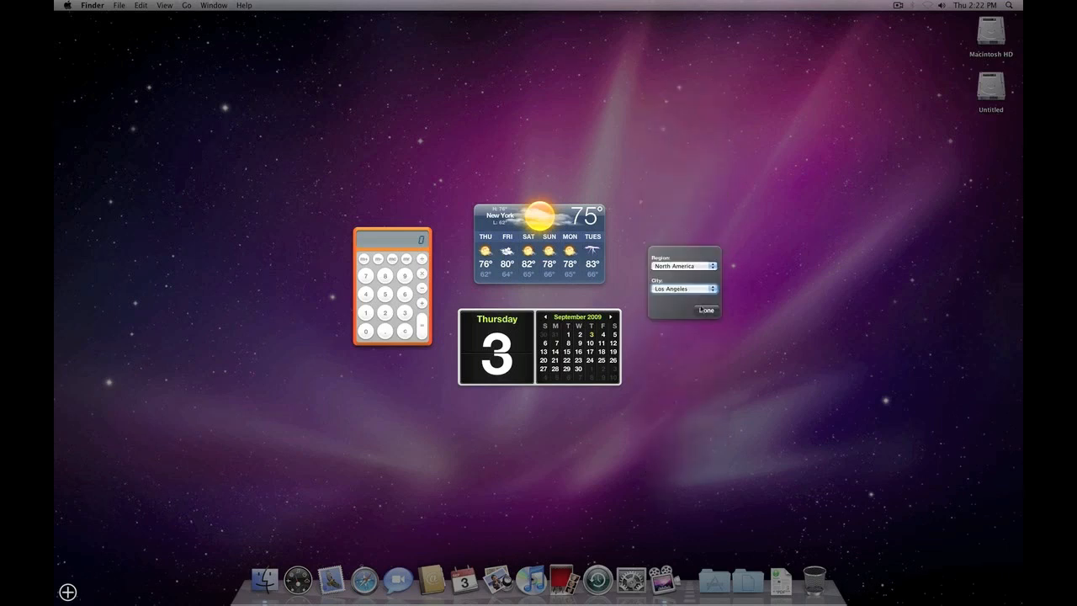
click(705, 309)
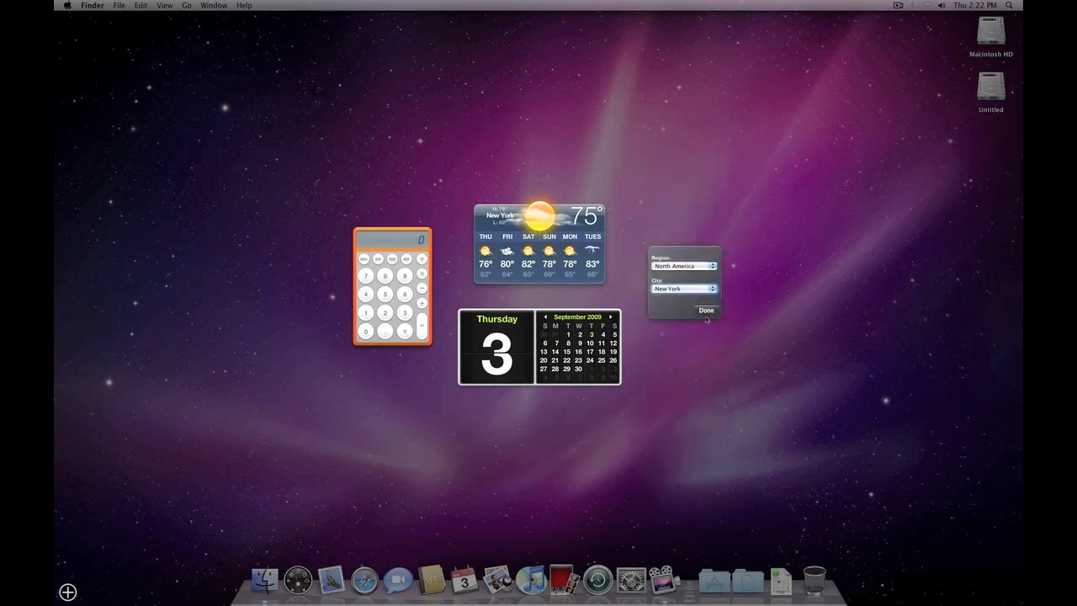
click(706, 310)
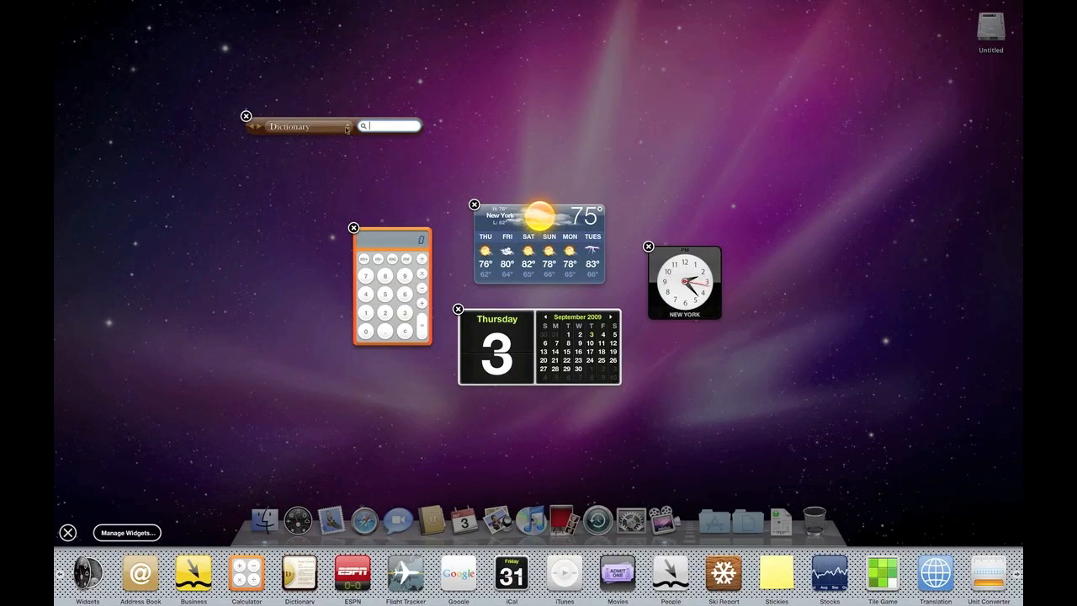
Keep Dictionary as the widget's lookup source and close the widget bar.
click(290, 126)
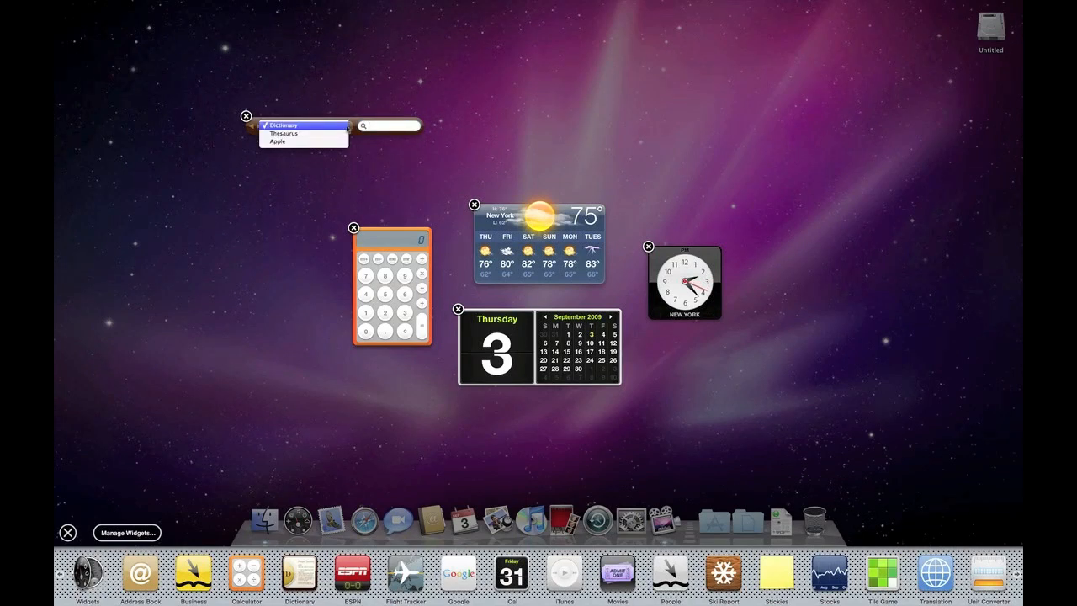
click(283, 125)
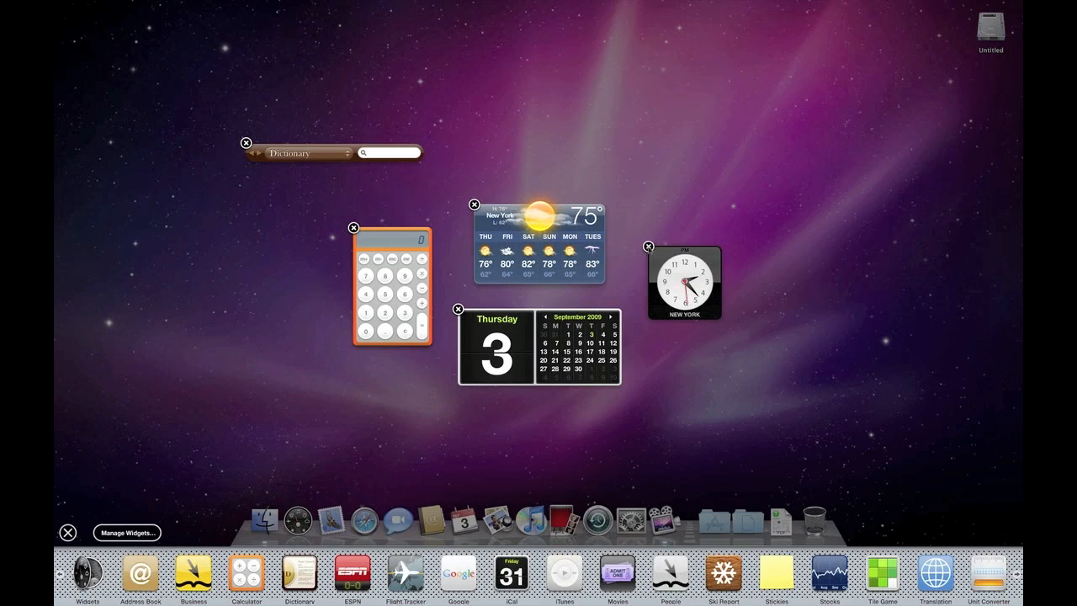
click(647, 247)
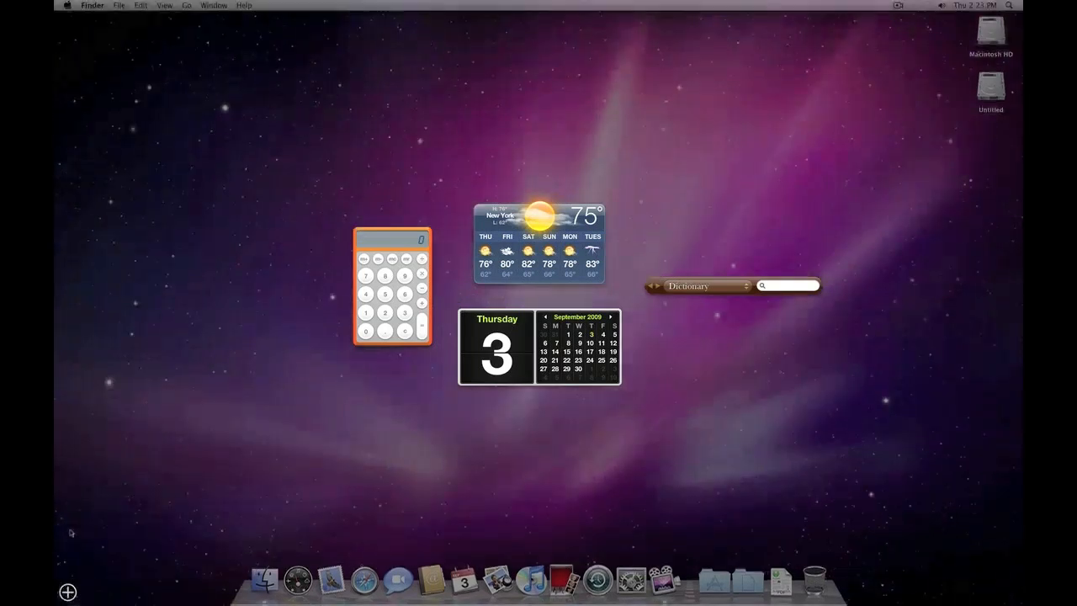
mouse_move(277, 514)
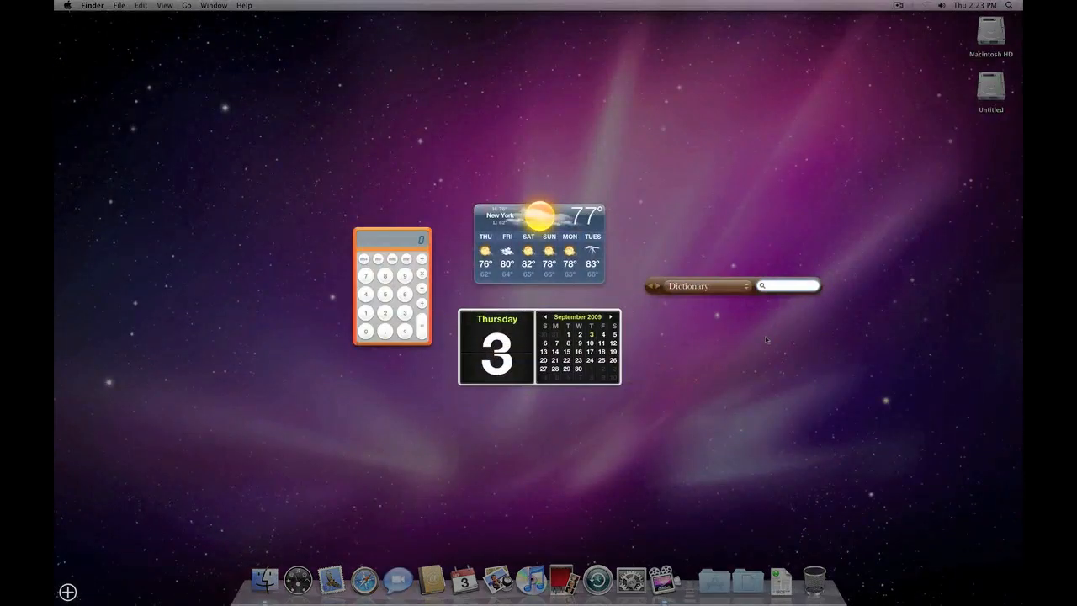
mouse_move(676, 360)
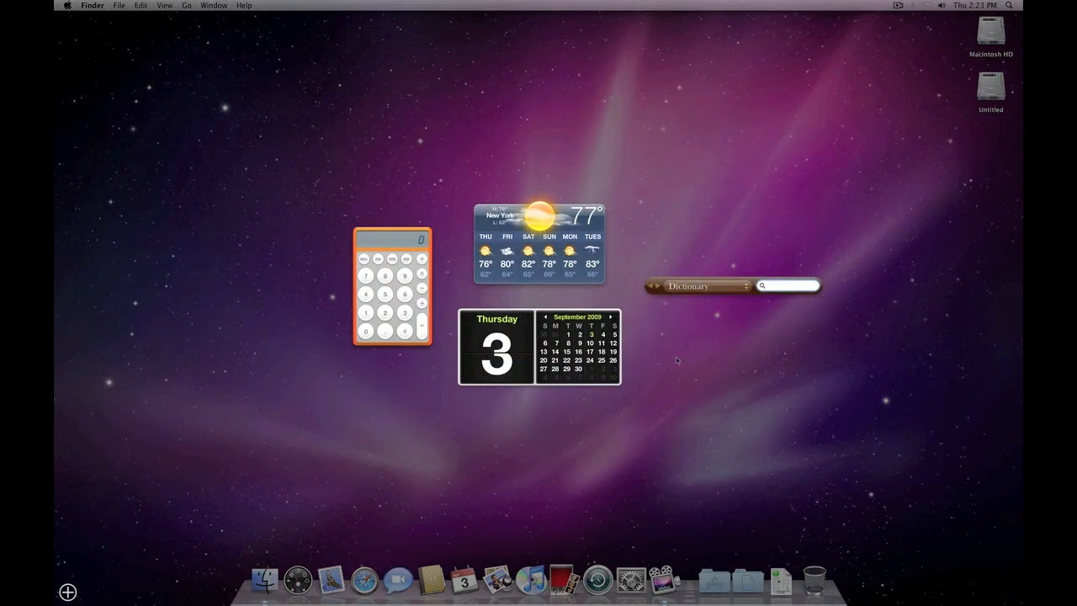
mouse_move(156, 572)
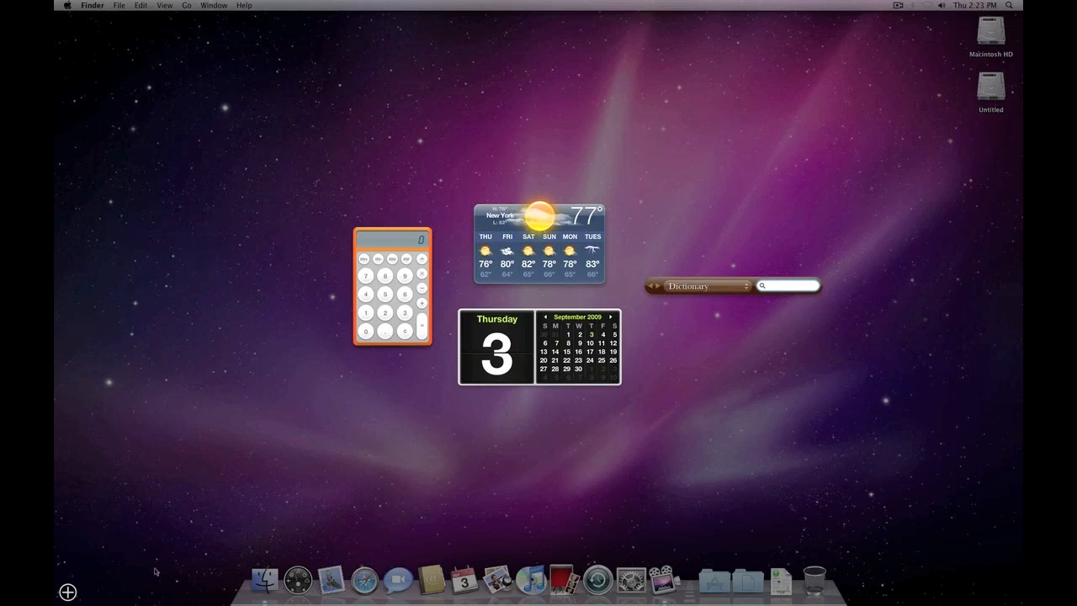